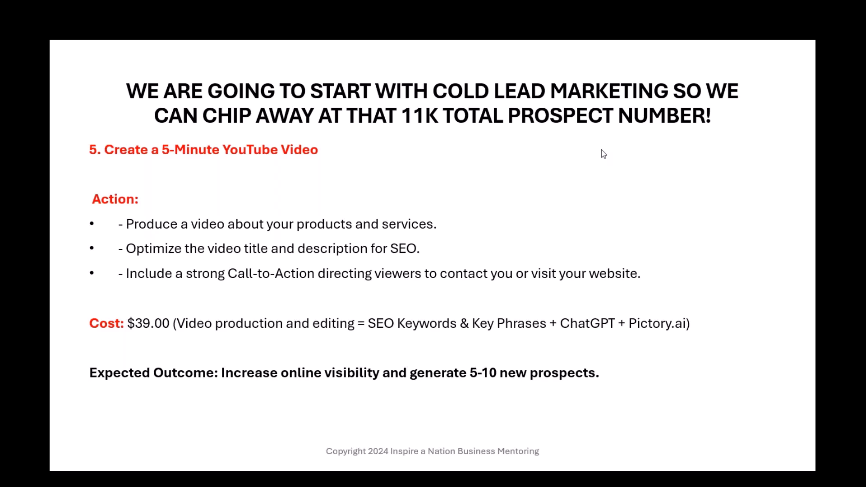
pyautogui.moveTo(639, 137)
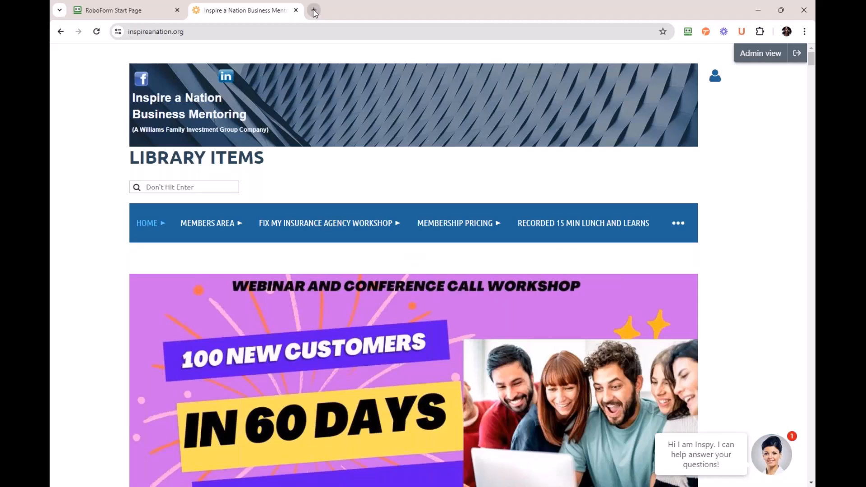
# Start a fresh Chrome tab and focus the address bar for a new search
pyautogui.click(313, 10)
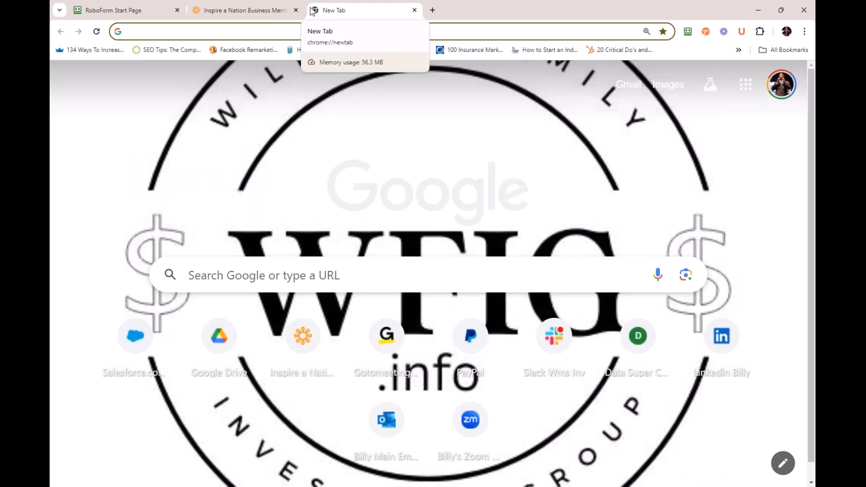
pyautogui.moveTo(246, 10)
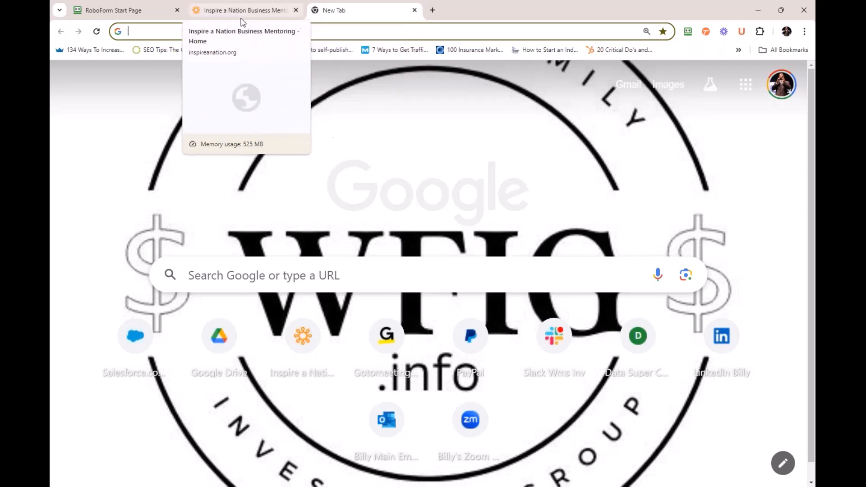
pyautogui.click(177, 31)
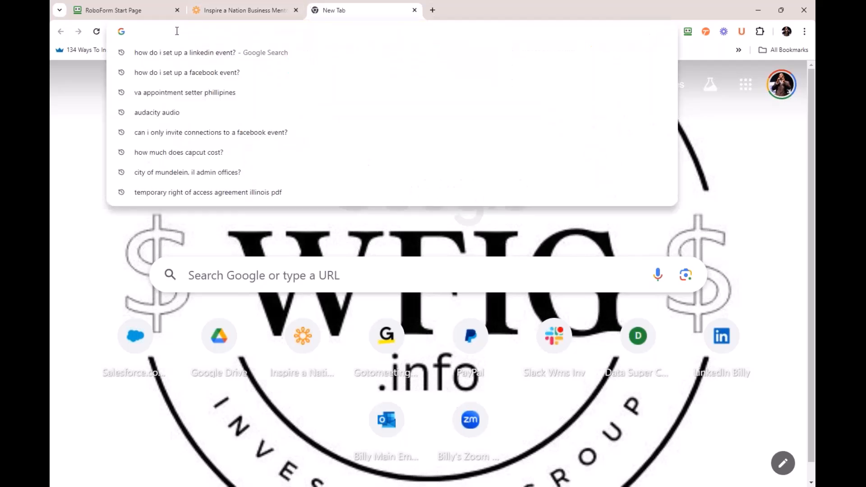
pyautogui.moveTo(632, 226)
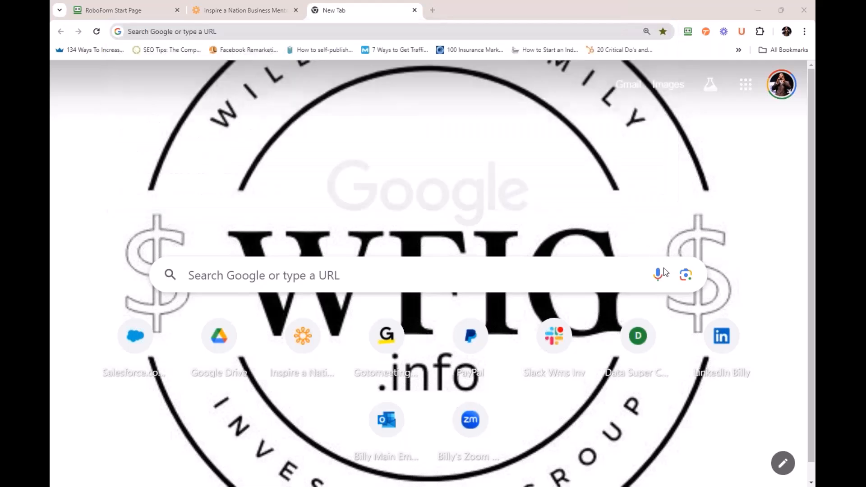
pyautogui.moveTo(619, 253)
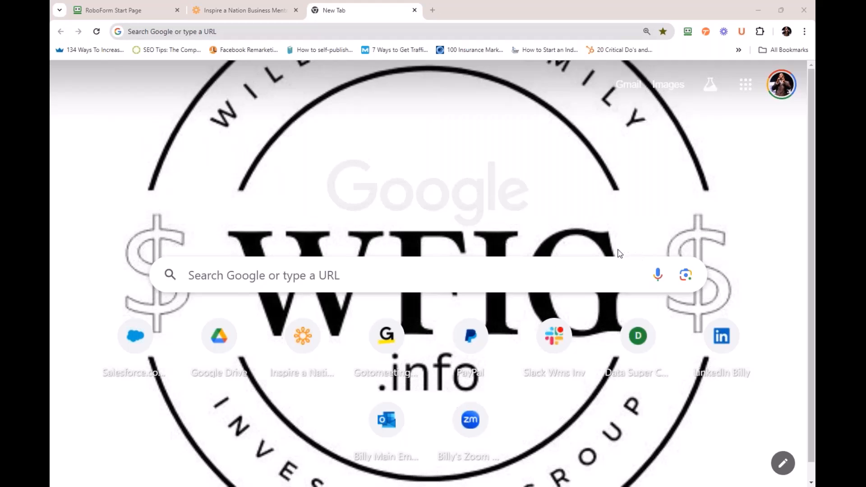
pyautogui.moveTo(606, 247)
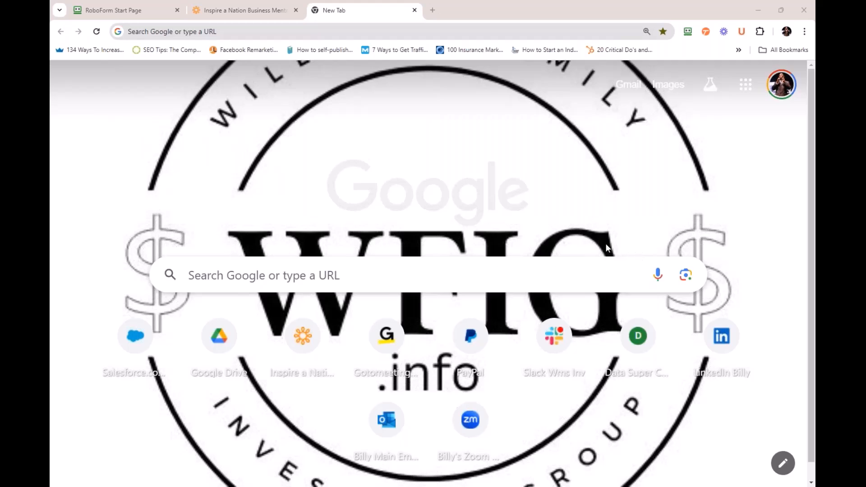
pyautogui.moveTo(606, 255)
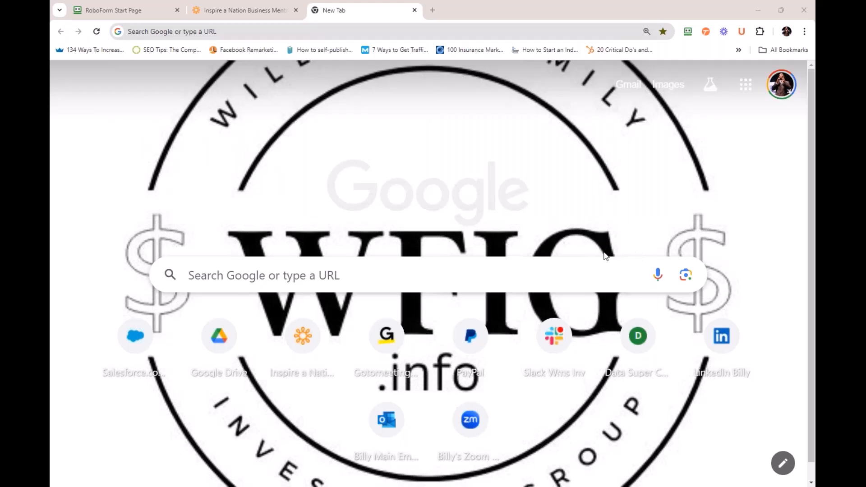
pyautogui.moveTo(607, 133)
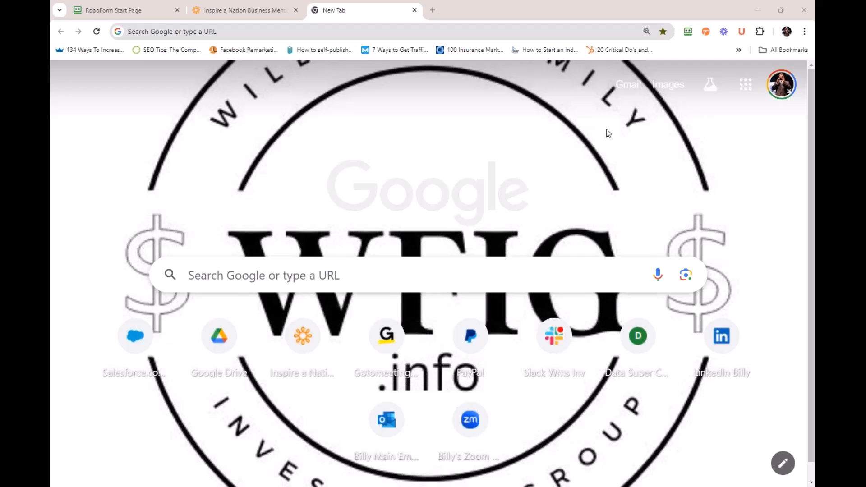
pyautogui.moveTo(605, 152)
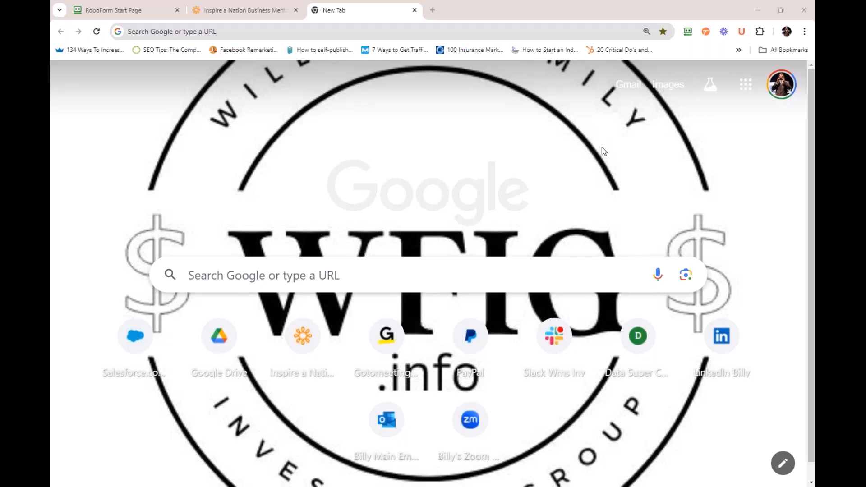
# Search Google for 'Offer and settlement for taxes' and show its autocomplete suggestions
pyautogui.click(326, 31)
pyautogui.write('Offer and settlement for taxes')
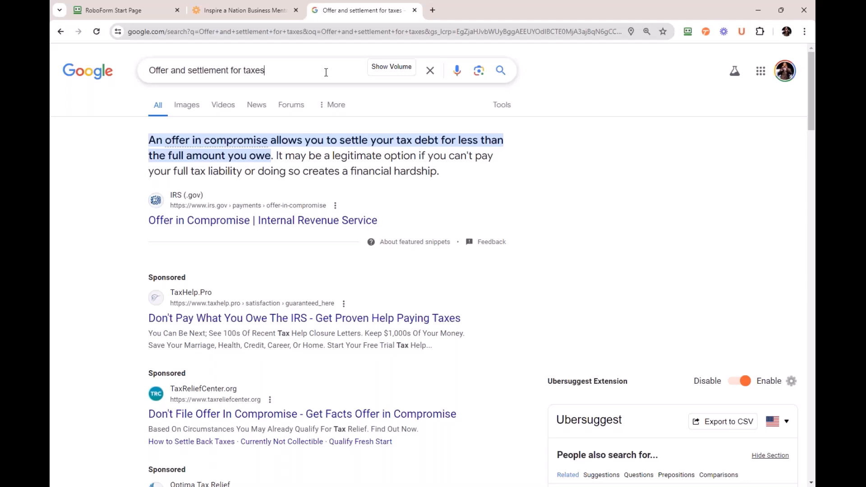
pyautogui.click(249, 71)
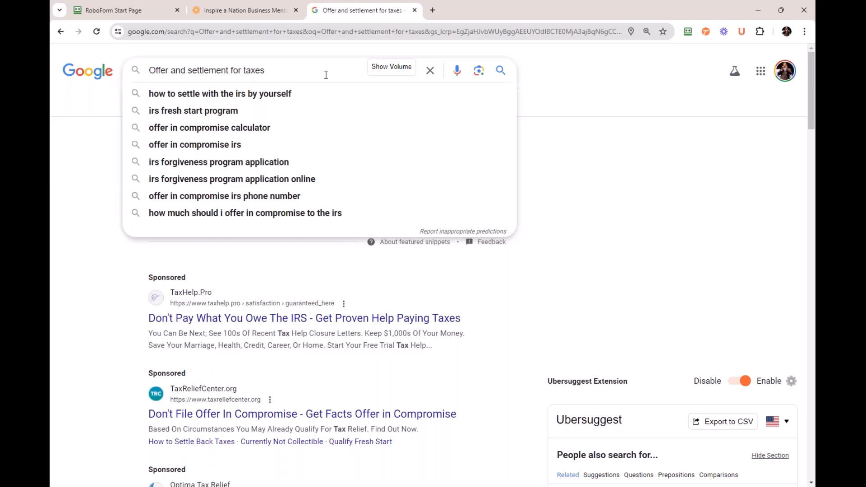
pyautogui.moveTo(401, 48)
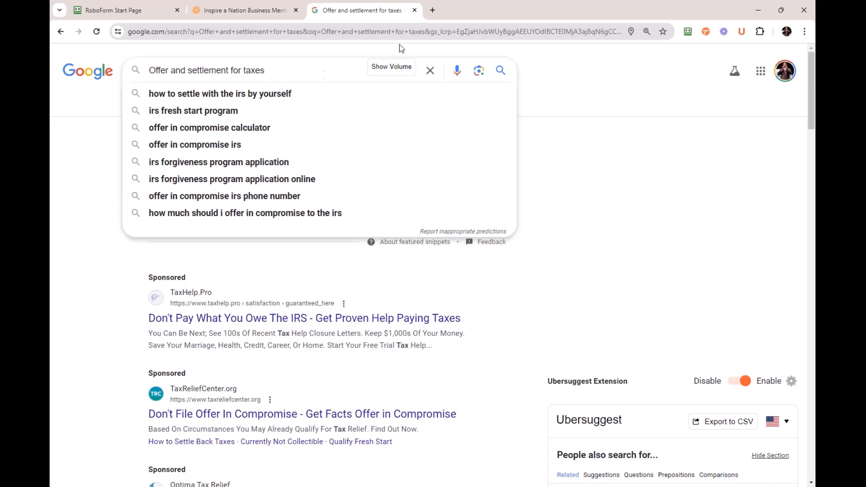
pyautogui.moveTo(668, 132)
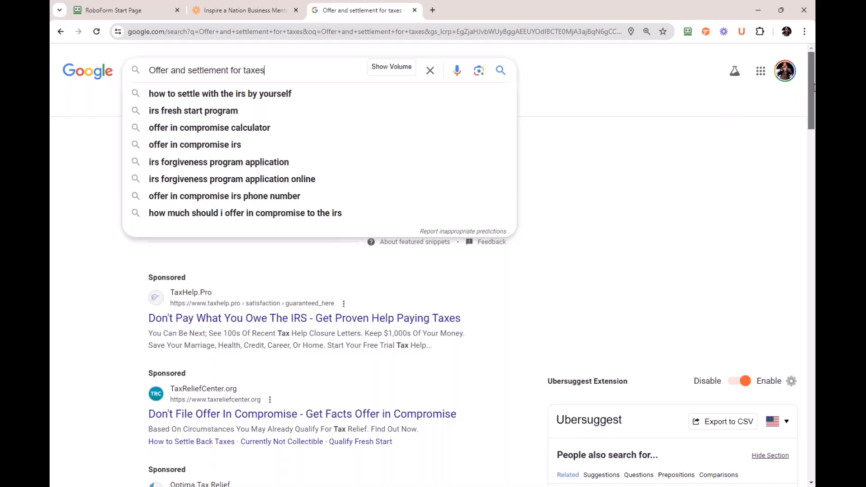
pyautogui.scroll(-3)
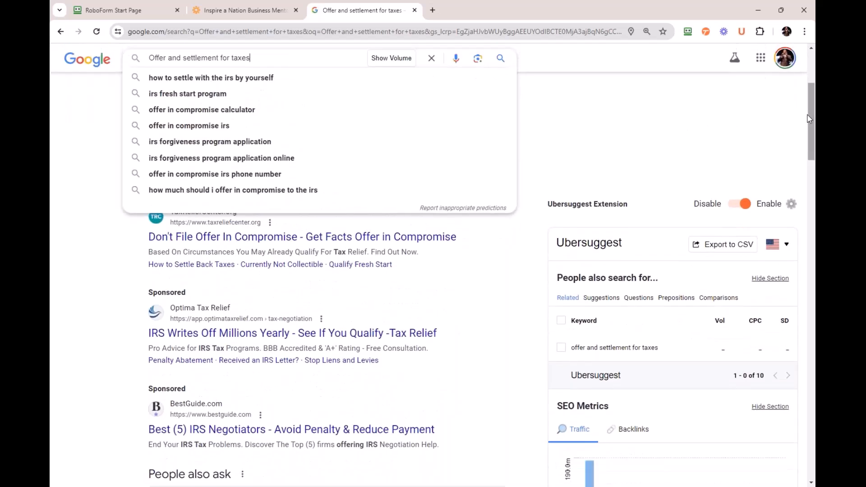
pyautogui.moveTo(811, 107)
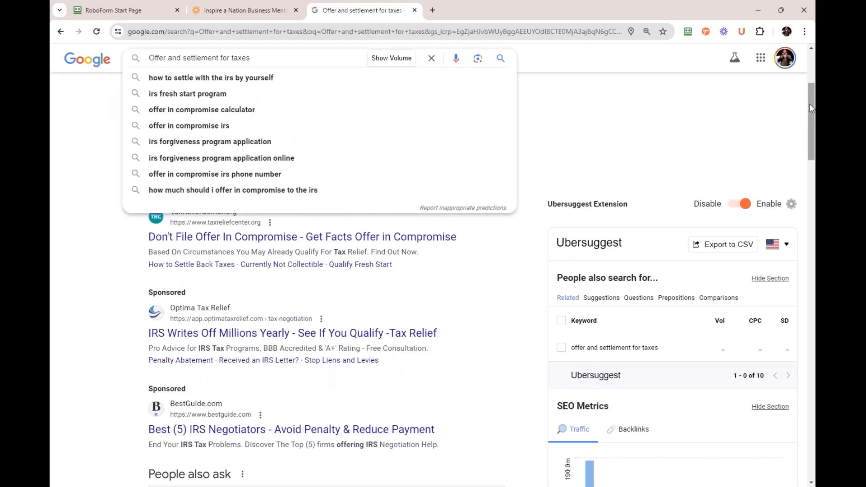
pyautogui.scroll(-3)
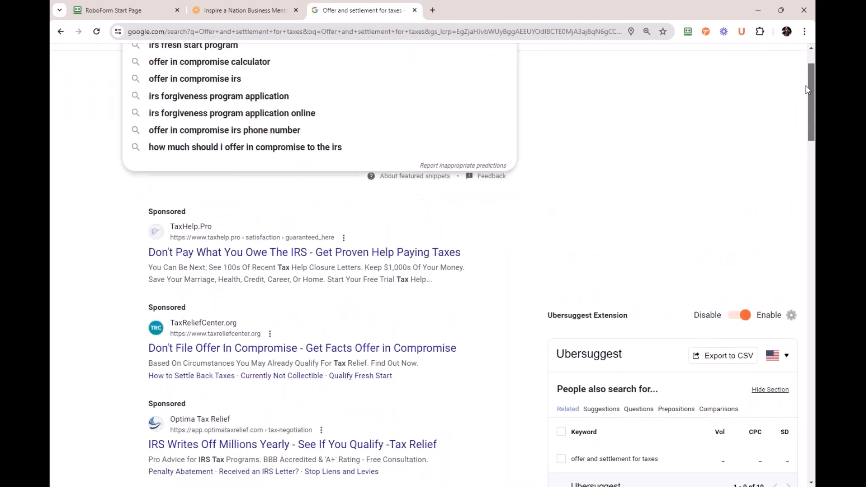
pyautogui.scroll(3)
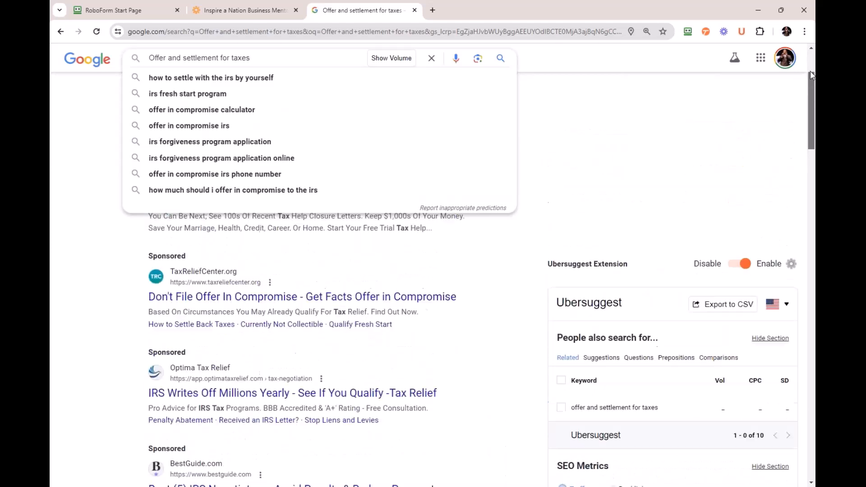
pyautogui.scroll(3)
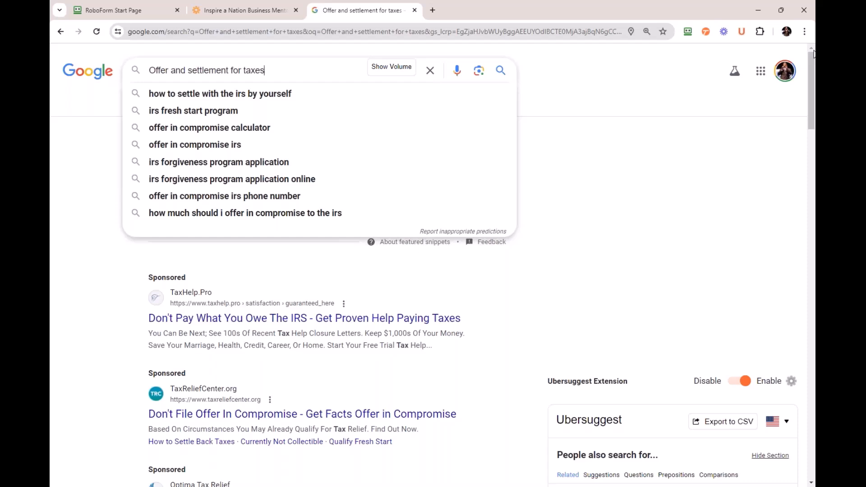
pyautogui.moveTo(760, 70)
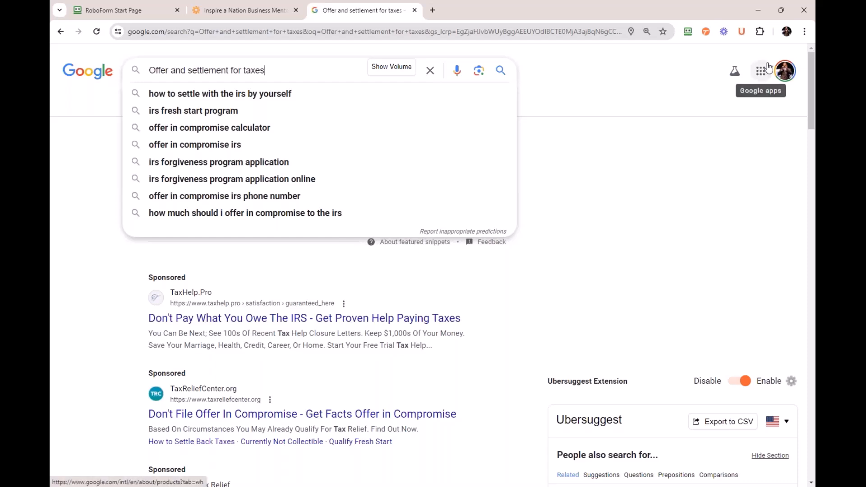
pyautogui.moveTo(363, 102)
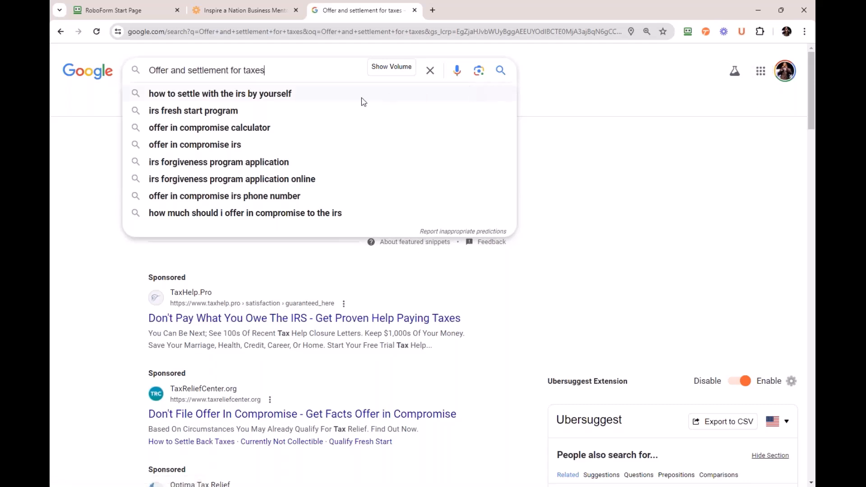
pyautogui.moveTo(237, 94)
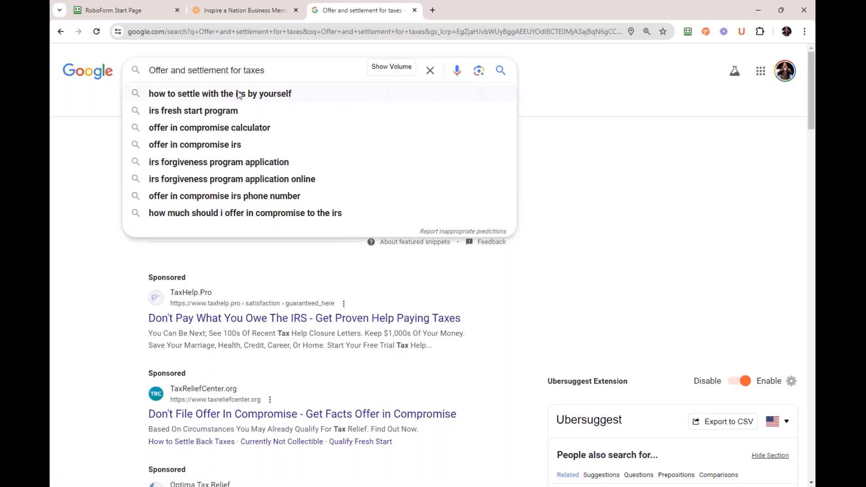
# Run the 'how to settle with the irs by yourself' suggestion, select the query, and start a new tab
pyautogui.click(219, 93)
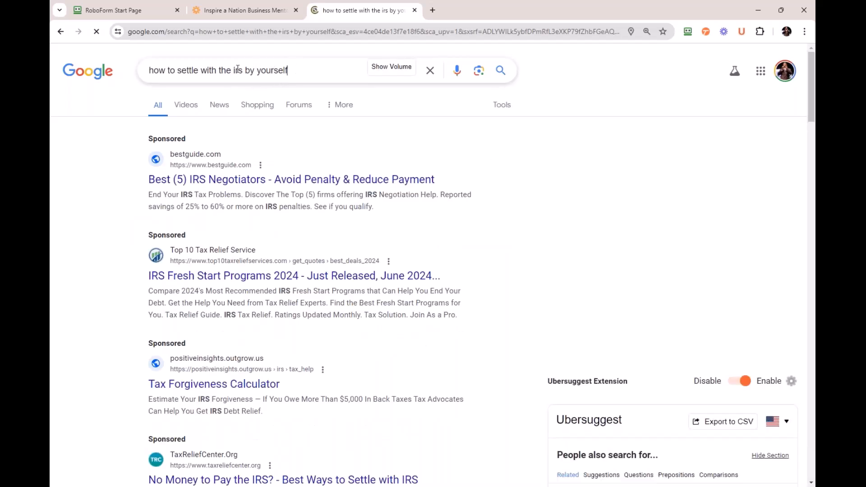
pyautogui.tripleClick(221, 70)
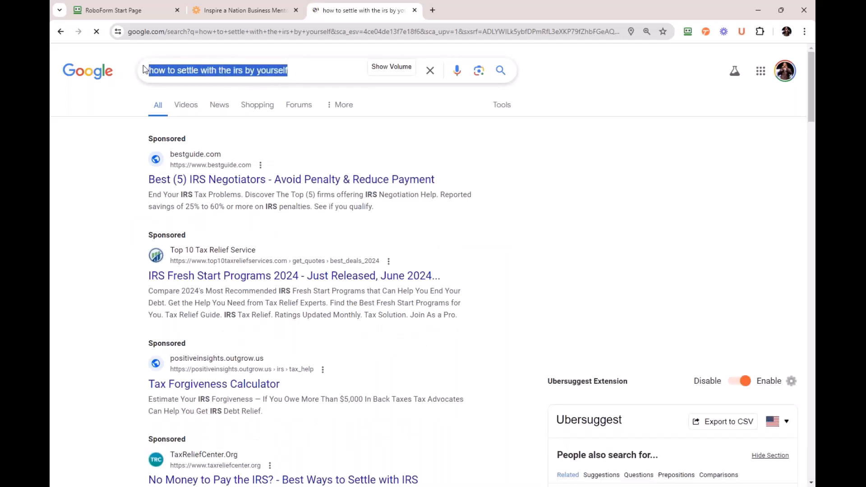
pyautogui.click(550, 10)
pyautogui.write('chat')
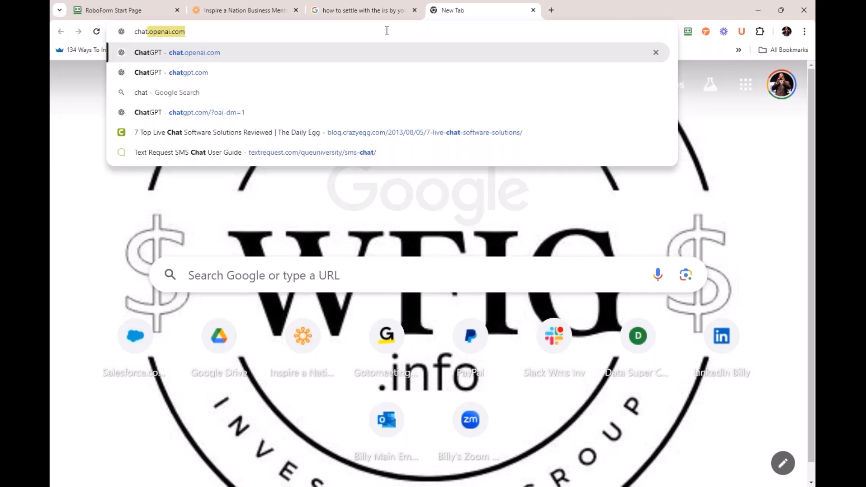
pyautogui.moveTo(237, 59)
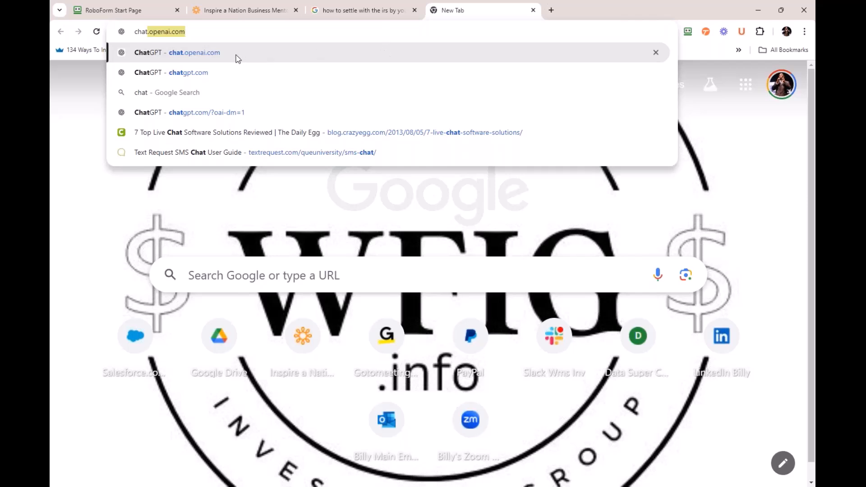
# In ChatGPT, draft a prompt for a 500-word video script using "how to settle with the irs by yourself"
pyautogui.click(188, 72)
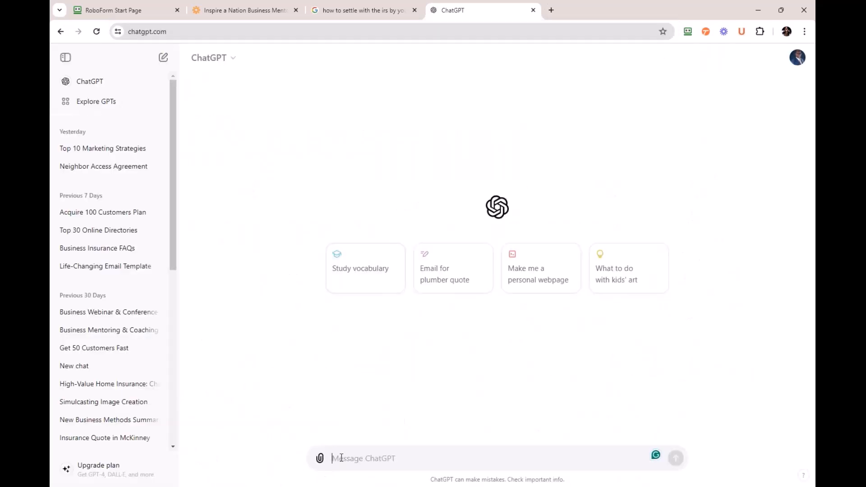
pyautogui.write('Please w')
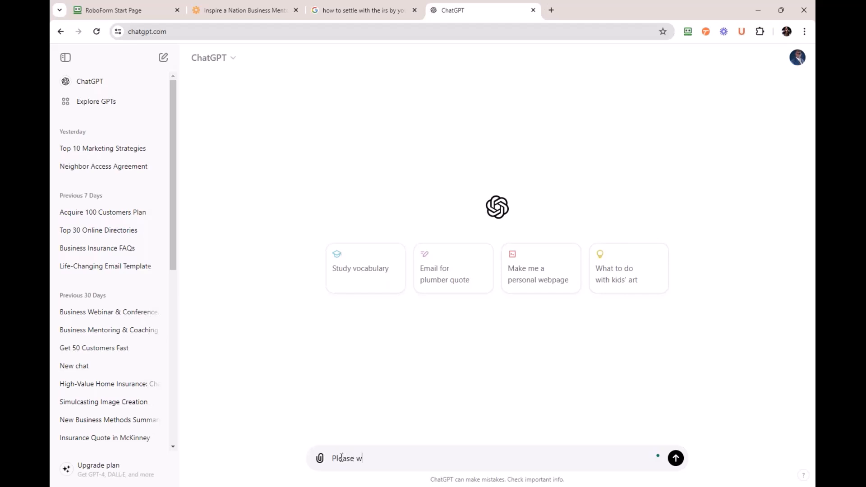
pyautogui.write('rite a')
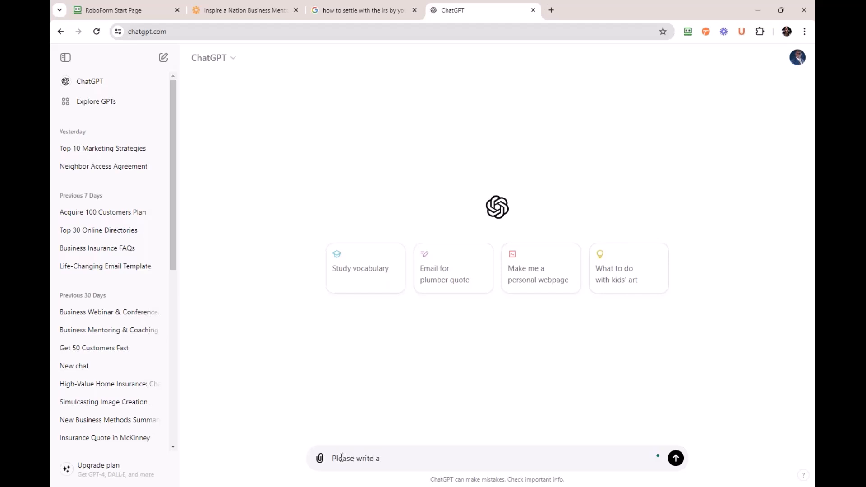
pyautogui.write('250')
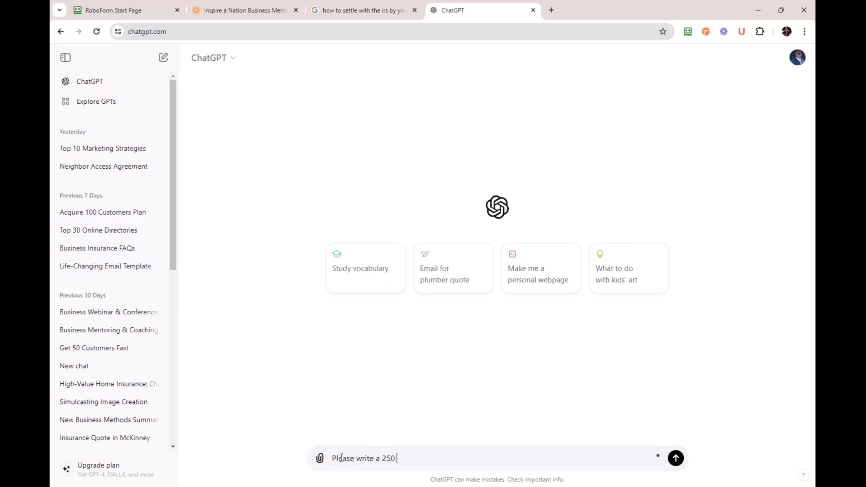
pyautogui.write('word video')
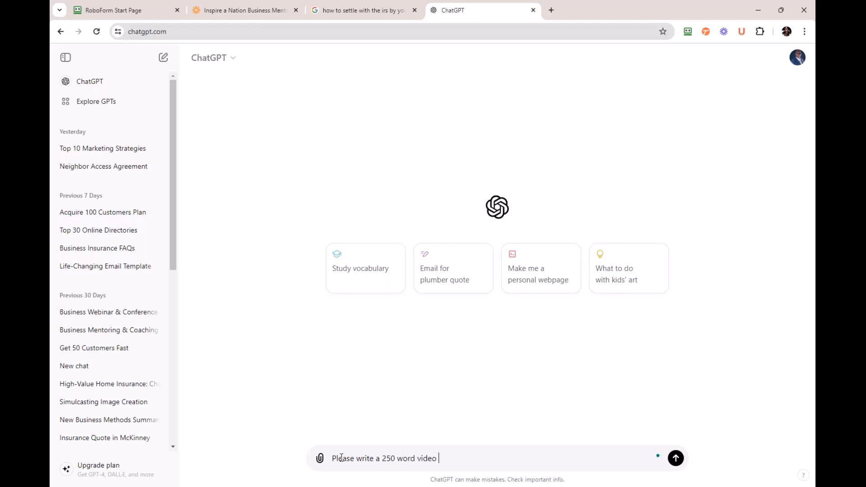
pyautogui.write('script using the following key phrase "')
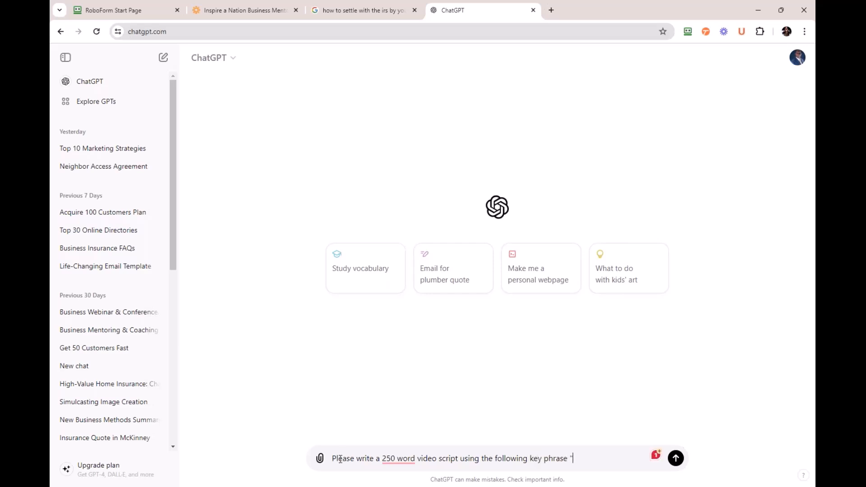
pyautogui.write('how to settle with the irs by yourself"')
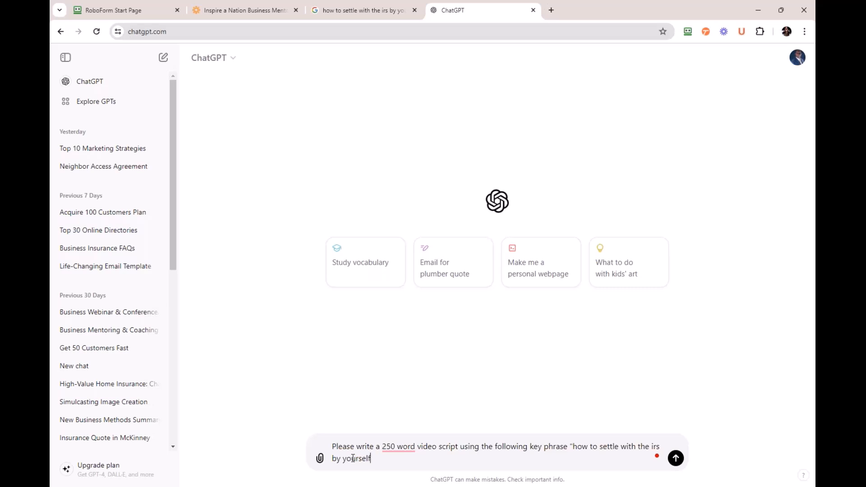
pyautogui.write('"')
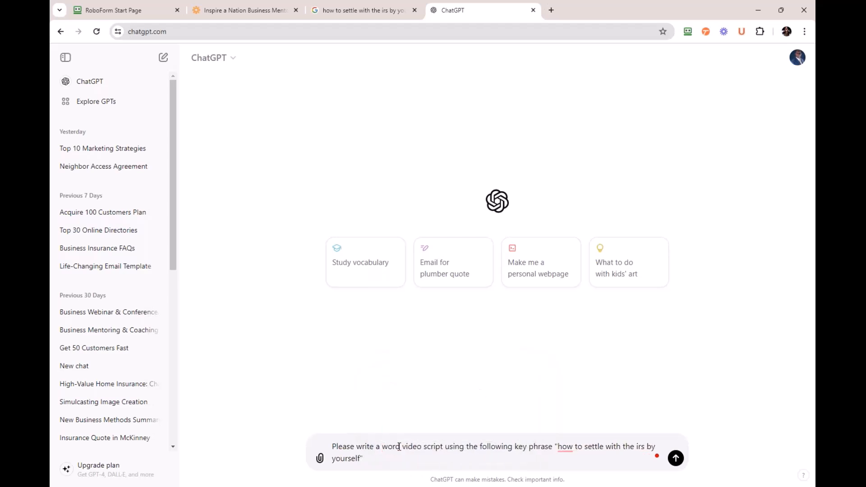
pyautogui.write('500')
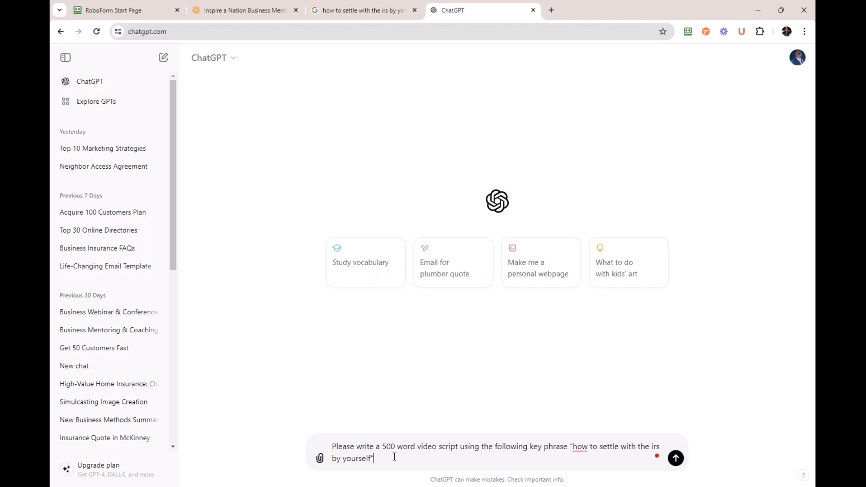
# Add 'Please give it to me in an outline format' and submit the request
pyautogui.write('Ple')
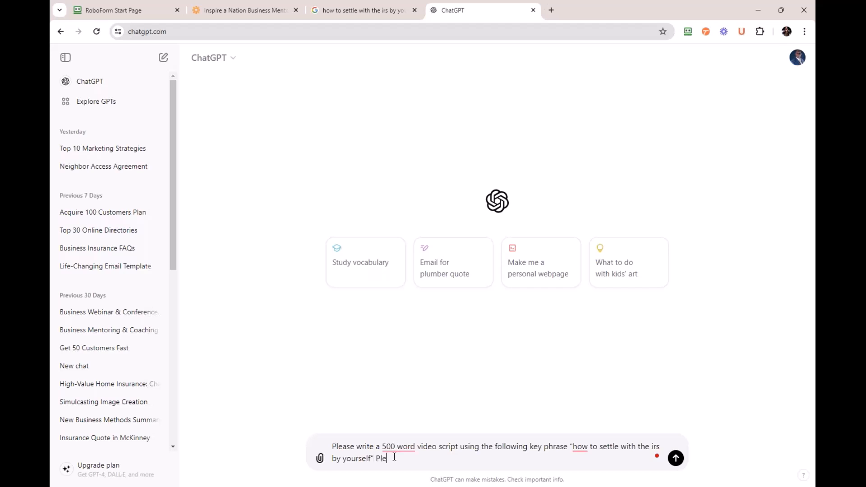
pyautogui.write('ase gi')
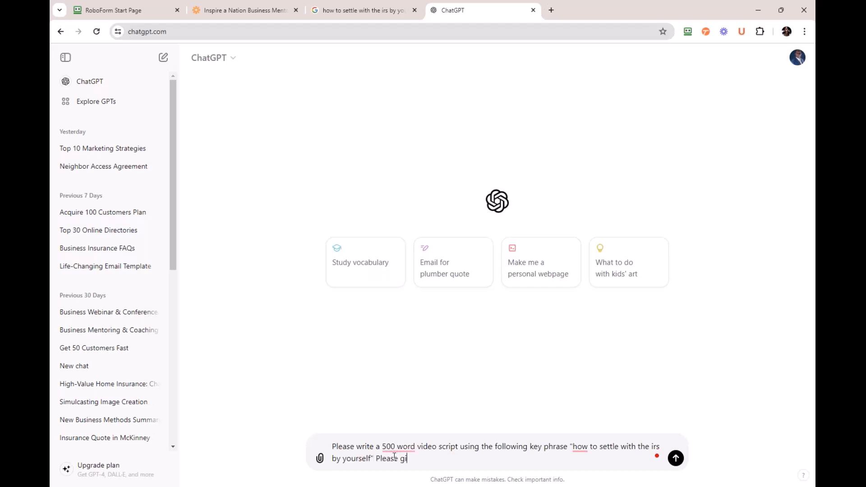
pyautogui.write('ve i')
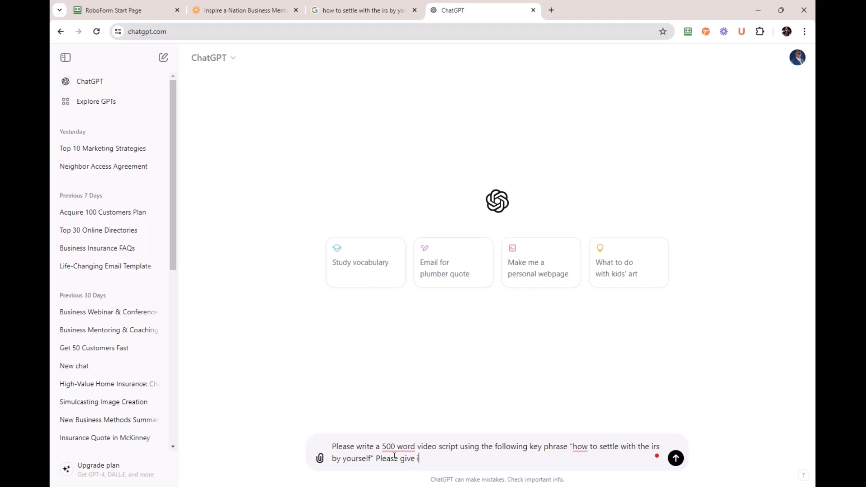
pyautogui.write('t to me in')
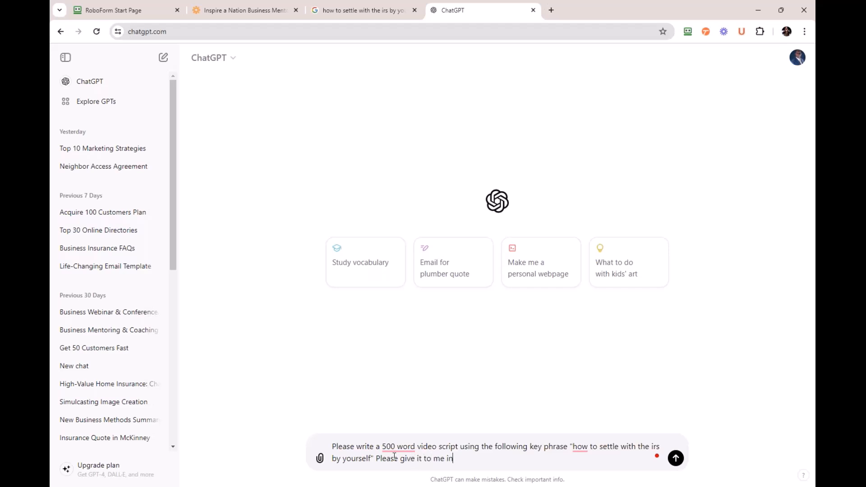
pyautogui.write('an ou')
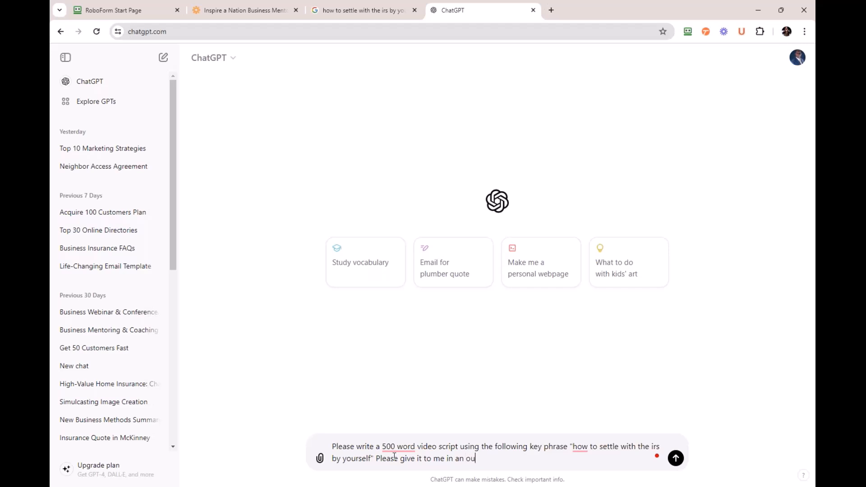
pyautogui.write('tline format')
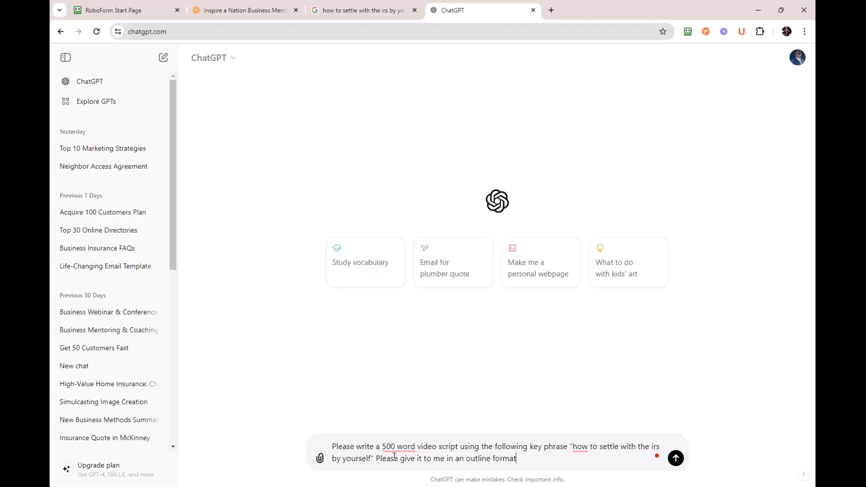
pyautogui.click(676, 458)
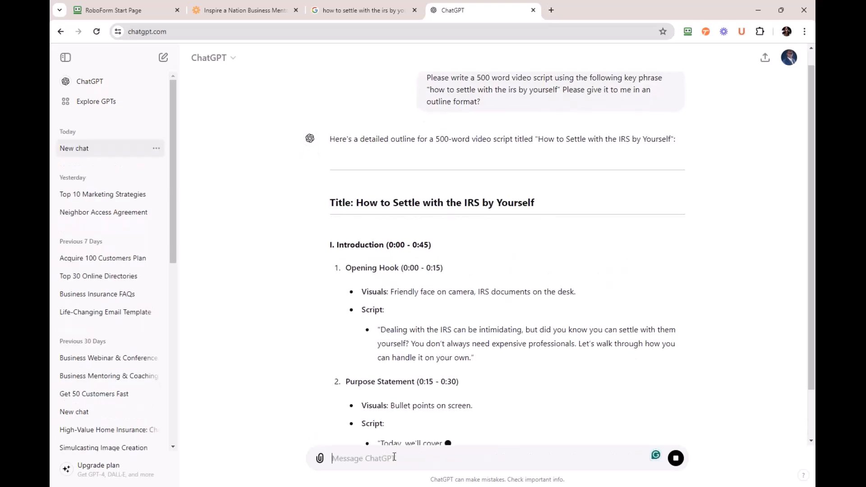
# Scroll through the generated outline script down to 'End of Script'
pyautogui.scroll(-3)
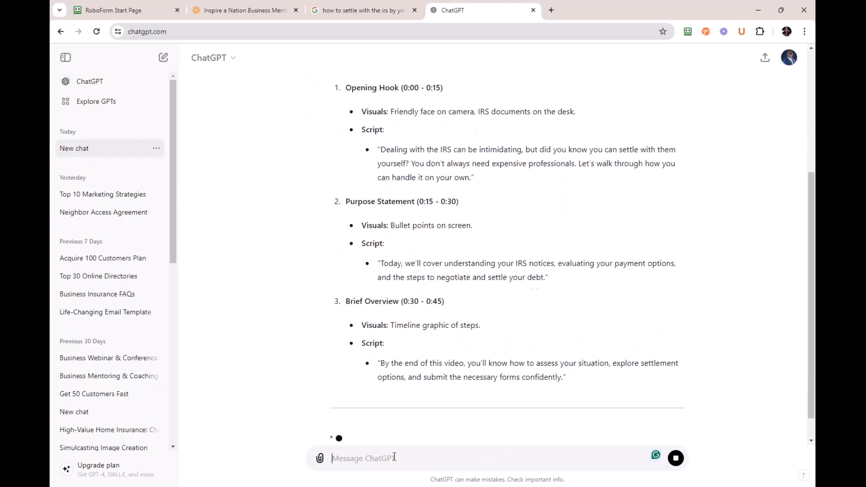
pyautogui.scroll(-3)
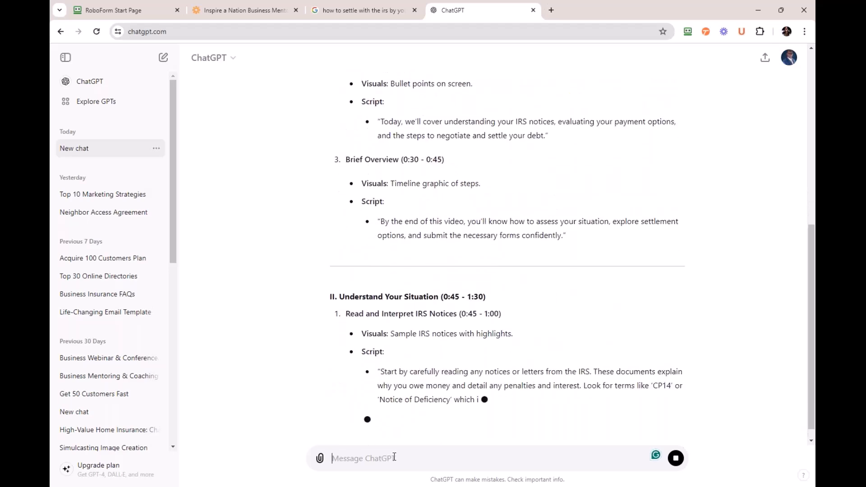
pyautogui.scroll(-3)
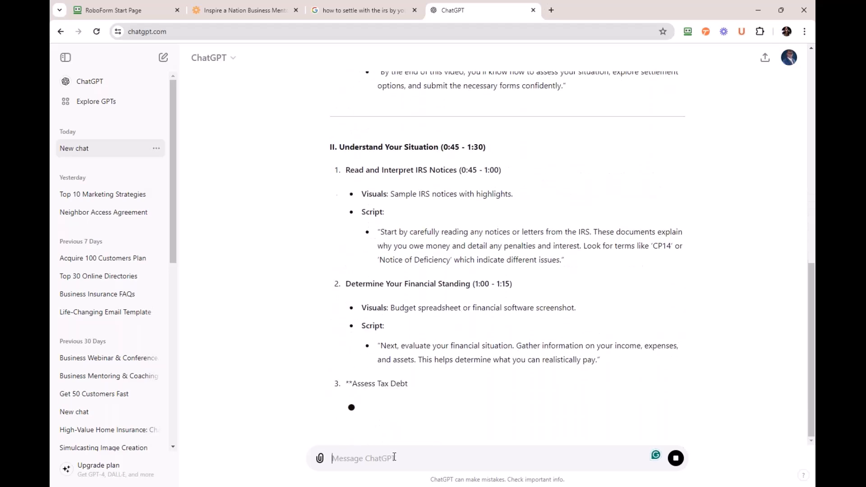
pyautogui.scroll(-3)
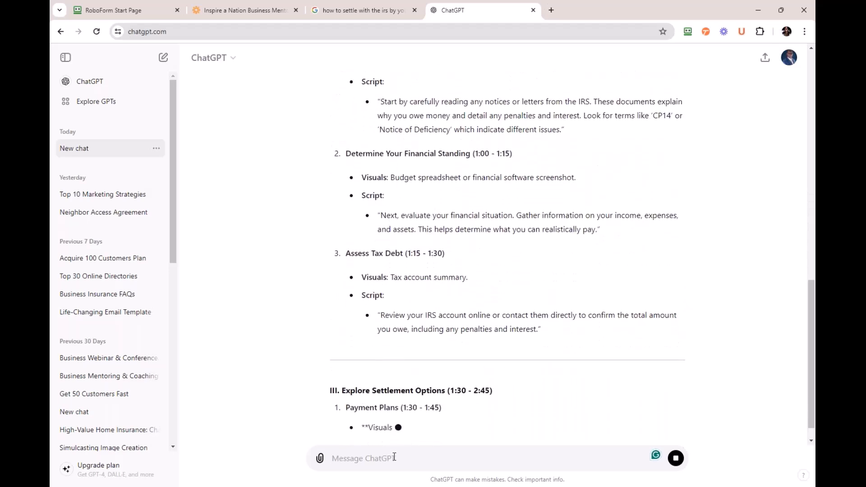
pyautogui.scroll(-3)
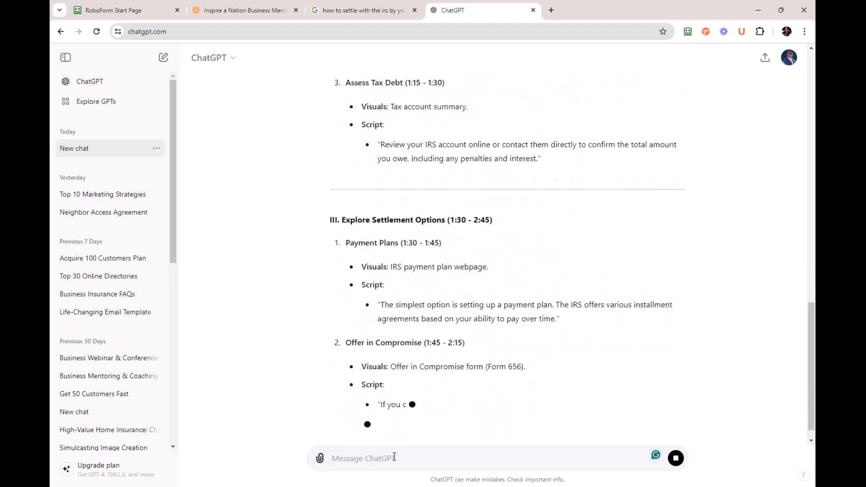
pyautogui.scroll(-3)
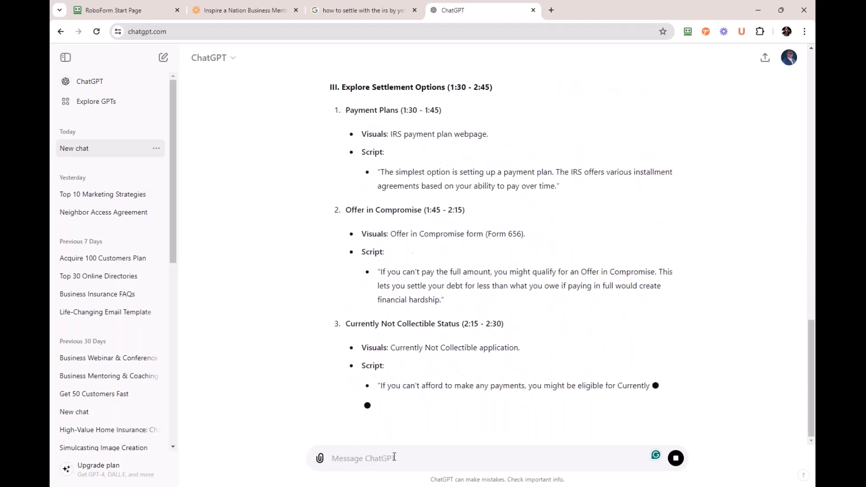
pyautogui.scroll(-3)
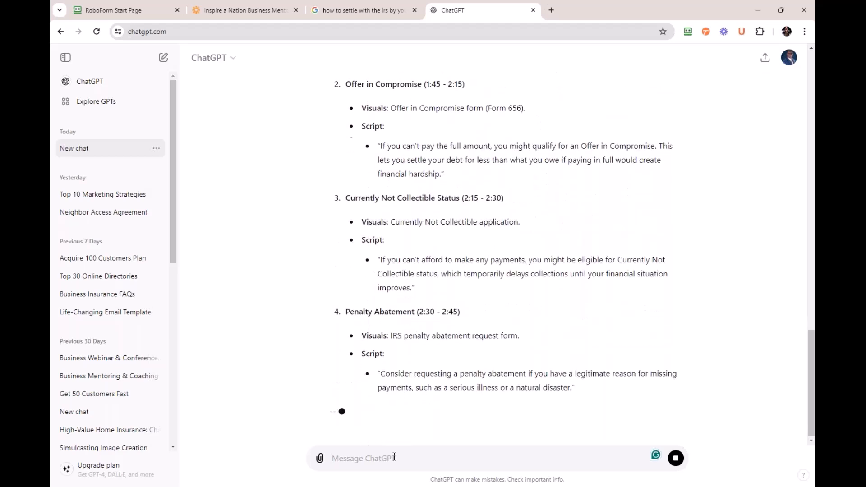
pyautogui.scroll(-3)
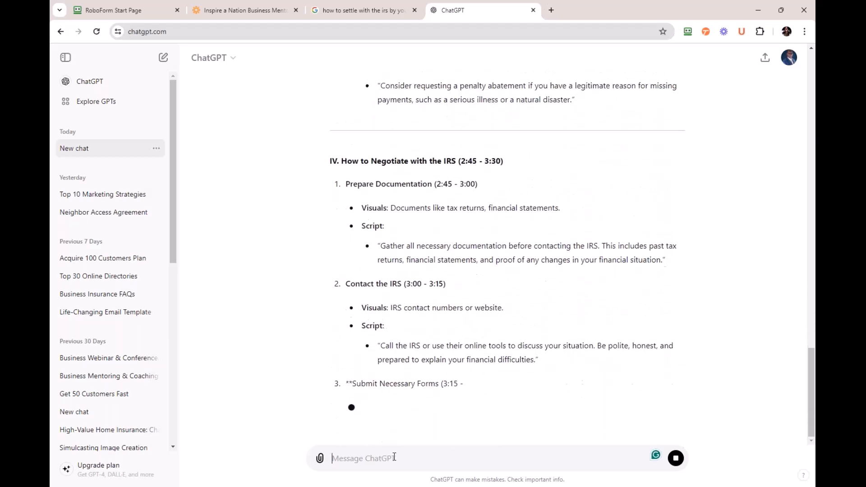
pyautogui.scroll(-3)
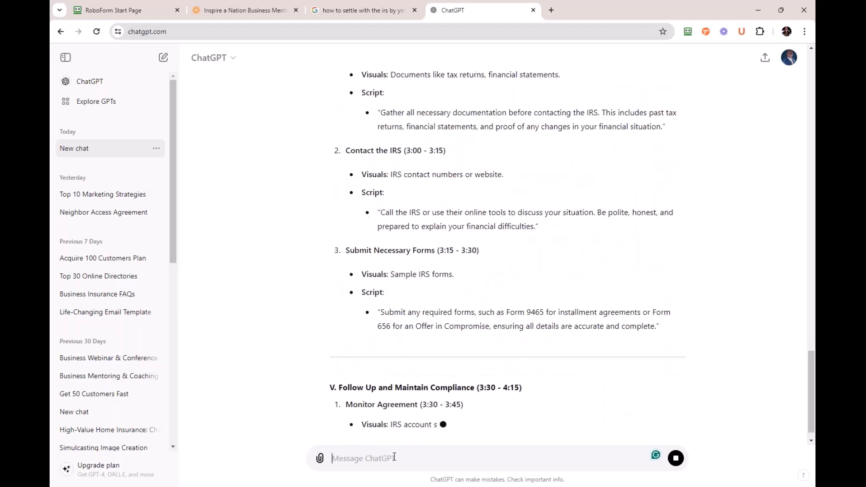
pyautogui.scroll(-3)
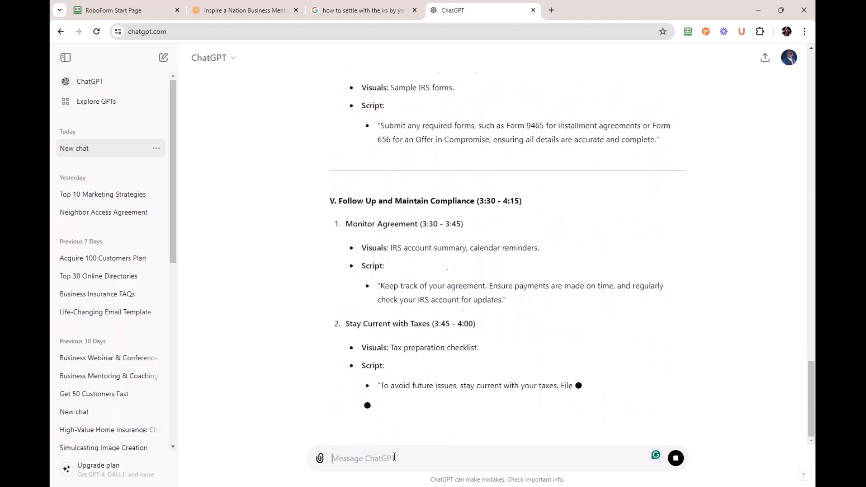
pyautogui.scroll(-3)
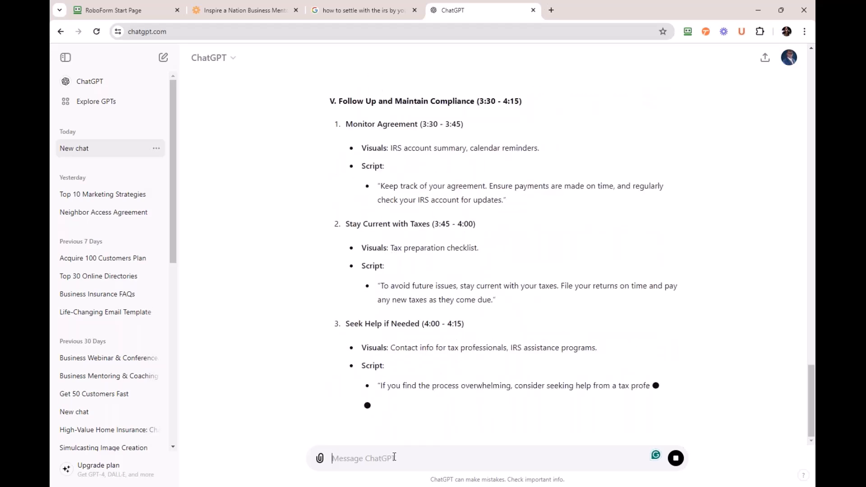
pyautogui.scroll(-3)
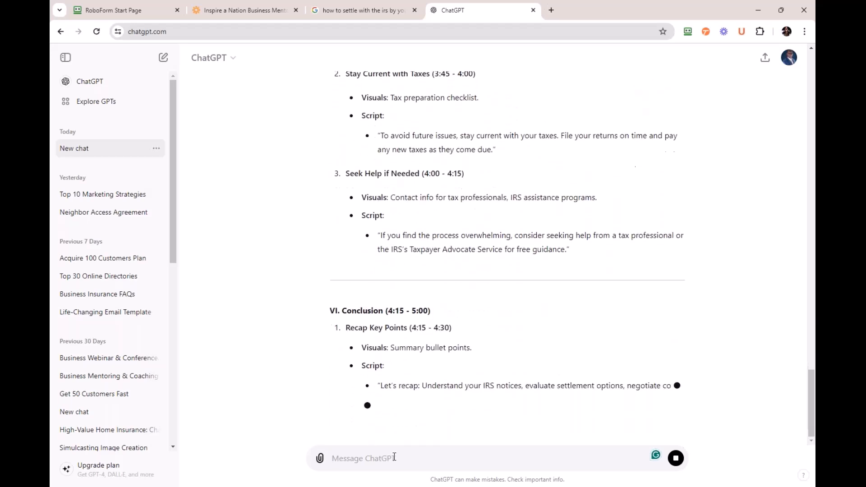
pyautogui.scroll(-3)
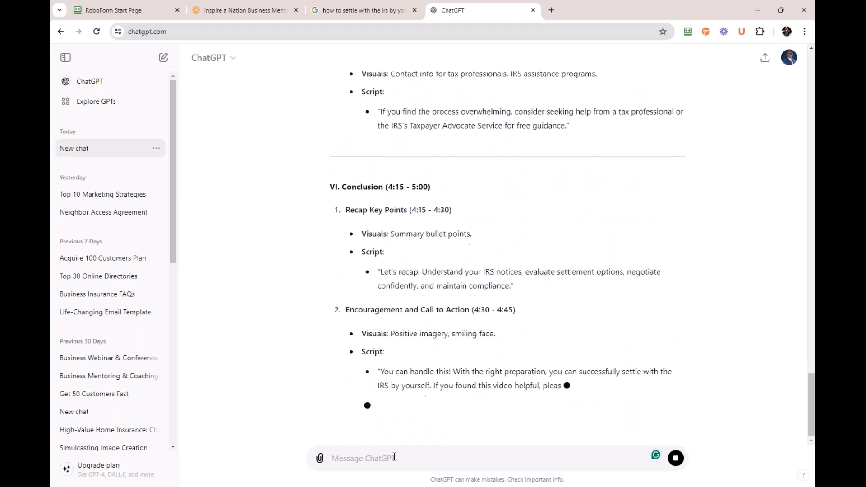
pyautogui.scroll(-3)
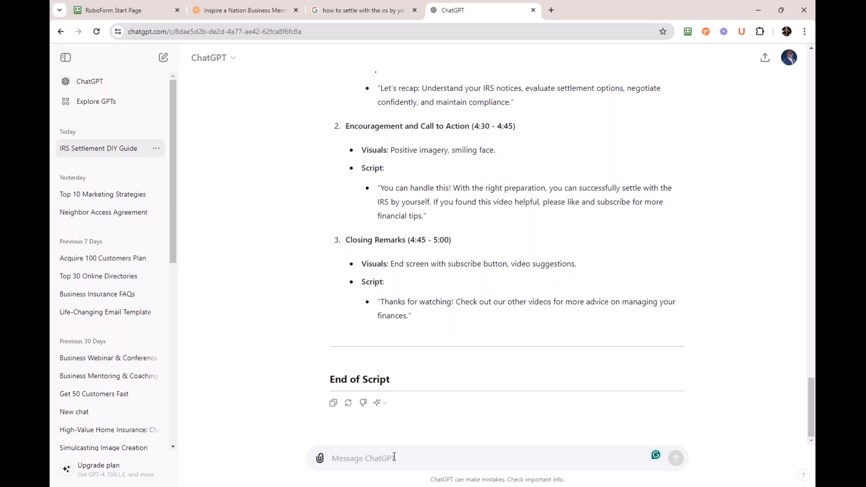
# Draft a follow-up asking ChatGPT to add my business contact information and rewrite the output
pyautogui.write('Tha')
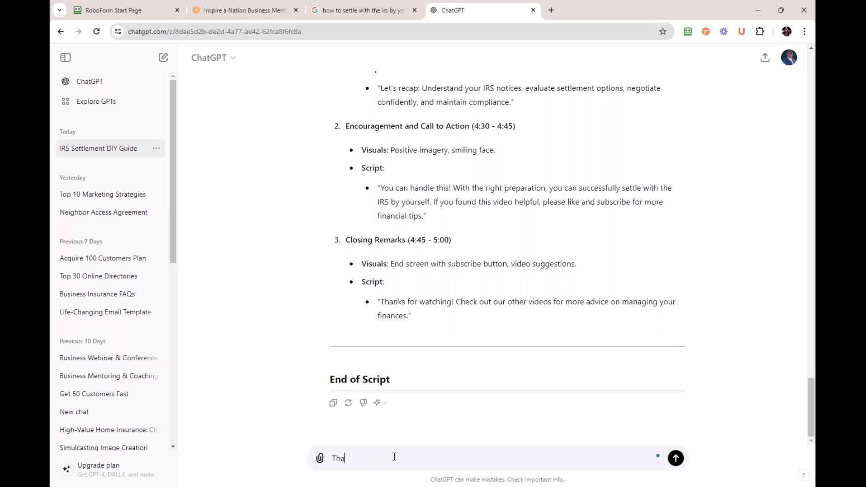
pyautogui.write('nk')
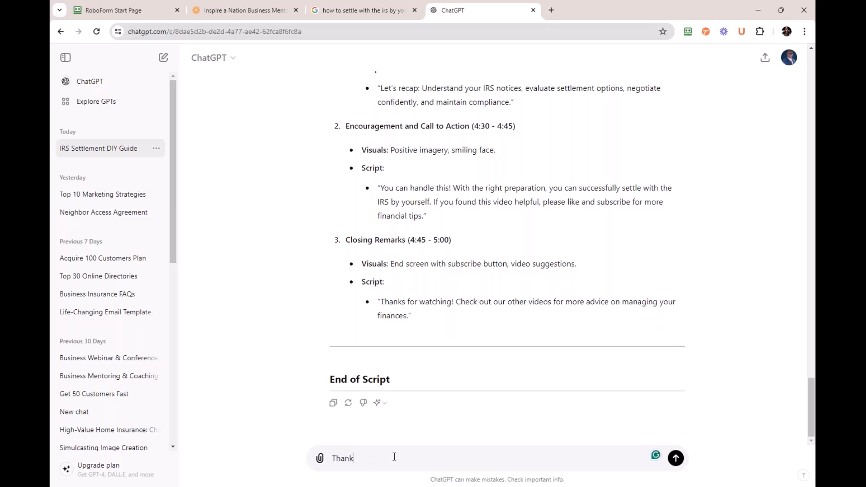
pyautogui.write('you. Now here')
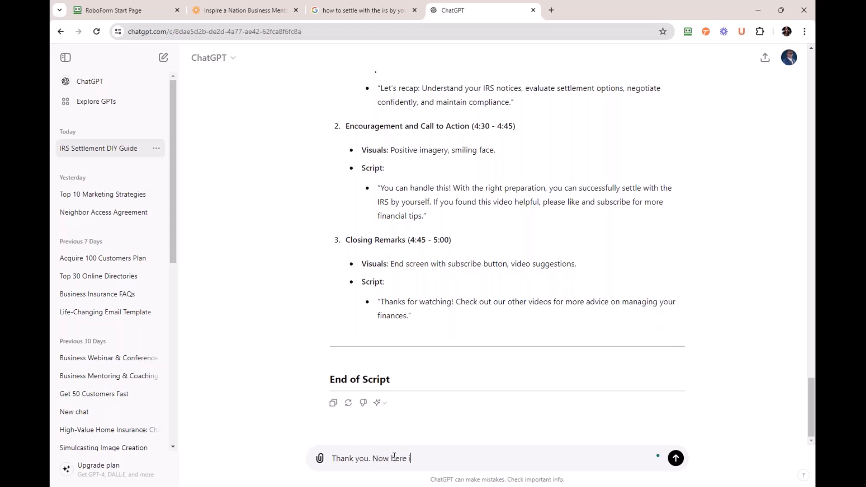
pyautogui.write('is my')
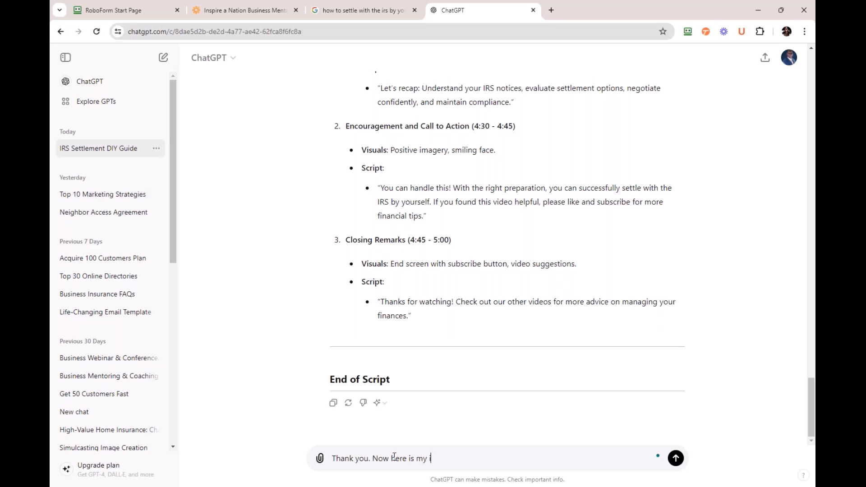
pyautogui.write('nformation')
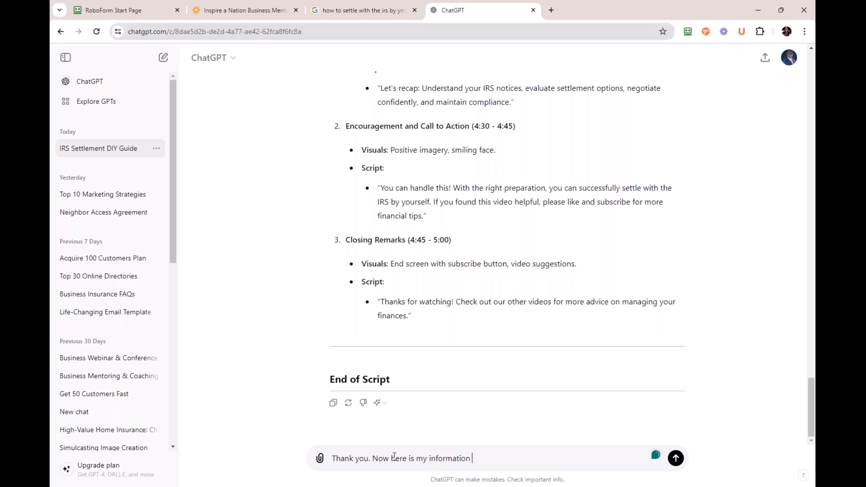
pyautogui.write('i')
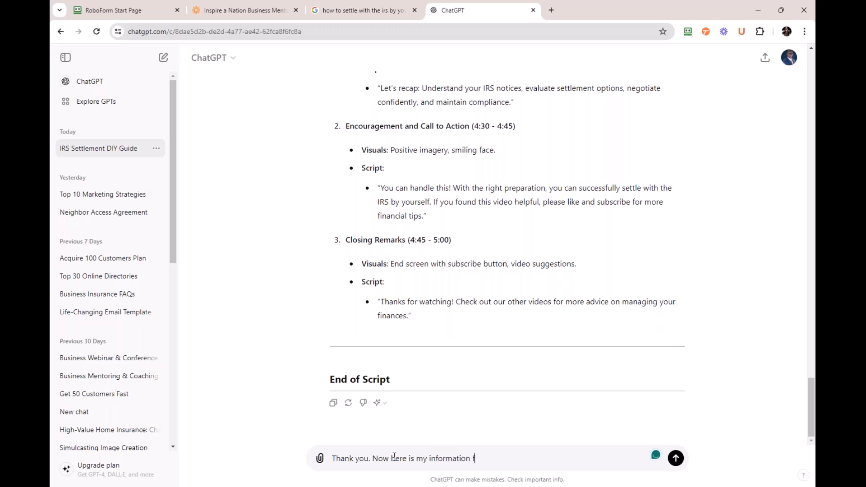
pyautogui.write('for my business pleas')
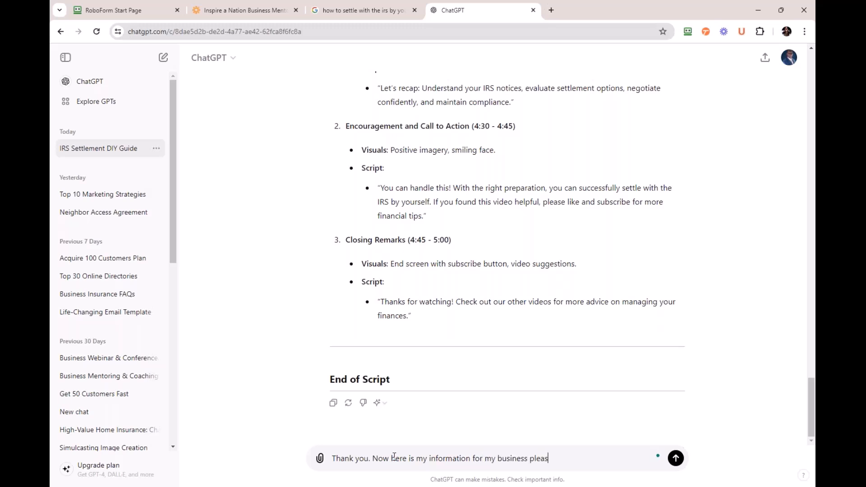
pyautogui.write('e')
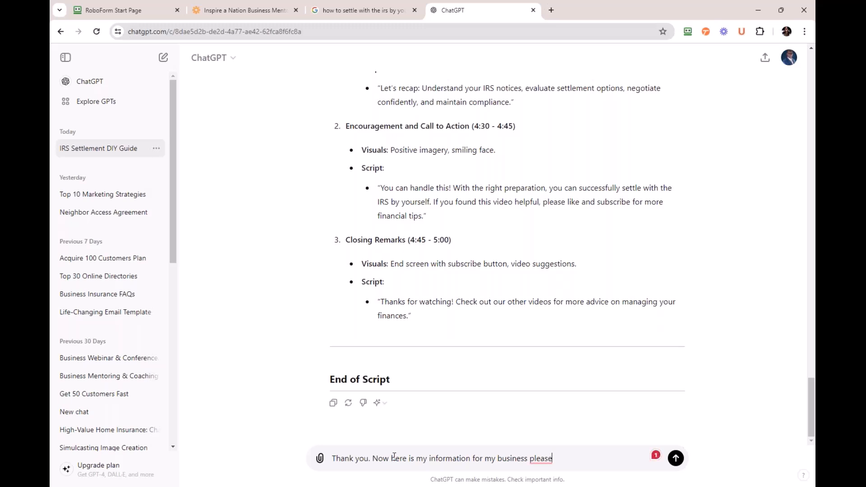
pyautogui.write('add')
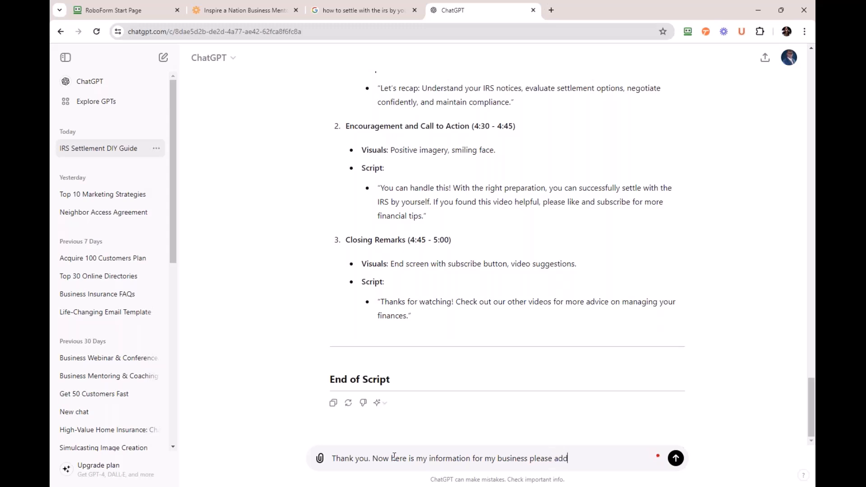
pyautogui.write('my contact information')
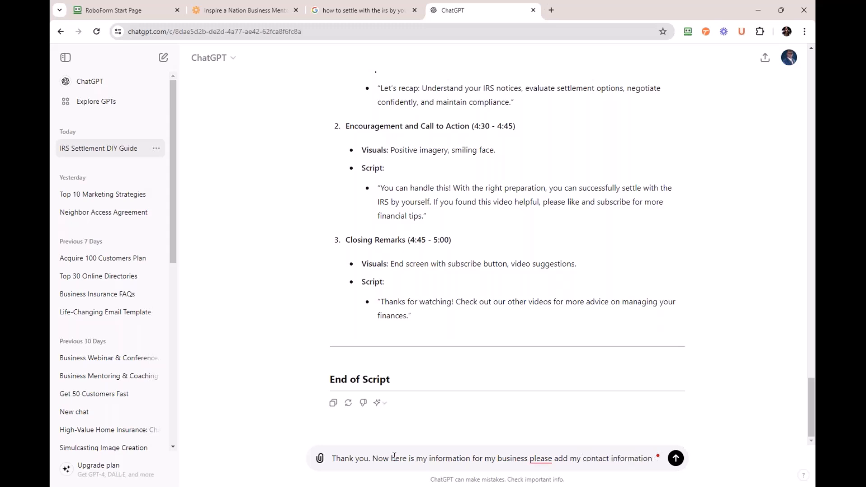
pyautogui.write('and rewr')
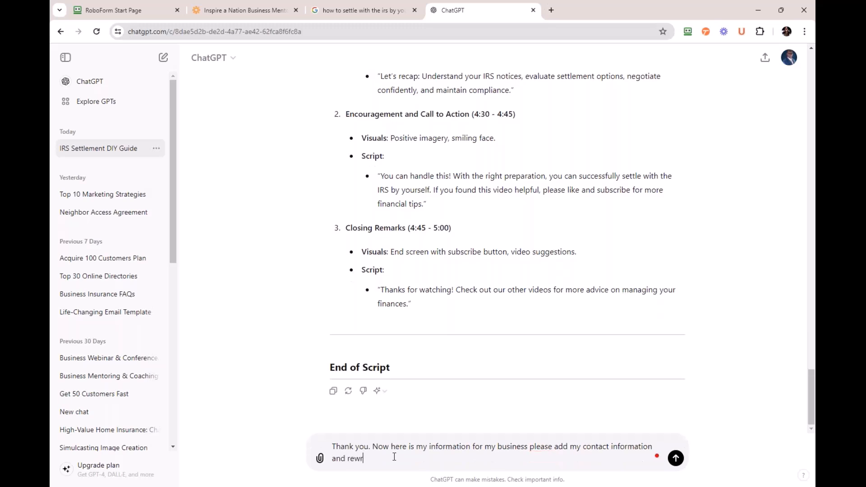
pyautogui.write('ite this output')
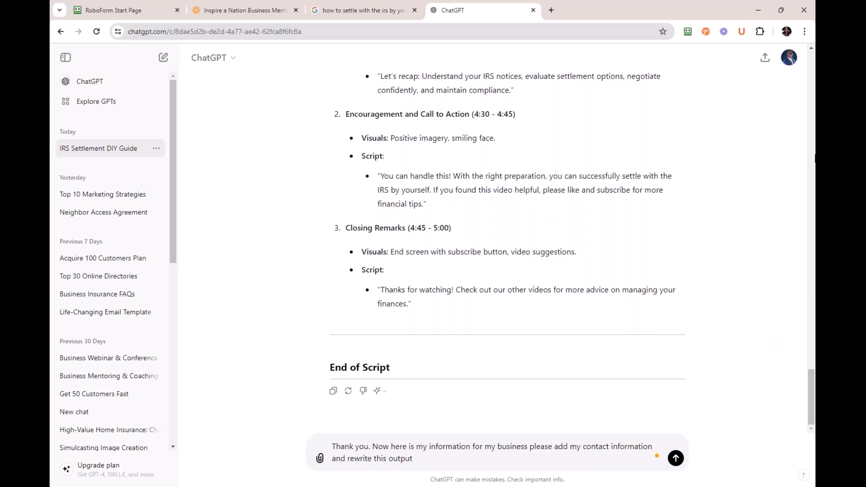
pyautogui.moveTo(808, 130)
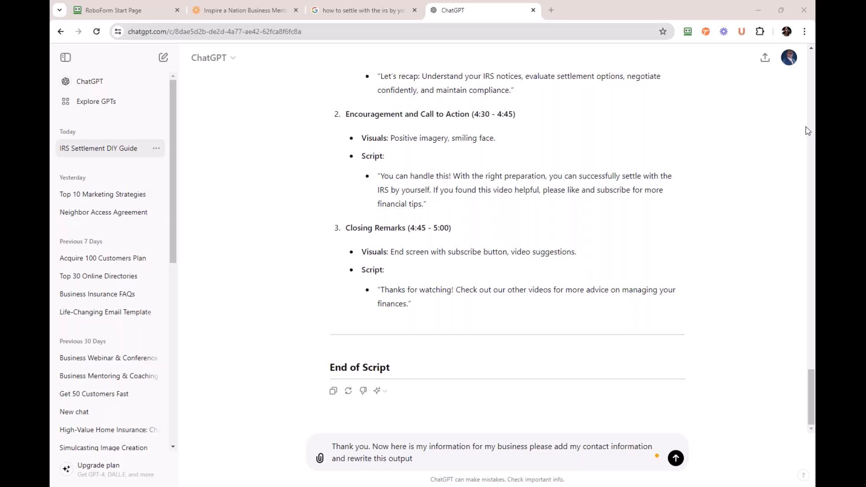
pyautogui.write('My name is Alfred White. My business information is: White House Tax Relief 19901 Southwest Freeway Sugar Land Texas 77479')
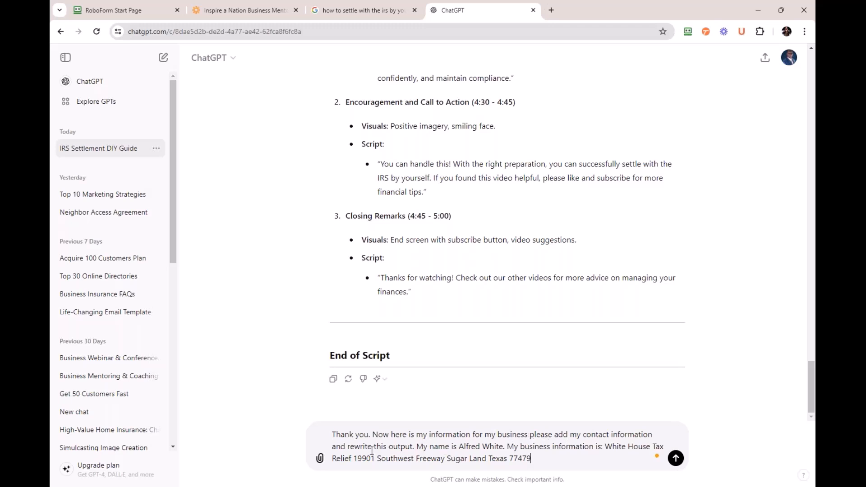
pyautogui.moveTo(566, 459)
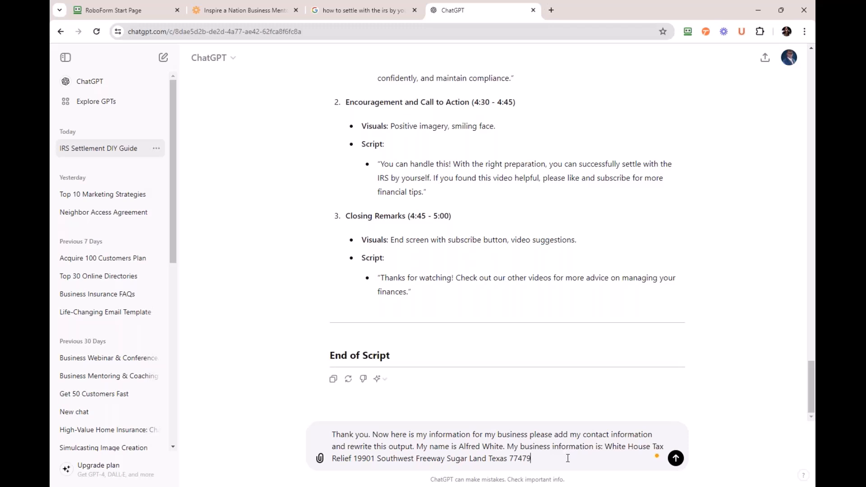
pyautogui.moveTo(559, 459)
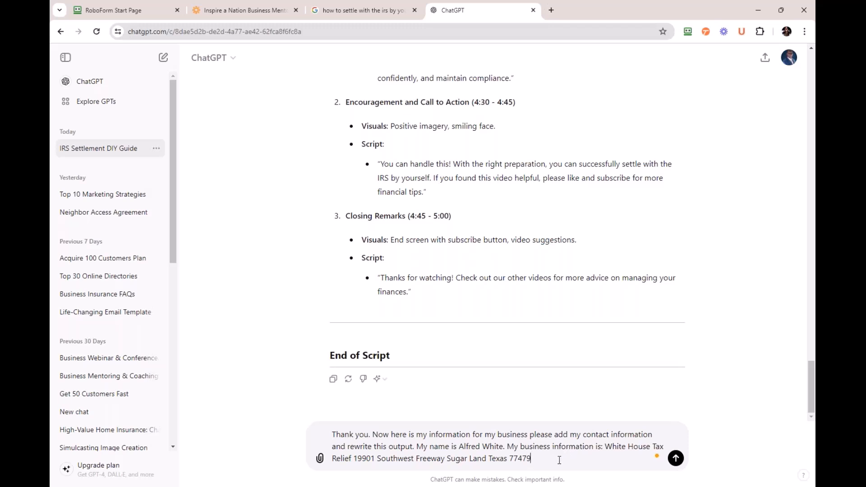
pyautogui.moveTo(648, 334)
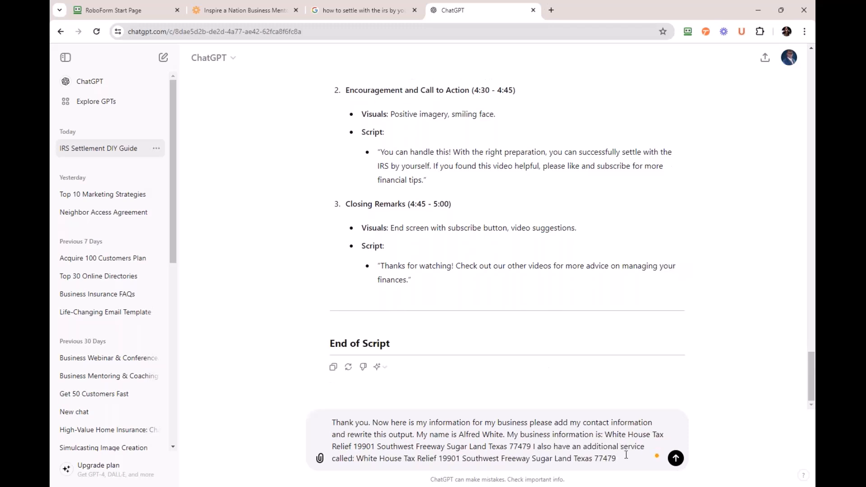
# Send the rewrite request and copy the script with the contact call to action
pyautogui.click(676, 458)
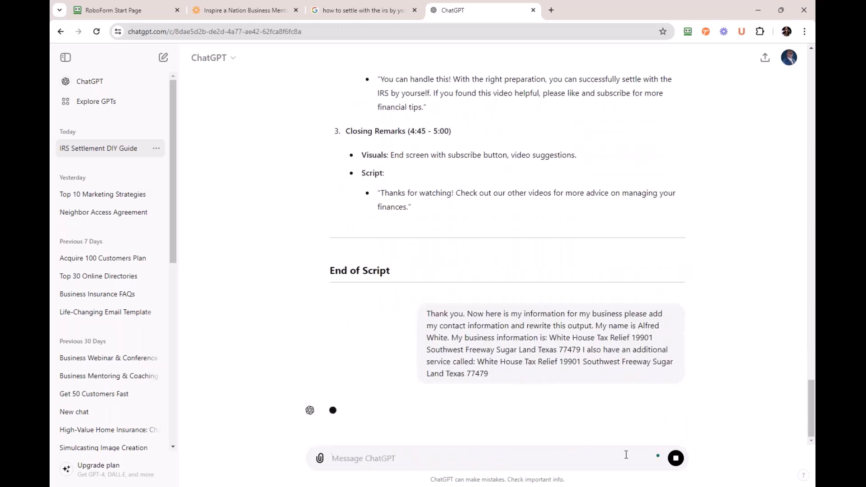
pyautogui.scroll(-3)
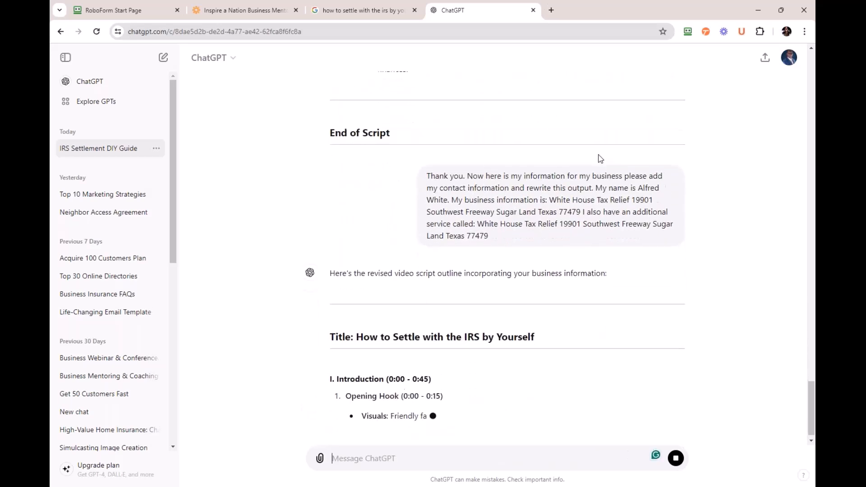
pyautogui.scroll(-3)
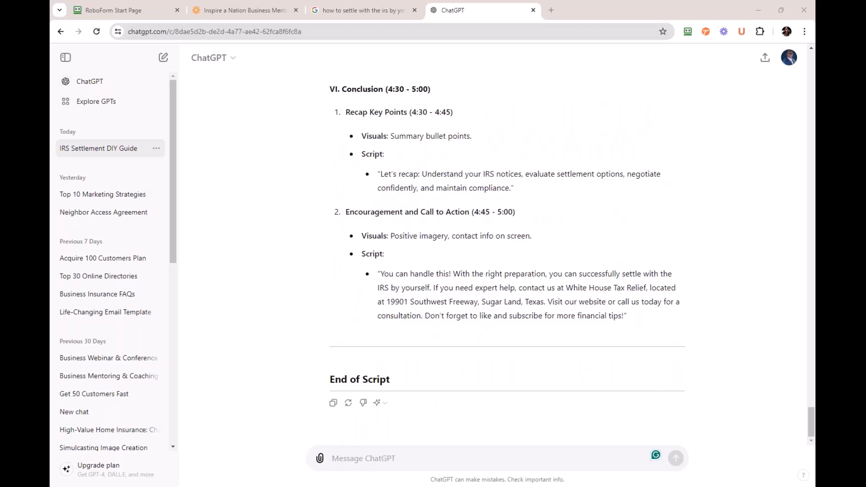
pyautogui.moveTo(338, 452)
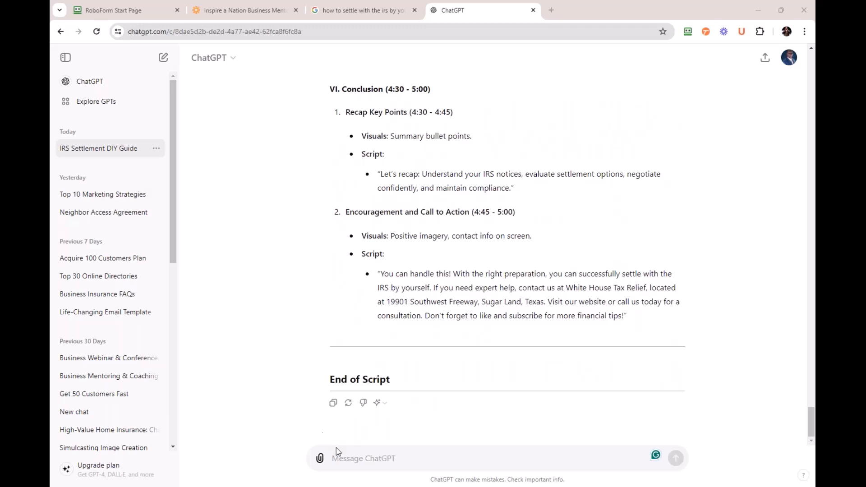
pyautogui.moveTo(333, 403)
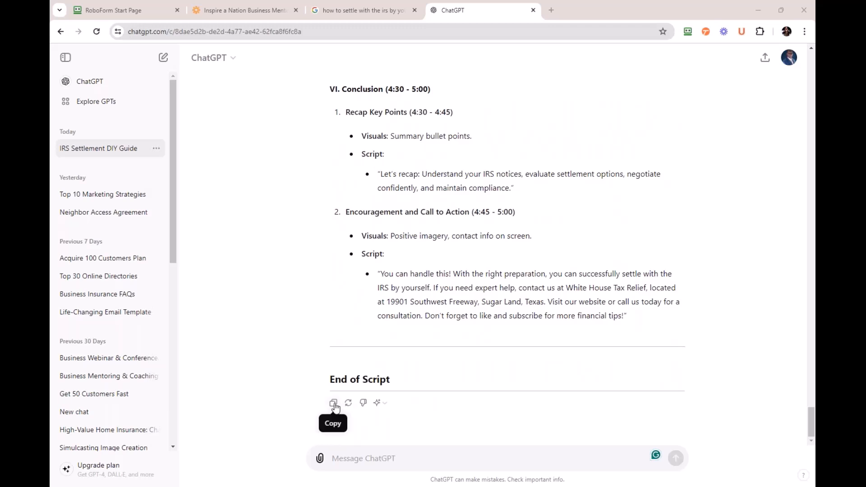
pyautogui.click(333, 402)
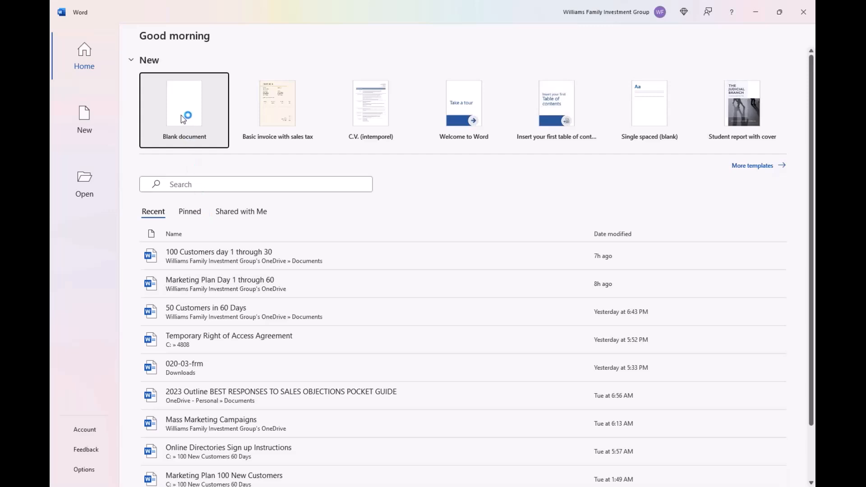
# Create a new blank Word document for the copied script
pyautogui.click(184, 105)
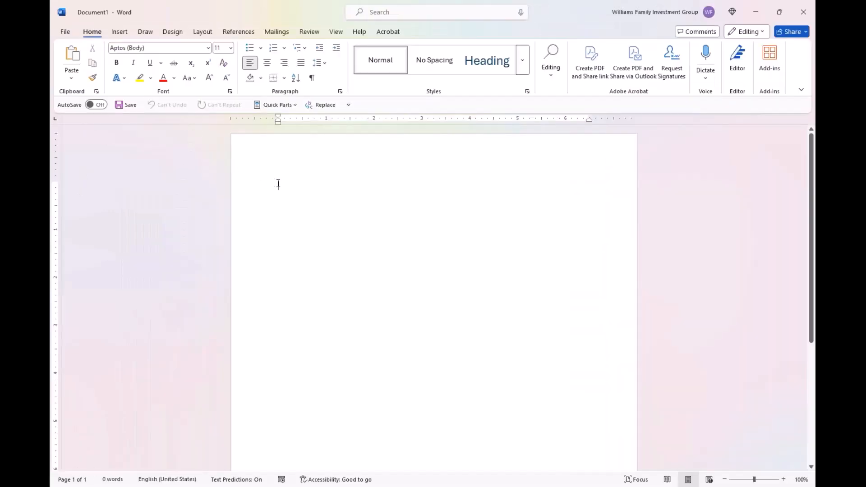
pyautogui.moveTo(278, 184)
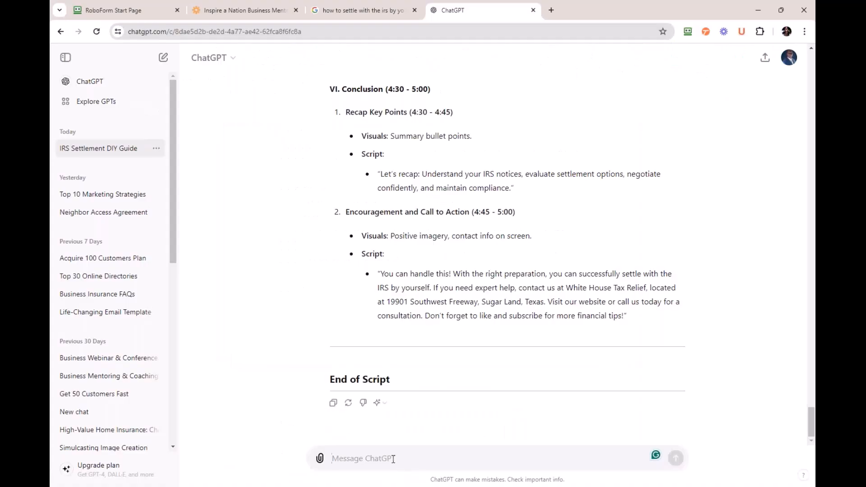
# Explain that the video tool needs only scripting, not the visuals or headings
pyautogui.write('Thank you this')
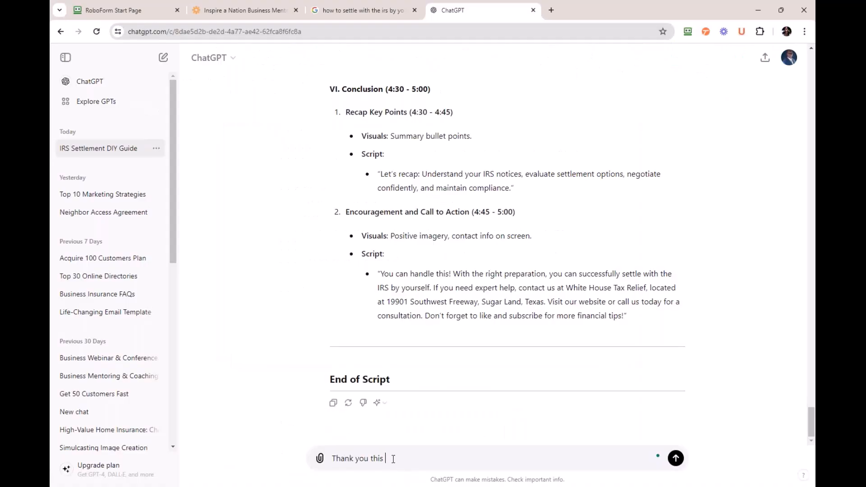
pyautogui.write('is awesome!')
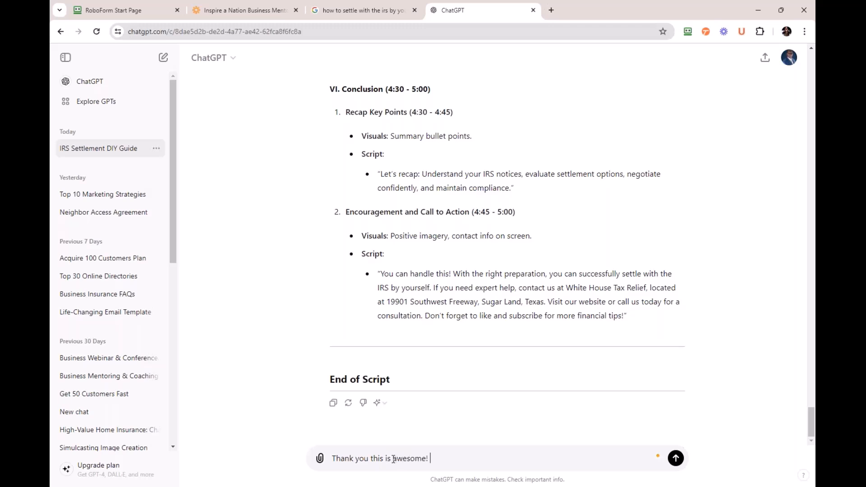
pyautogui.write('However the v')
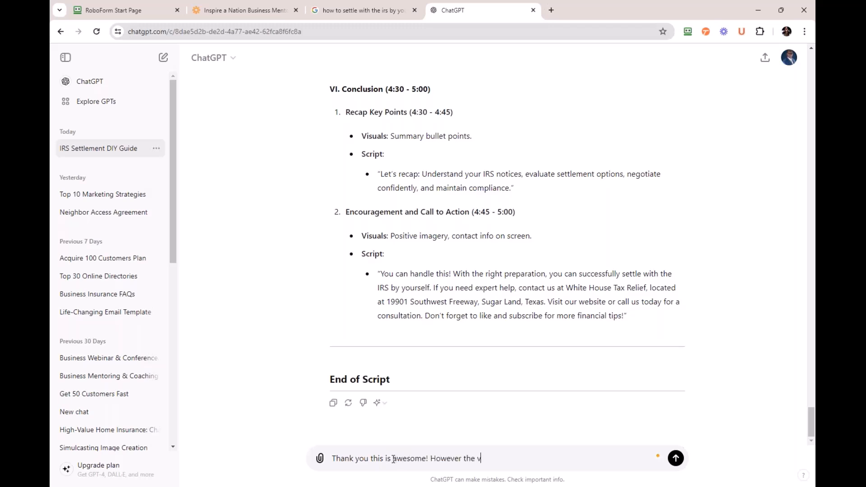
pyautogui.write('ideo tool I use only wa')
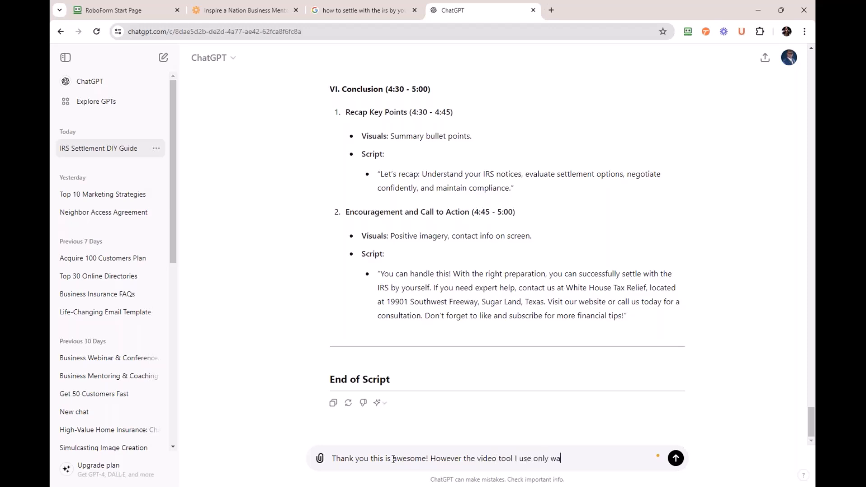
pyautogui.write('nt scripting')
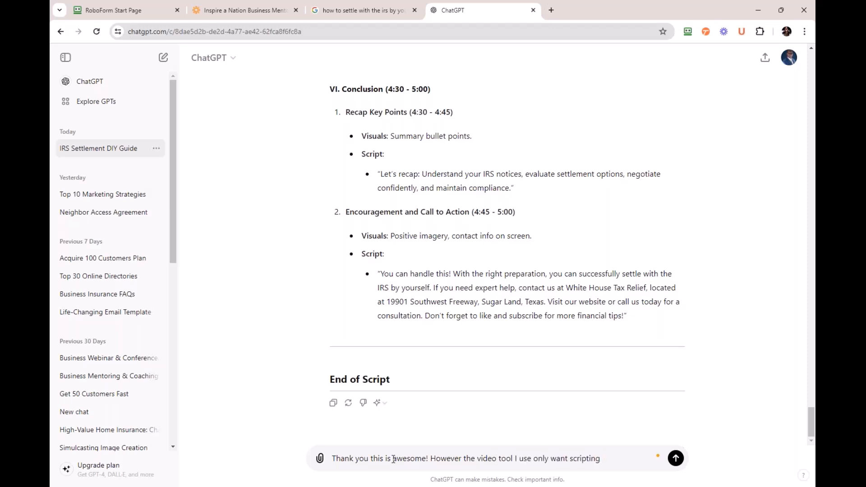
pyautogui.write('not the prompts')
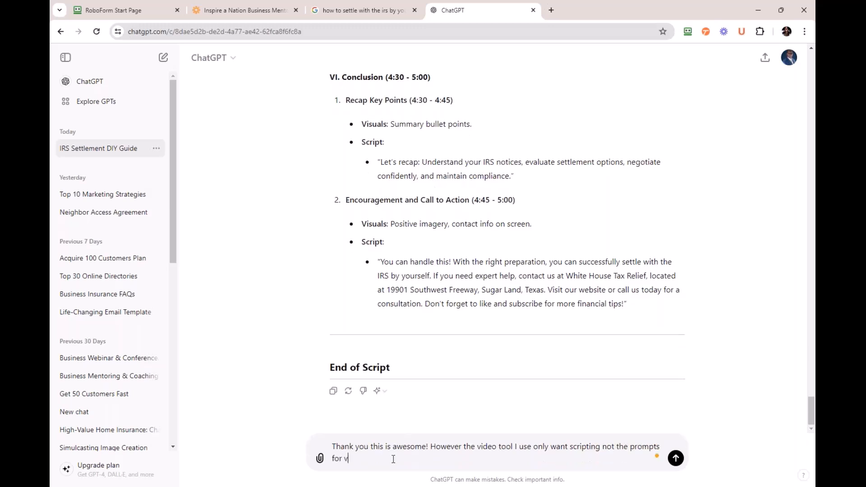
pyautogui.write('isuals an')
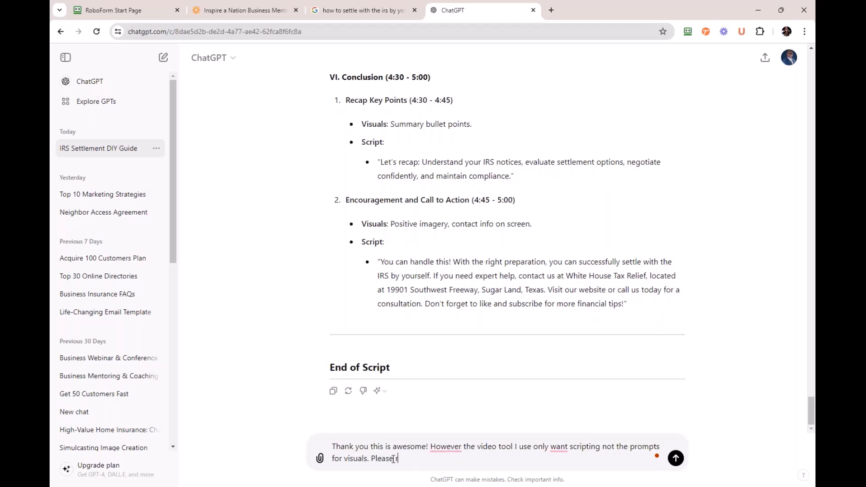
# Ask for a rewrite giving only the script in outline format, send it, and review the result
pyautogui.write('ewrite this and')
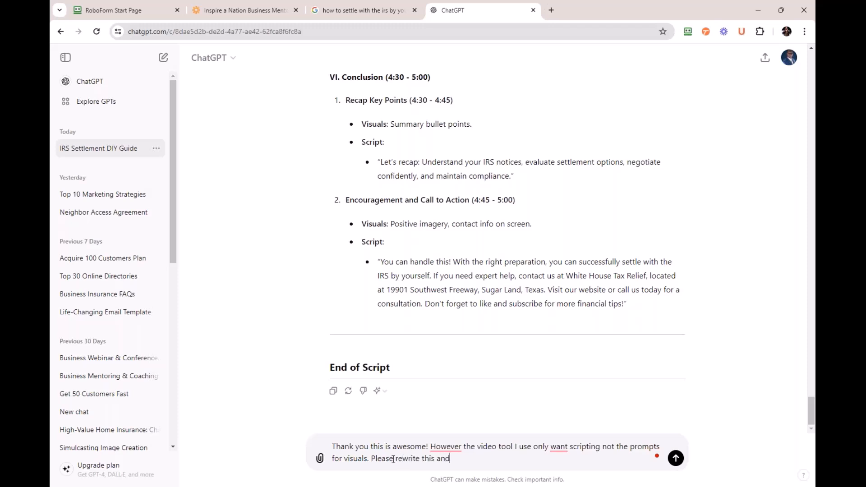
pyautogui.write('only')
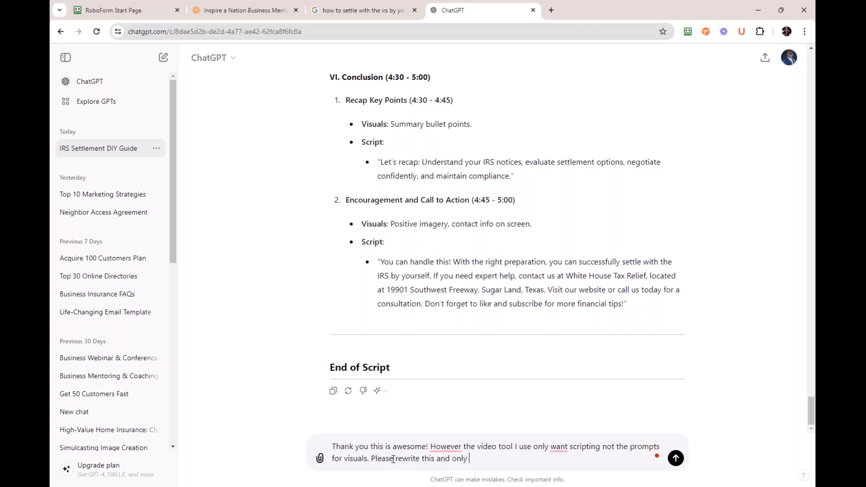
pyautogui.write('give the sc')
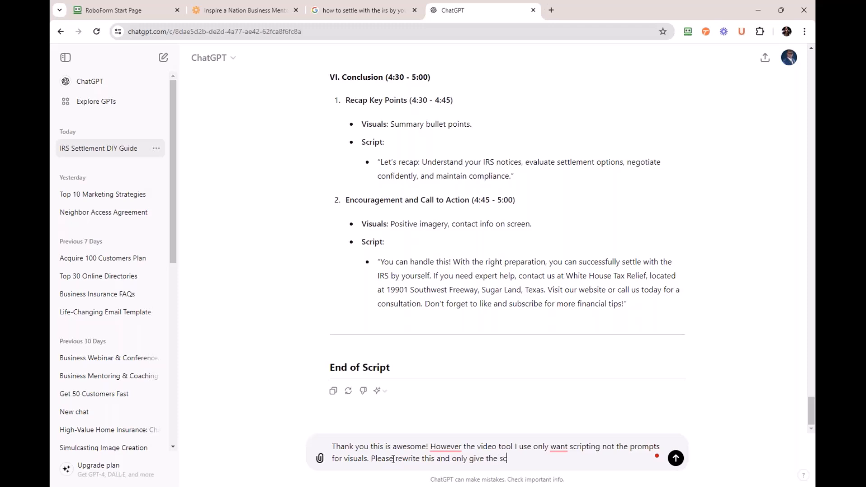
pyautogui.write('ript in o')
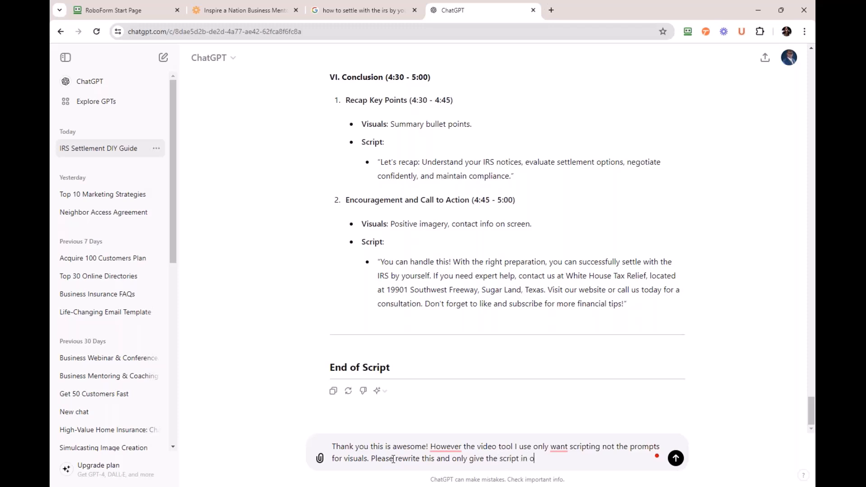
pyautogui.write('utline format, not the')
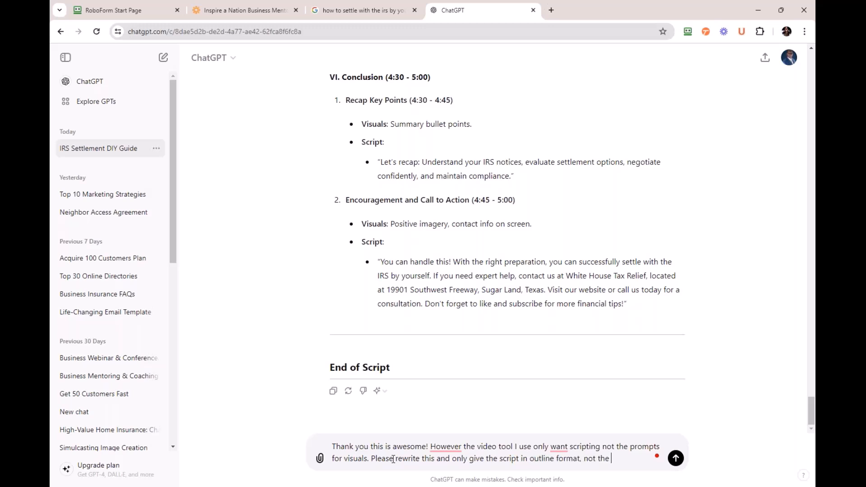
pyautogui.write('headings or')
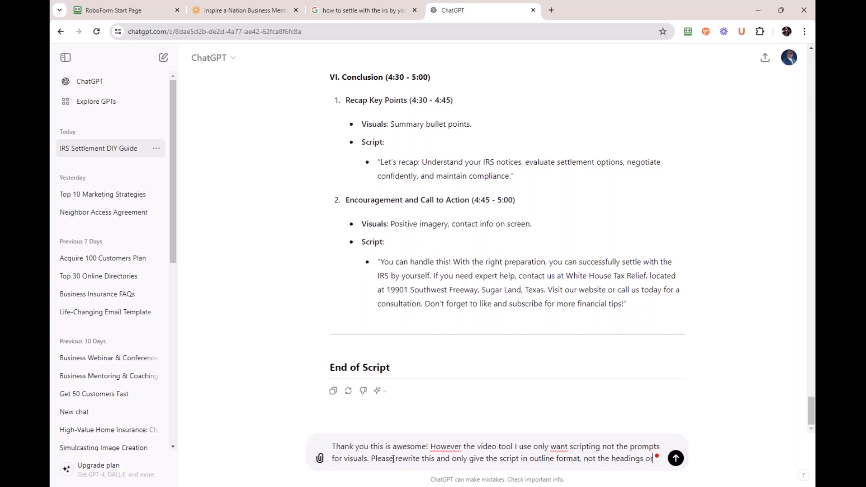
pyautogui.click(676, 458)
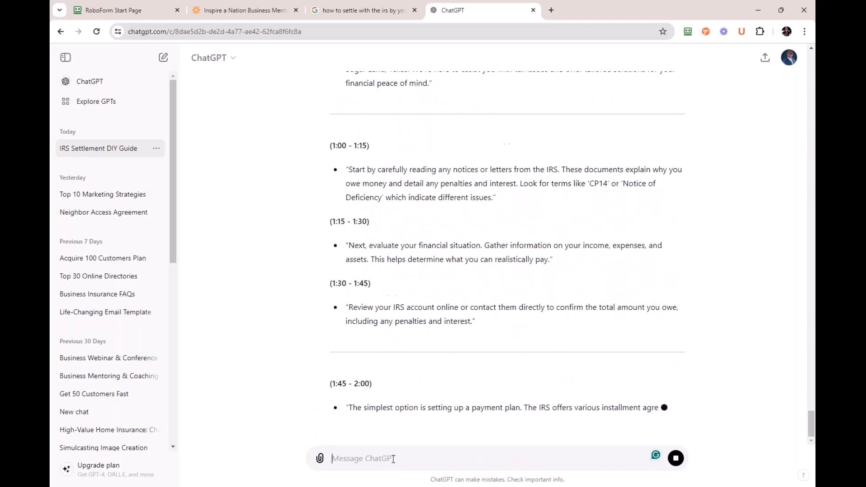
pyautogui.scroll(-3)
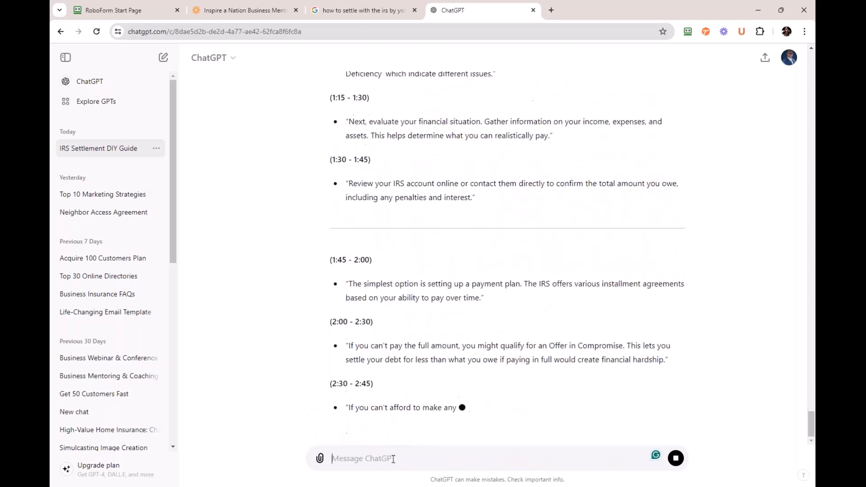
pyautogui.scroll(-3)
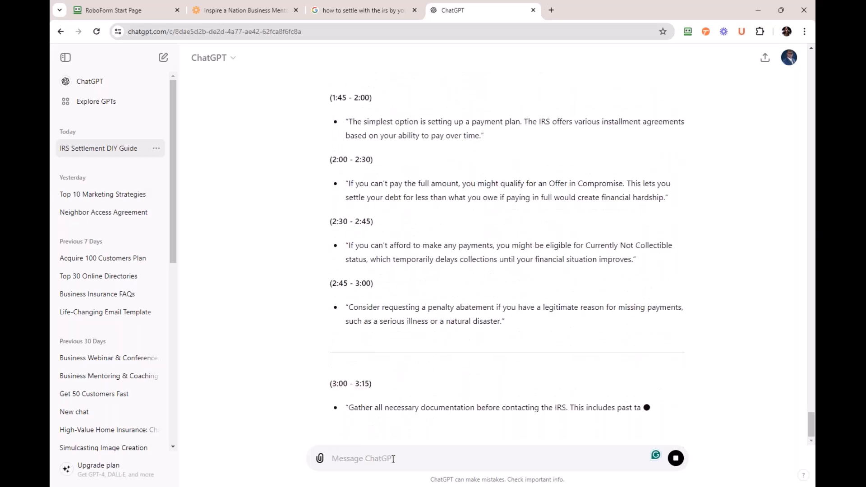
pyautogui.scroll(-3)
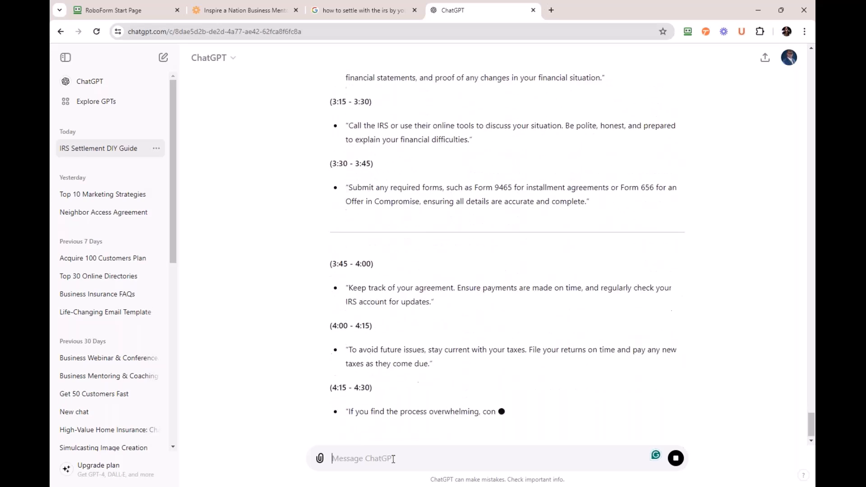
pyautogui.scroll(-3)
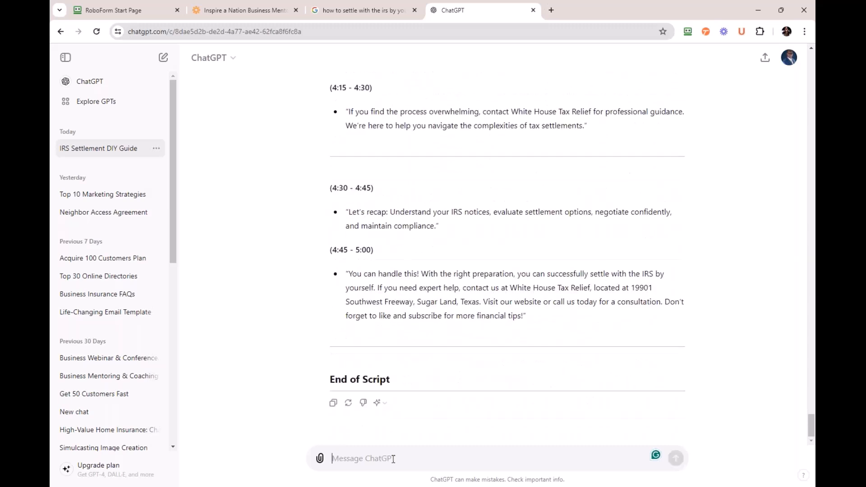
# Ask ChatGPT to remove all timestamps leaving only the script, and review the reply
pyautogui.write('This was amazing plea')
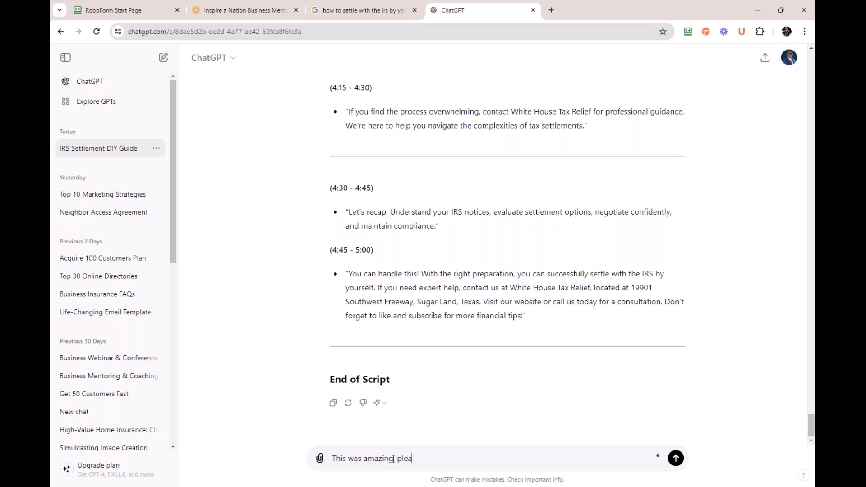
pyautogui.write('se remove a')
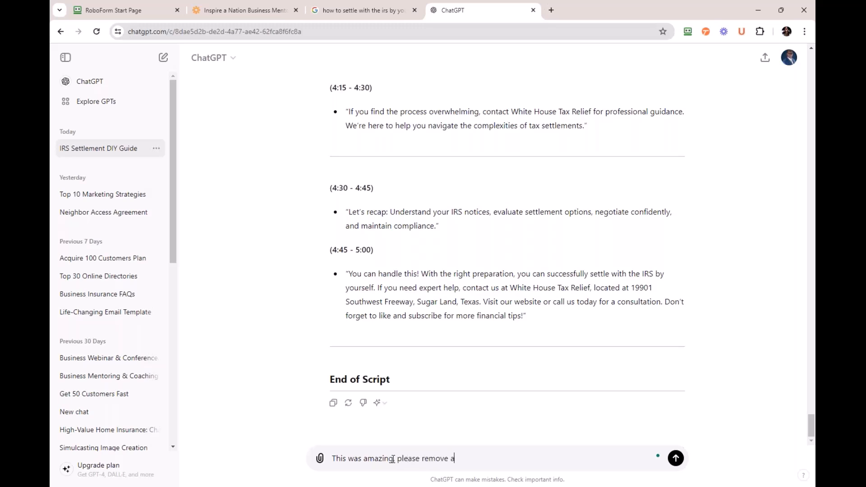
pyautogui.write('ll time')
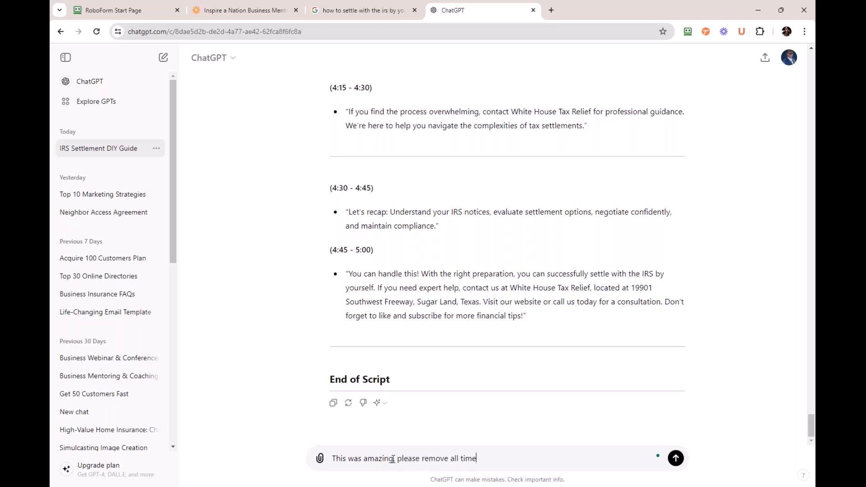
pyautogui.write('stamps so')
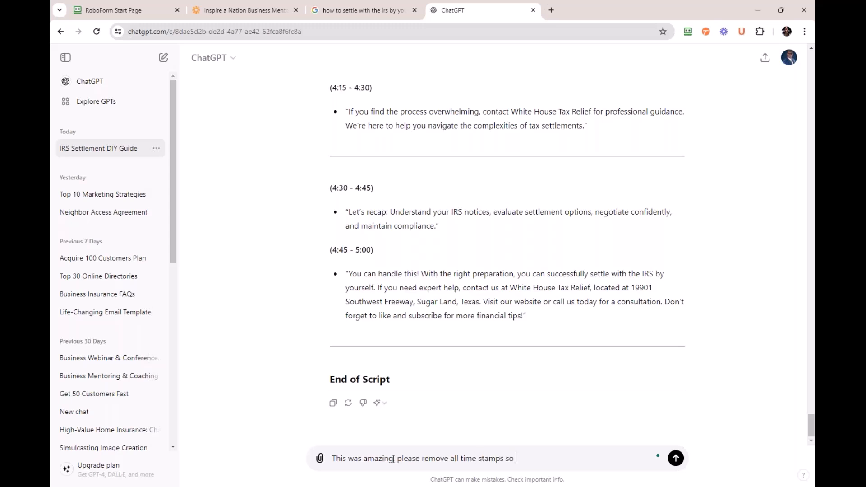
pyautogui.write('that I')
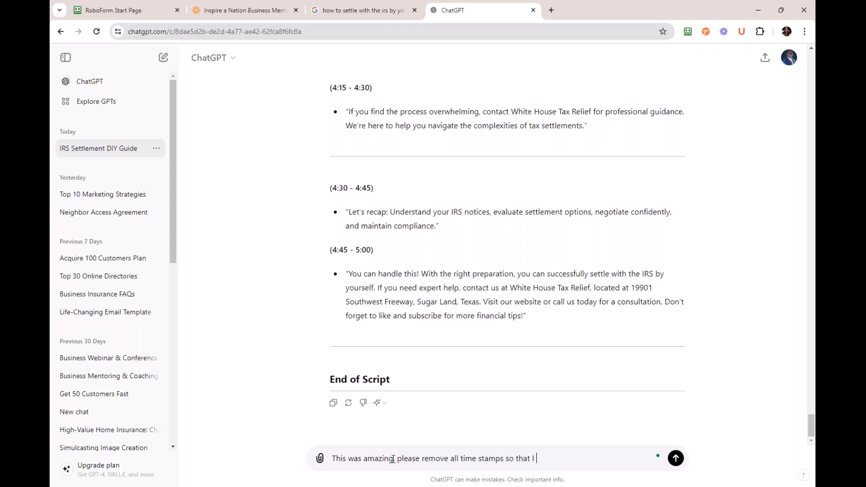
pyautogui.write('am only left with')
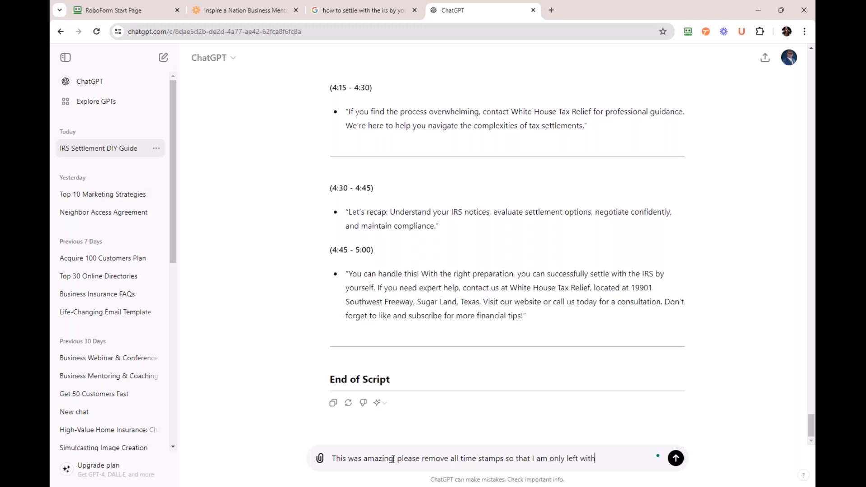
pyautogui.click(676, 459)
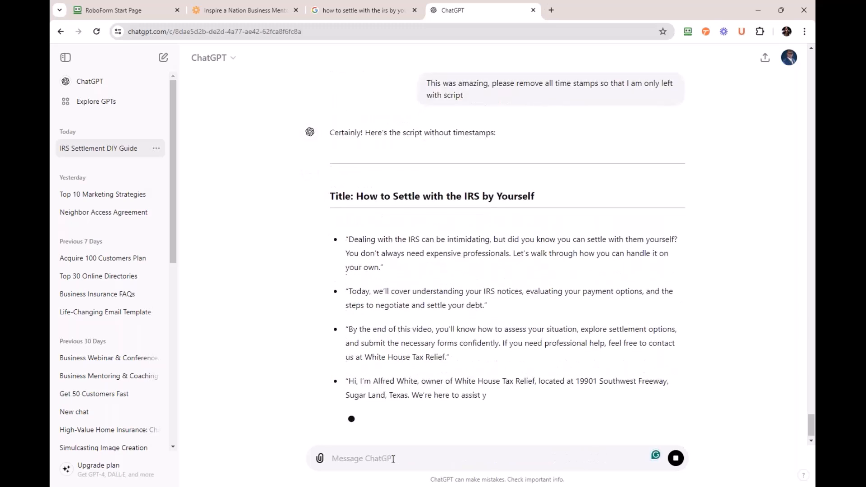
pyautogui.scroll(-3)
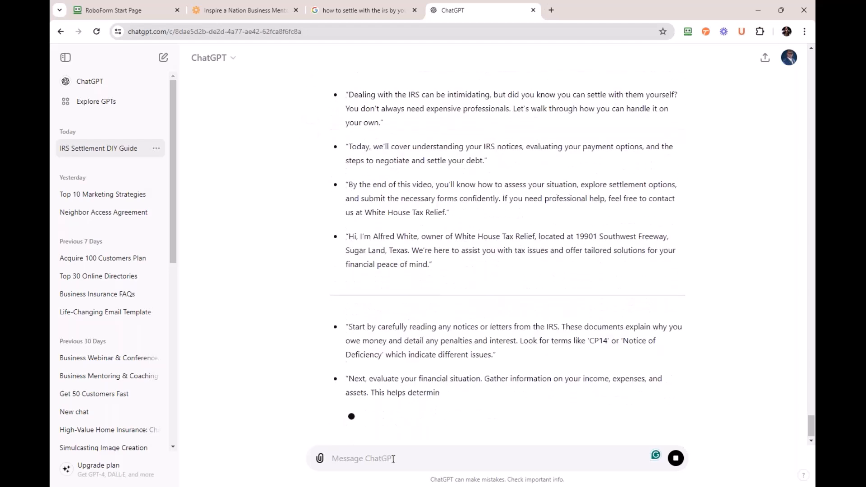
pyautogui.scroll(-3)
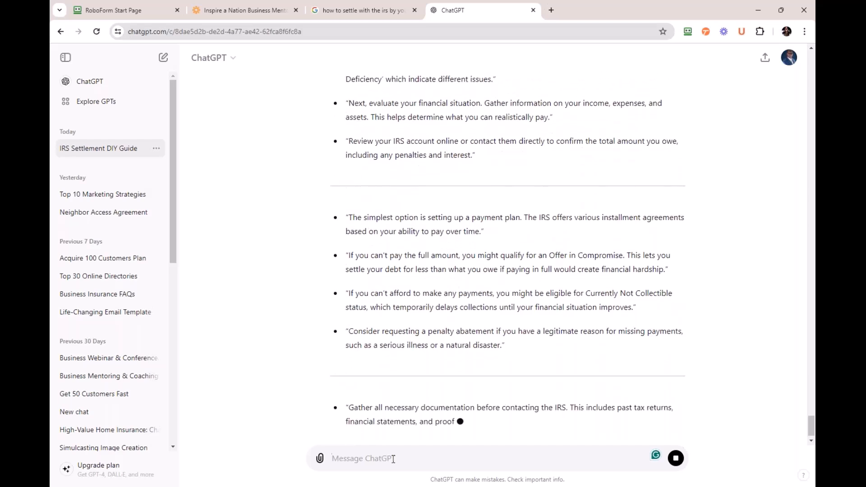
pyautogui.scroll(-3)
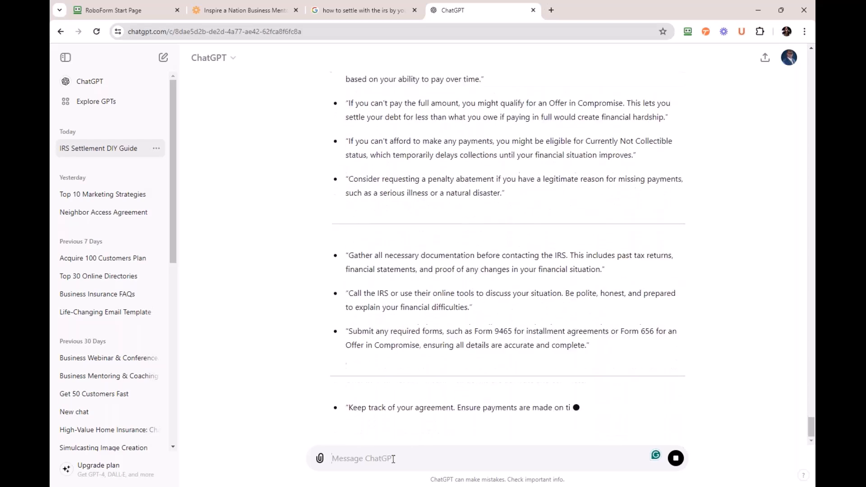
pyautogui.scroll(-3)
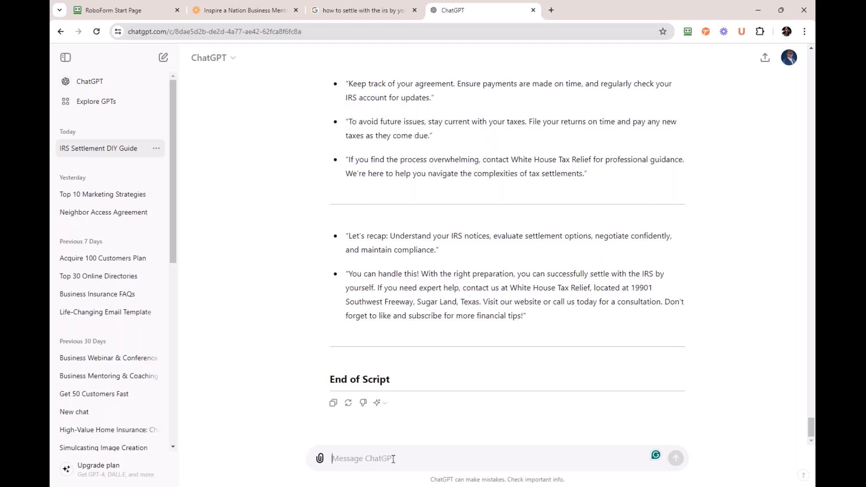
pyautogui.moveTo(334, 402)
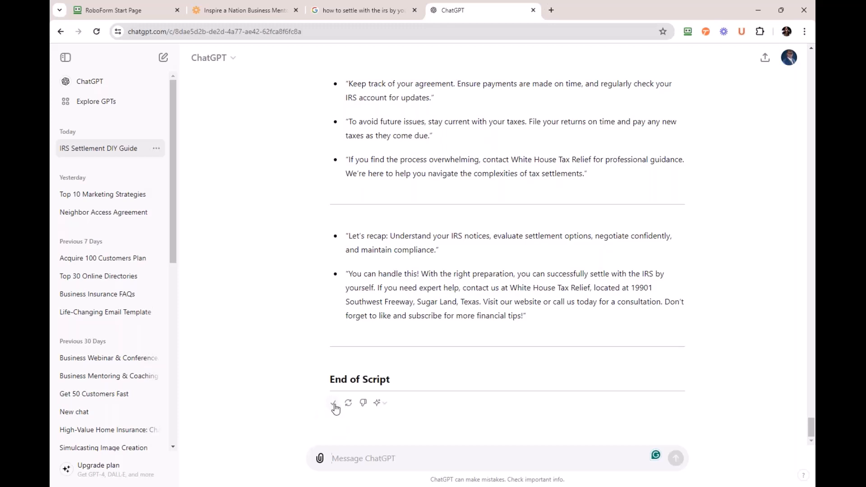
# Copy the timestamp-free script from ChatGPT and paste it onto a new page at the document's end
pyautogui.click(333, 402)
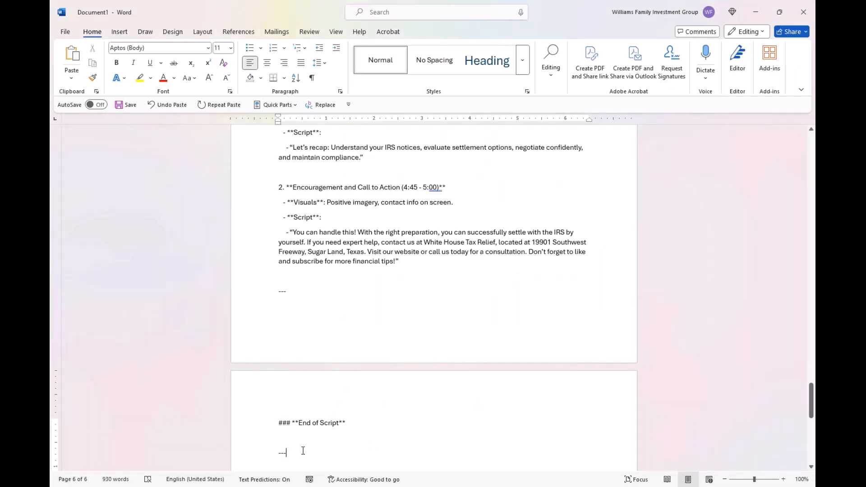
pyautogui.press('ctrl+enter')
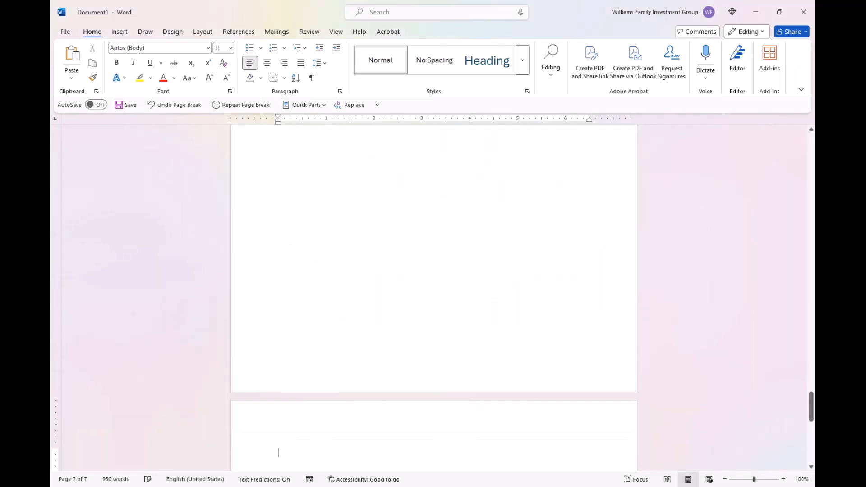
pyautogui.moveTo(296, 449)
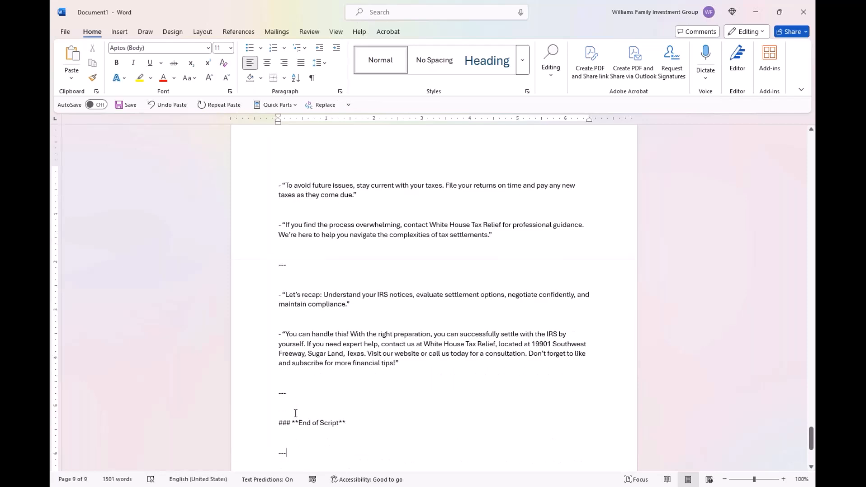
pyautogui.click(297, 422)
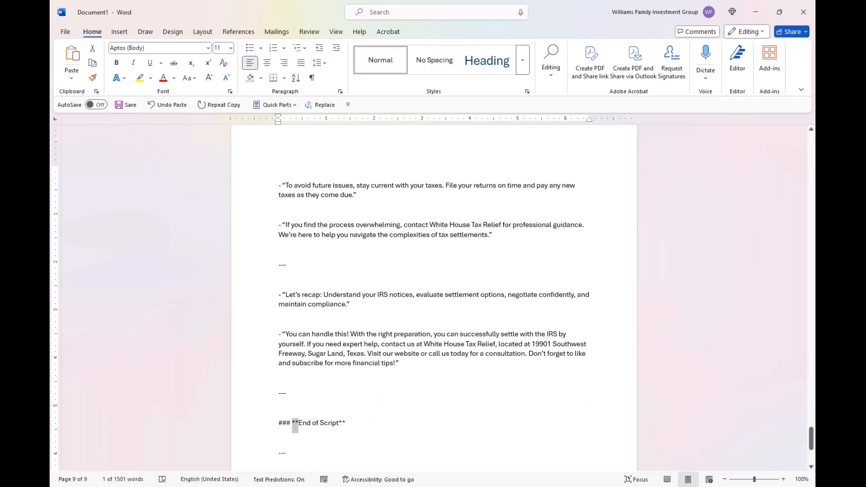
pyautogui.moveTo(324, 105)
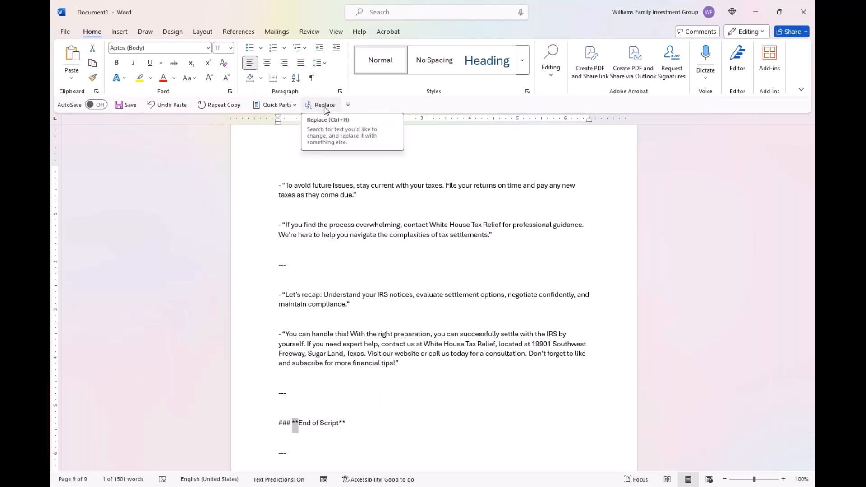
pyautogui.moveTo(80, 107)
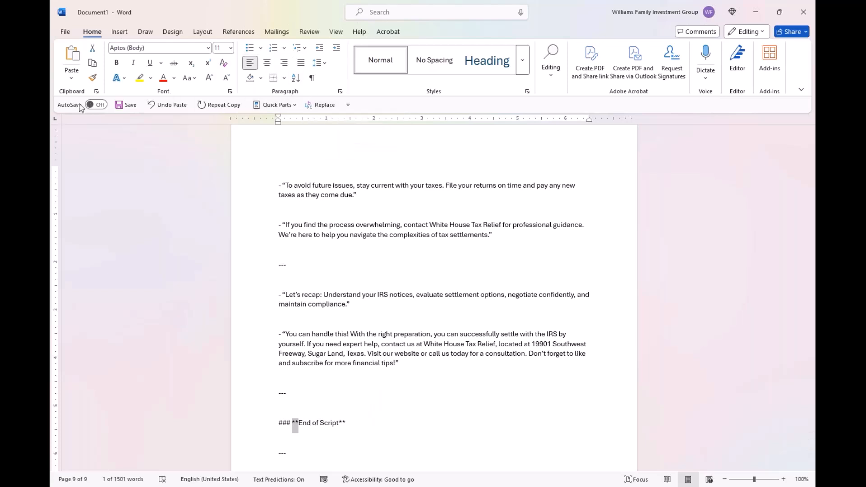
pyautogui.moveTo(318, 45)
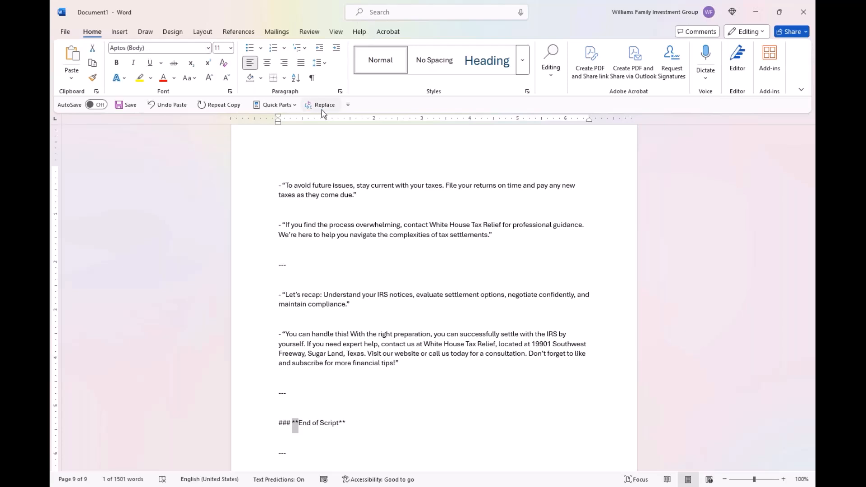
# Replace all ** markers with nothing, clearing 134 asterisk markers from the script
pyautogui.click(324, 105)
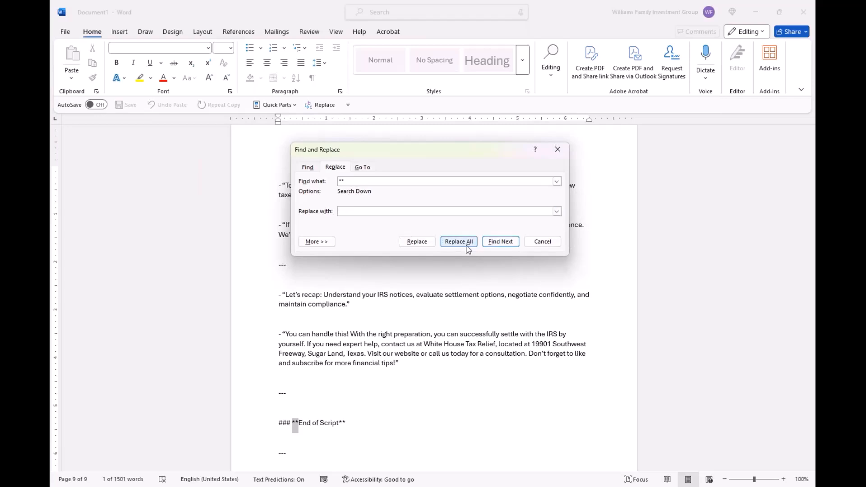
pyautogui.click(459, 242)
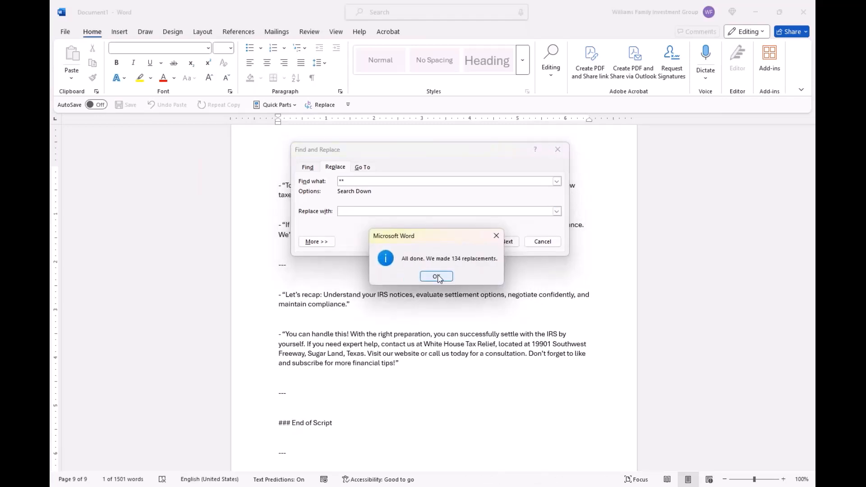
pyautogui.click(437, 276)
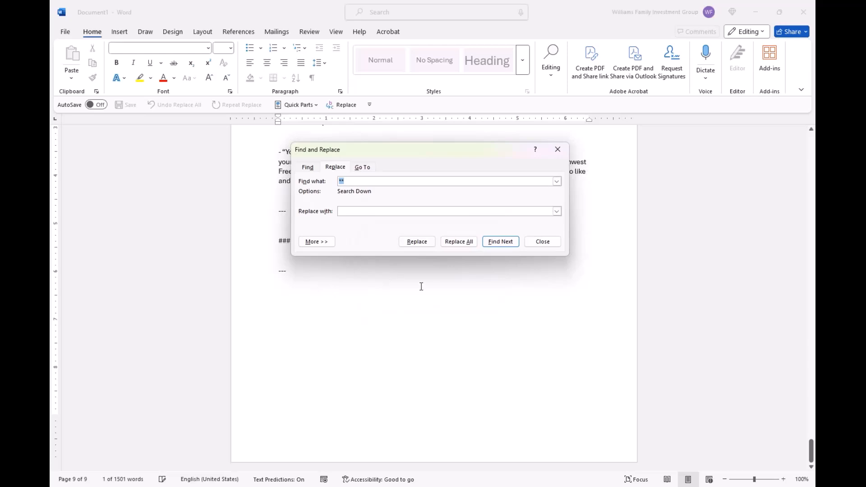
pyautogui.click(542, 241)
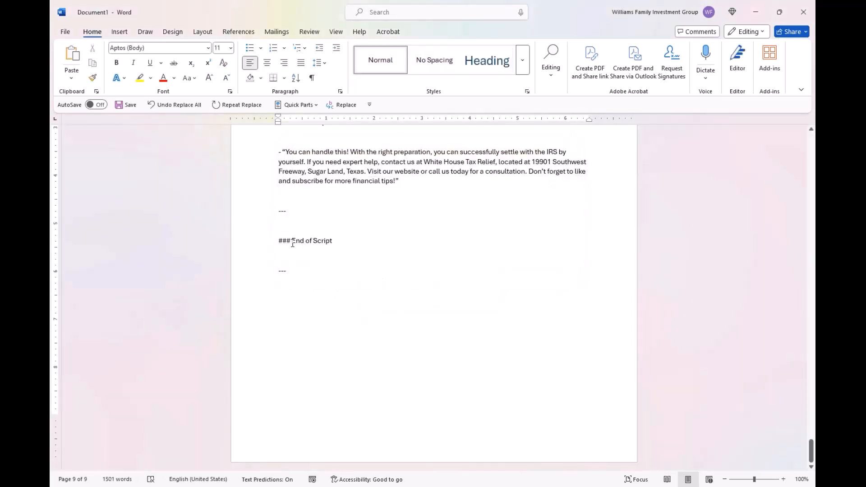
# Replace all ### heading markers with nothing, removing 10 so the closing line reads End of Script
pyautogui.doubleClick(283, 240)
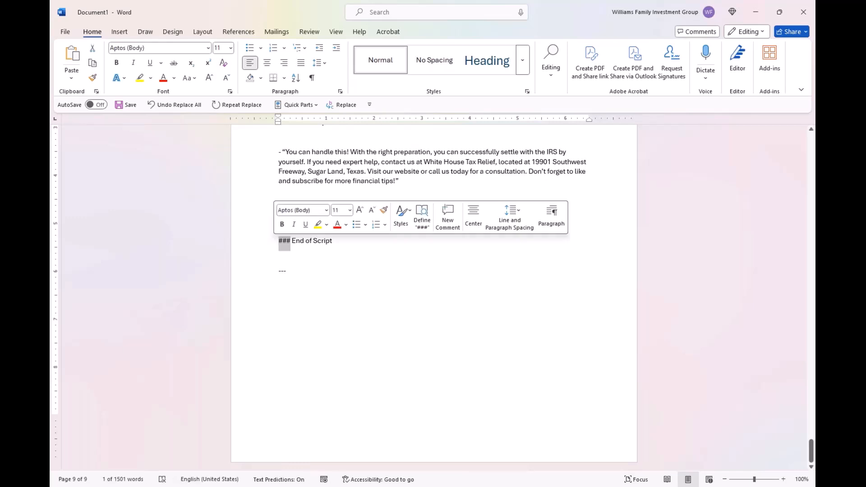
pyautogui.click(321, 198)
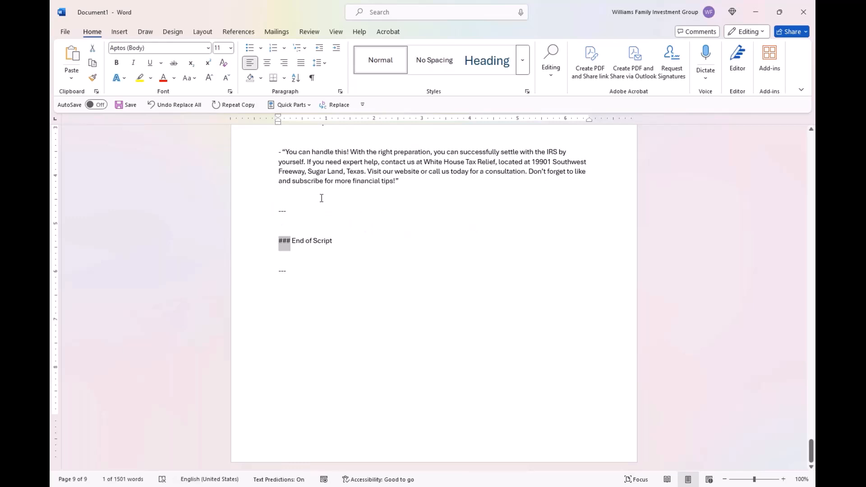
pyautogui.click(338, 104)
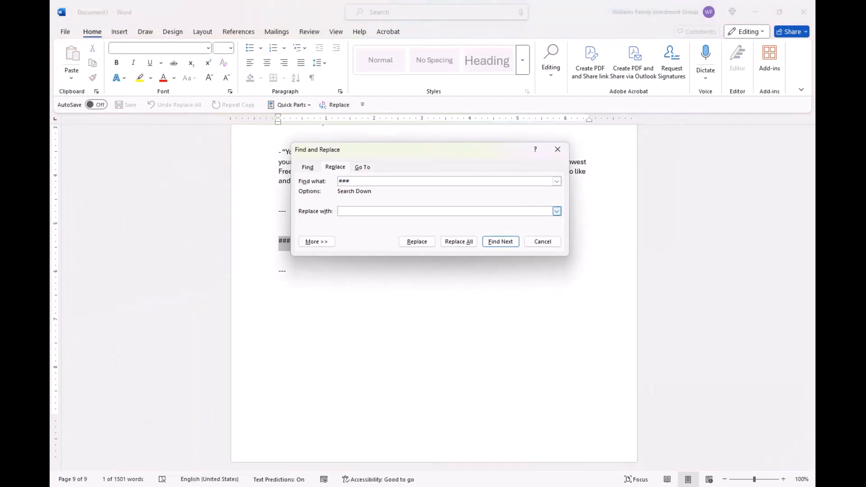
pyautogui.moveTo(458, 242)
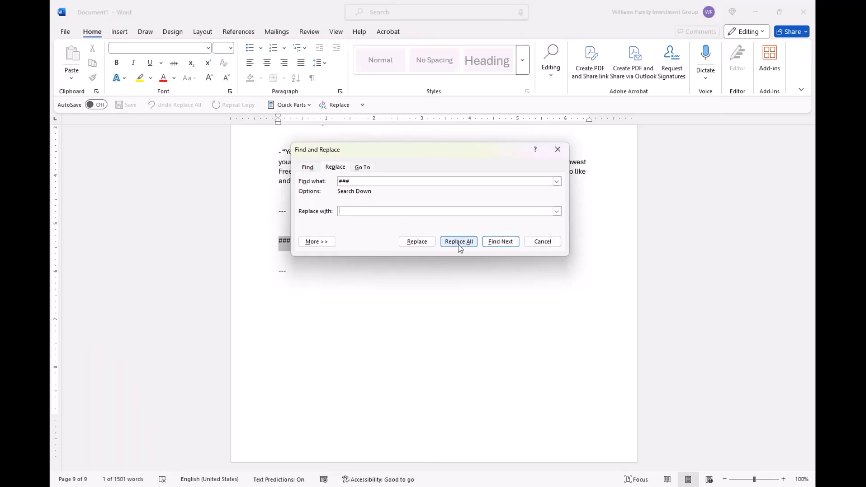
pyautogui.click(459, 242)
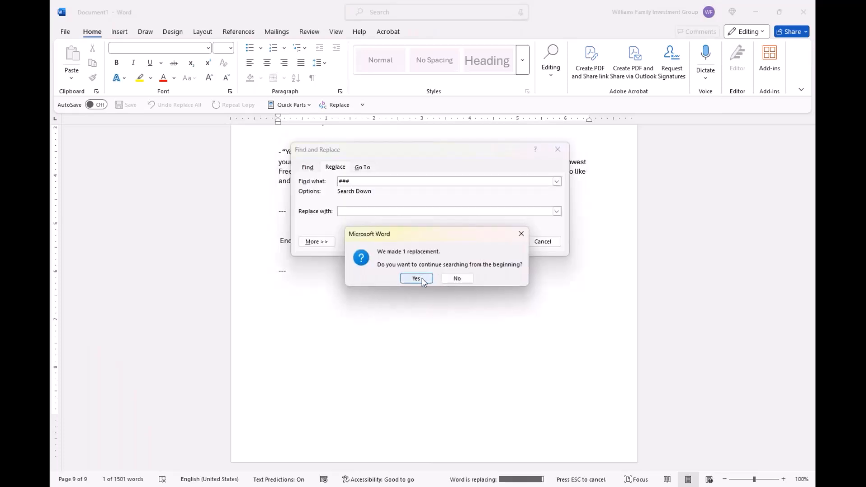
pyautogui.click(416, 279)
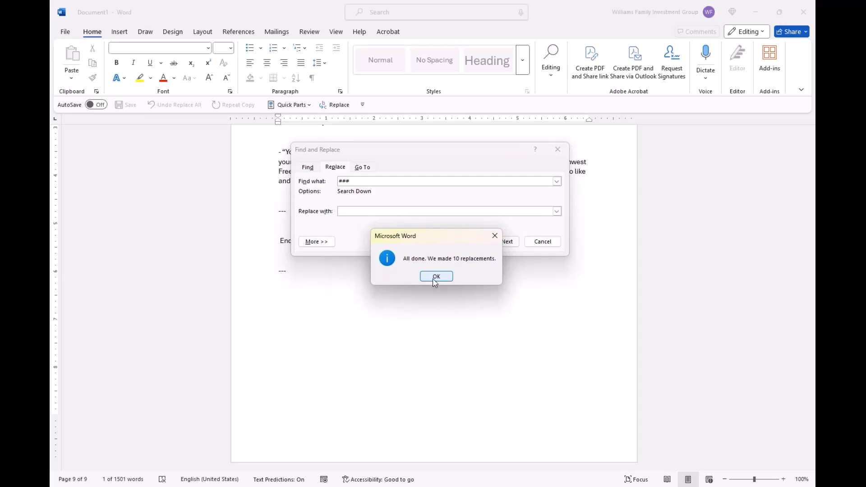
pyautogui.click(436, 276)
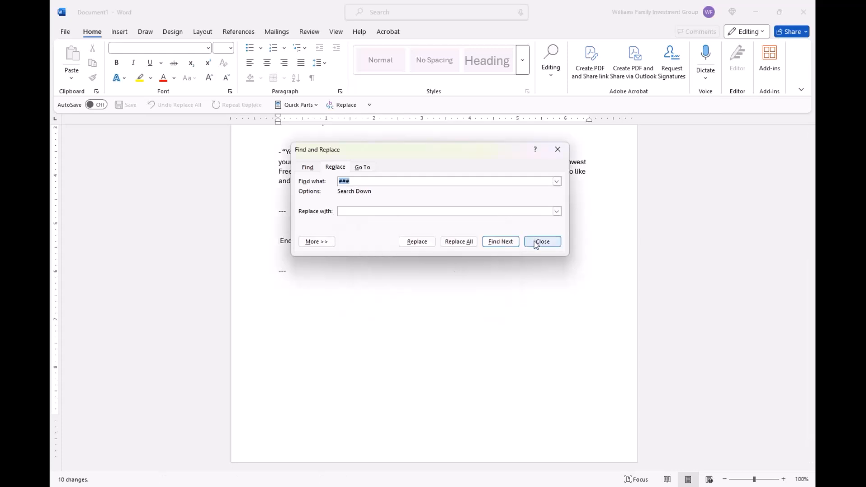
pyautogui.click(541, 242)
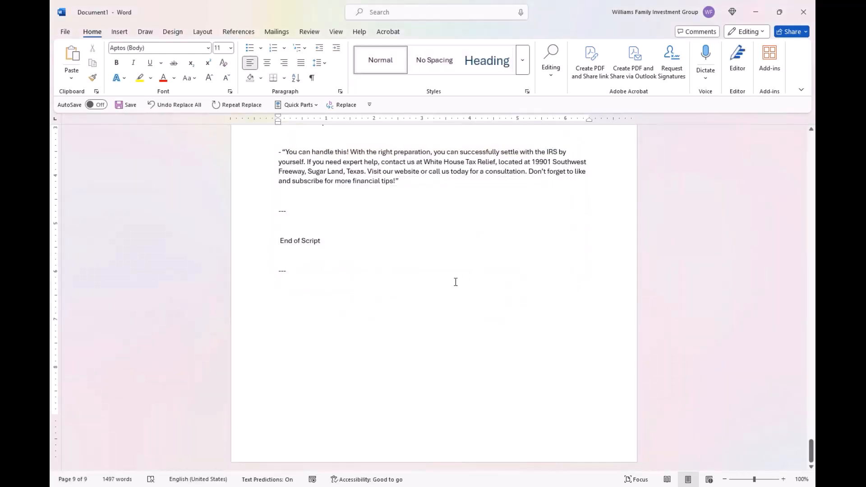
# Select the whole markup-free script from its Title line down to End of Script
pyautogui.scroll(3)
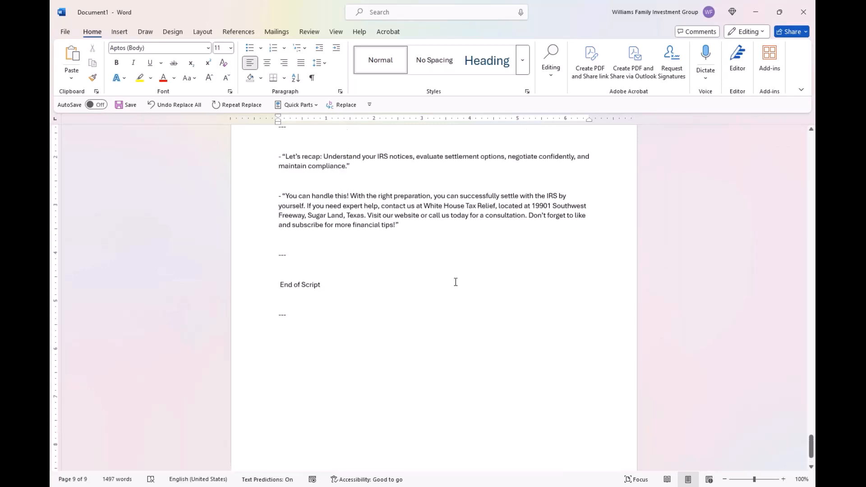
pyautogui.scroll(3)
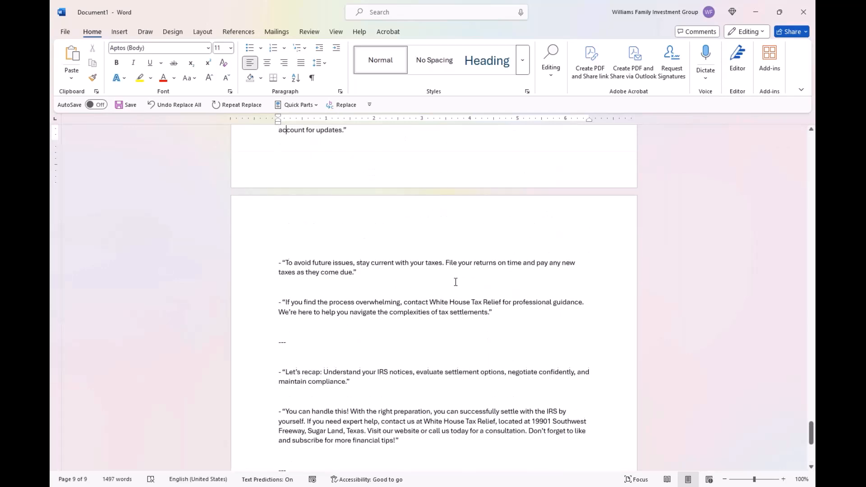
pyautogui.scroll(3)
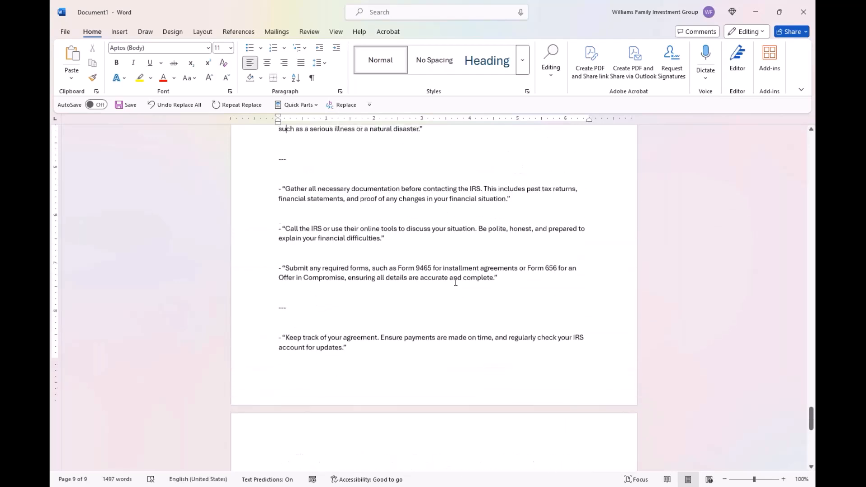
pyautogui.scroll(3)
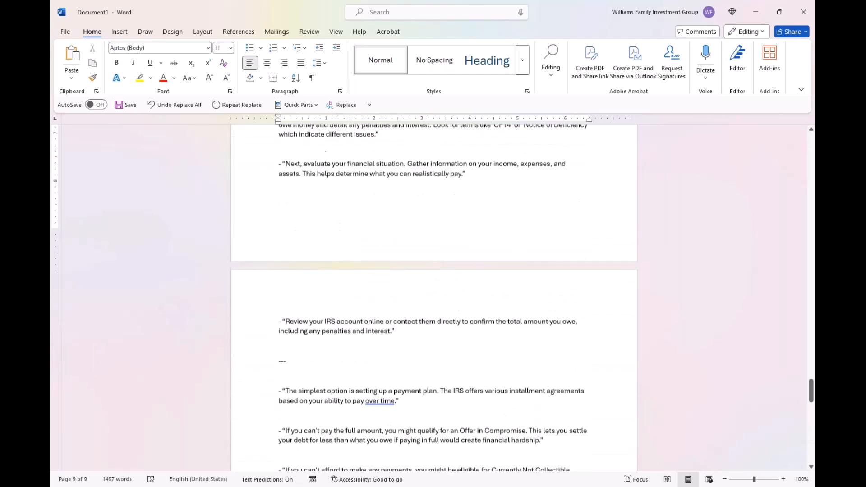
pyautogui.scroll(3)
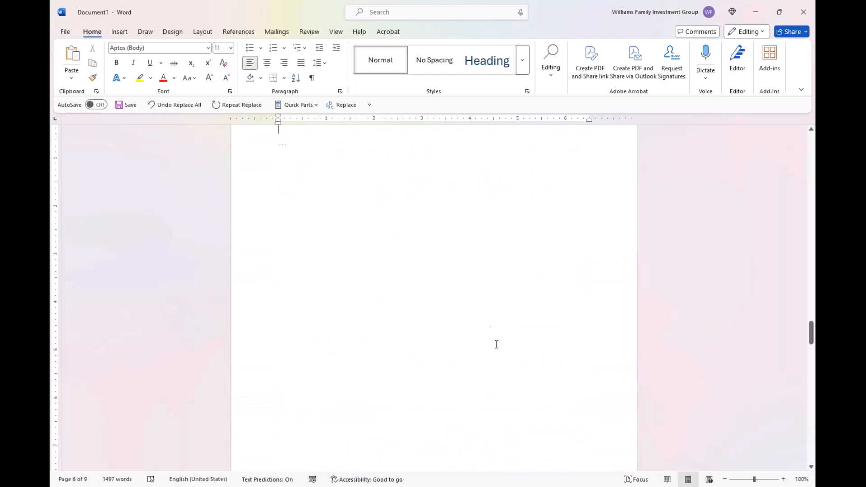
pyautogui.click(375, 159)
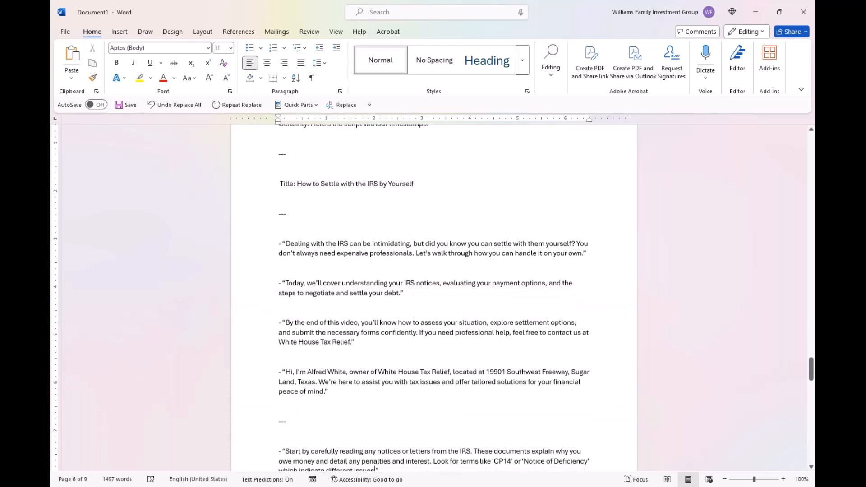
pyautogui.scroll(-3)
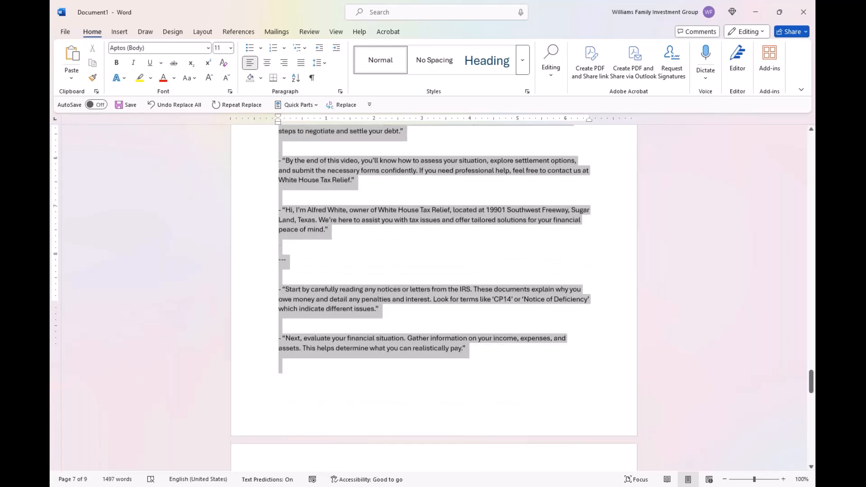
pyautogui.scroll(-3)
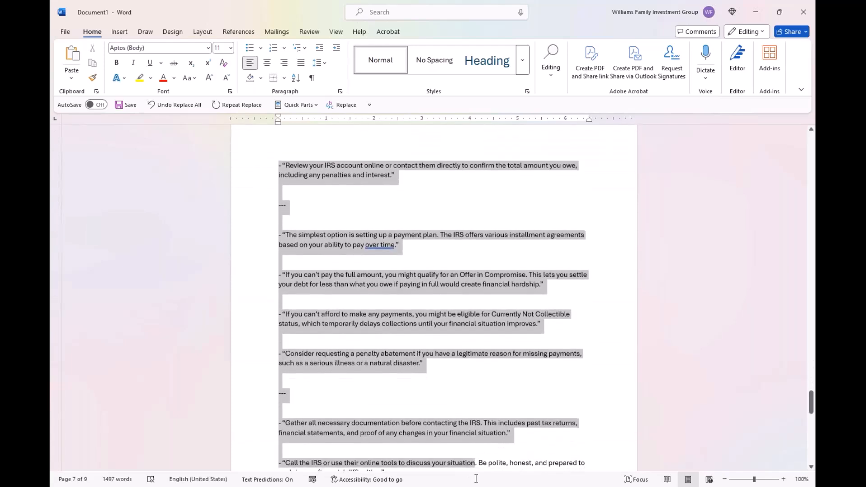
pyautogui.scroll(-3)
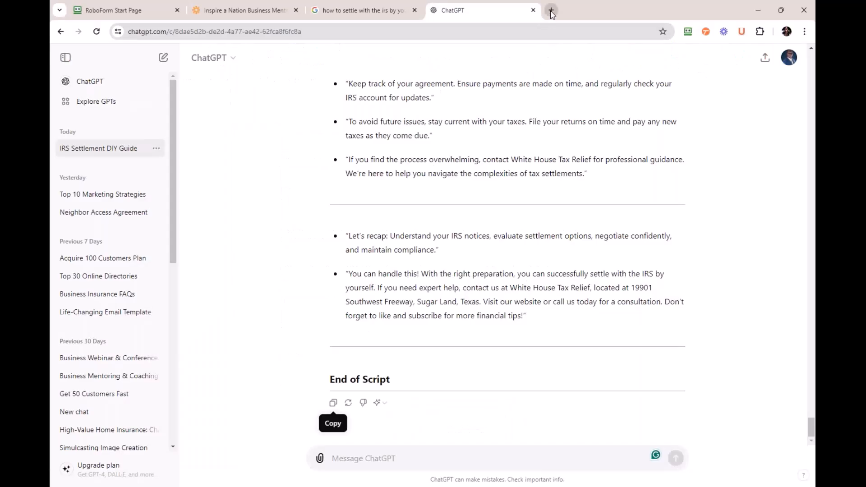
# Open a new Chrome tab and go to pictory.ai
pyautogui.click(551, 10)
pyautogui.write('pictory.ai')
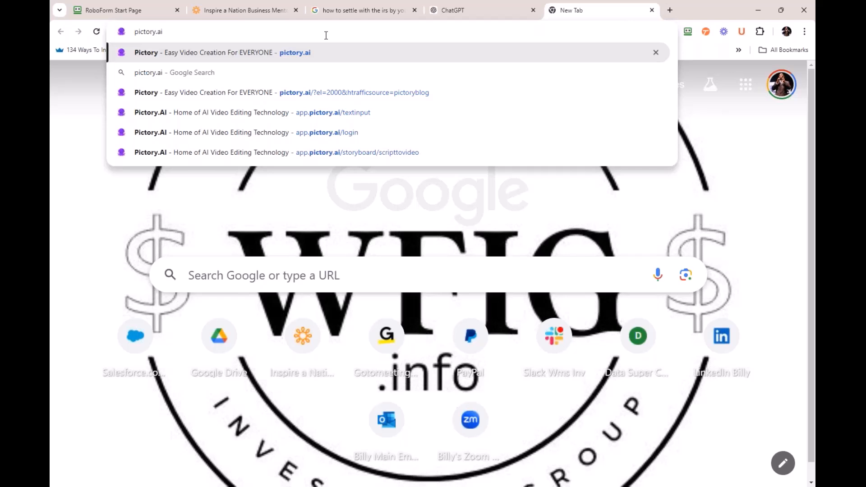
pyautogui.moveTo(349, 56)
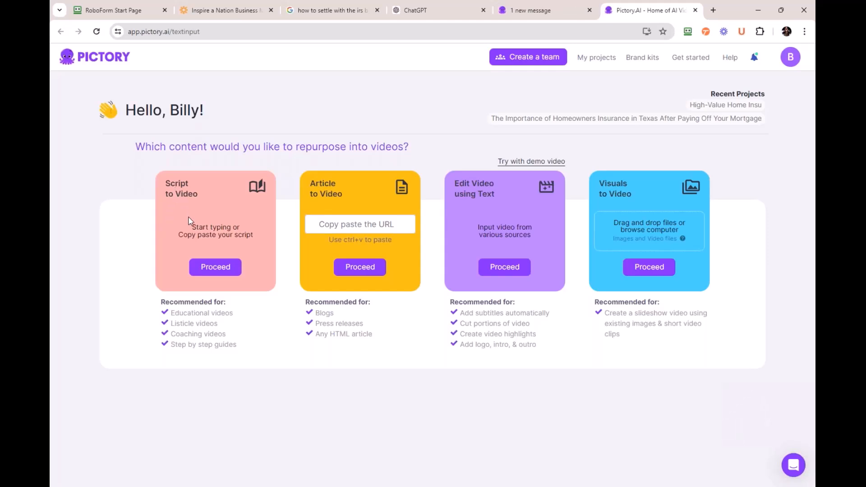
pyautogui.moveTo(482, 193)
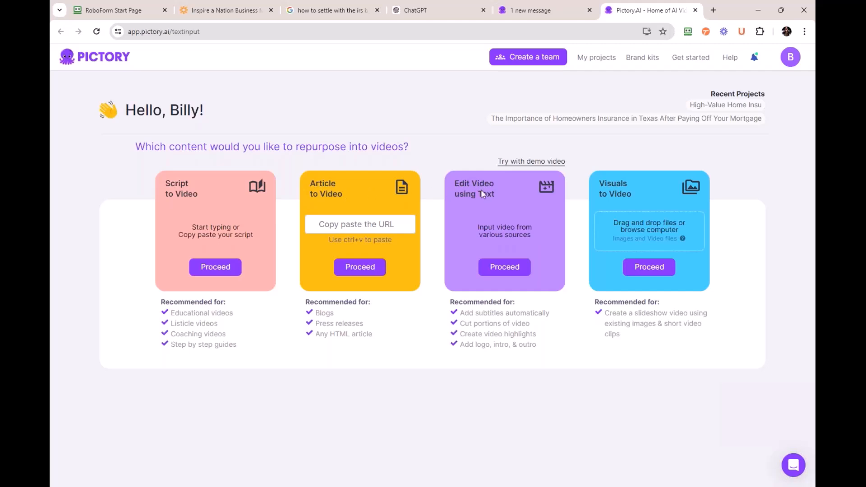
pyautogui.moveTo(508, 203)
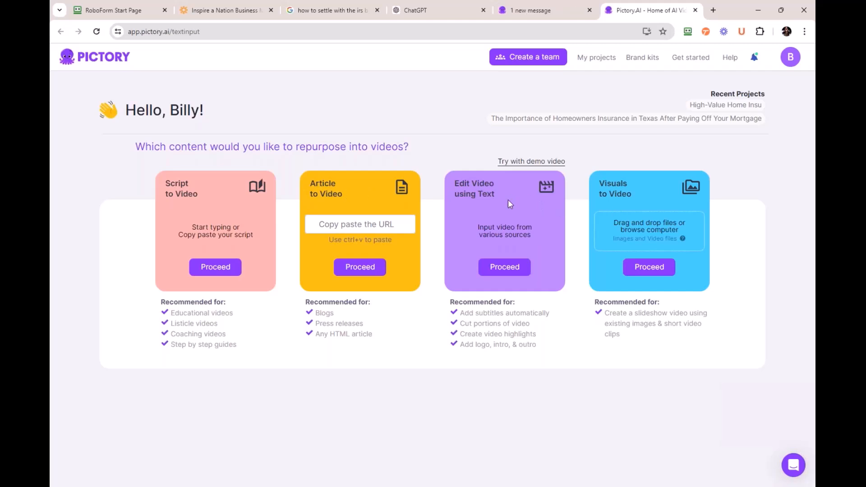
pyautogui.moveTo(216, 267)
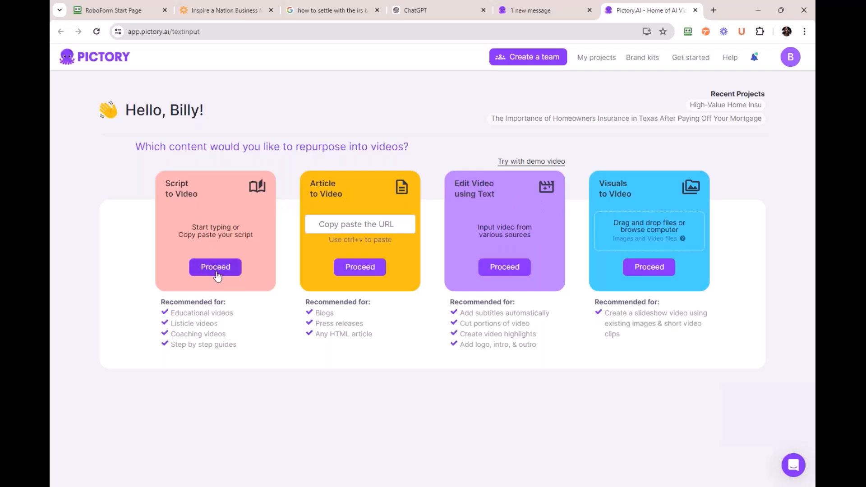
# Start a Script to Video project and paste in 'How to Settle with the IRS by Yourself'
pyautogui.click(215, 267)
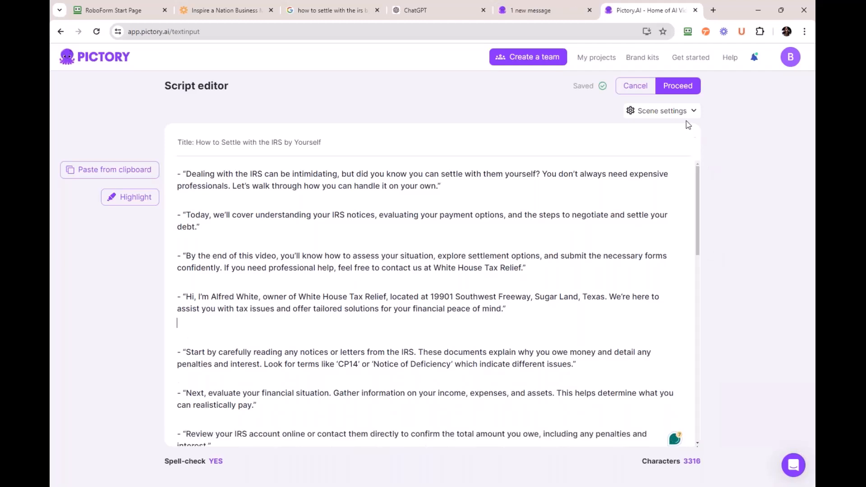
pyautogui.moveTo(678, 86)
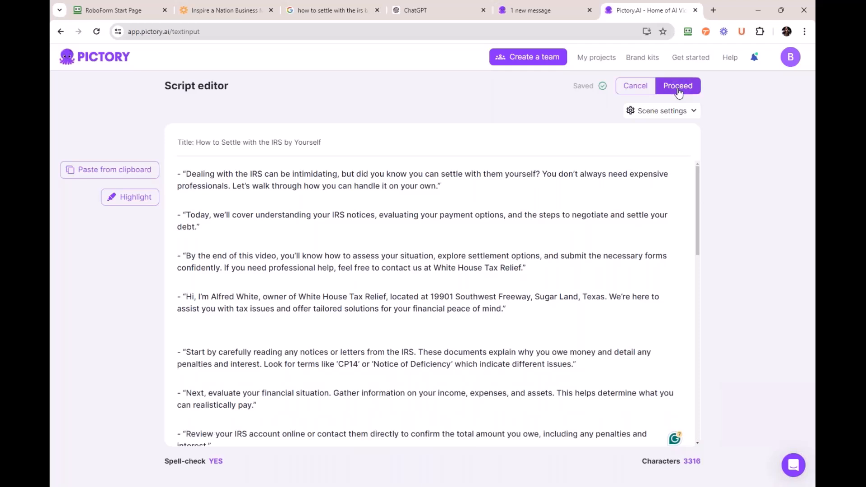
# Proceed from the script editor so Pictory generates the video storyboard
pyautogui.click(678, 85)
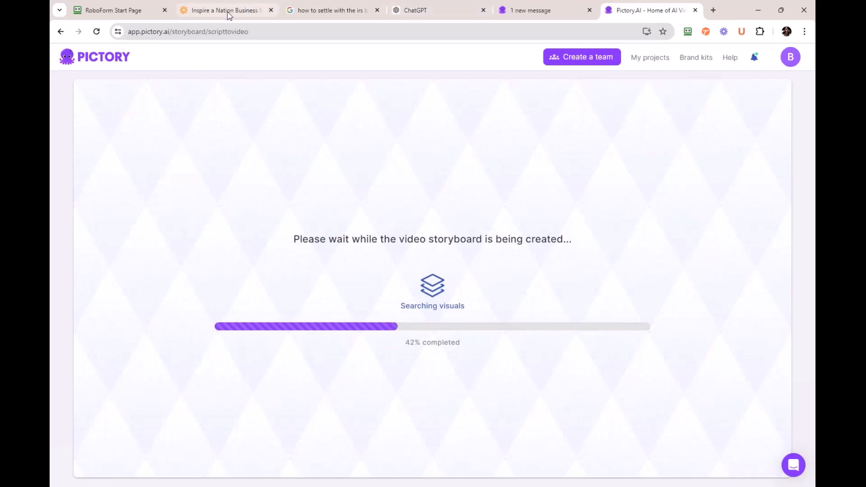
# Search the Inspire a Nation library for 'video' and open the Agency Introduction Video page at its Pictory.ai link
pyautogui.click(226, 10)
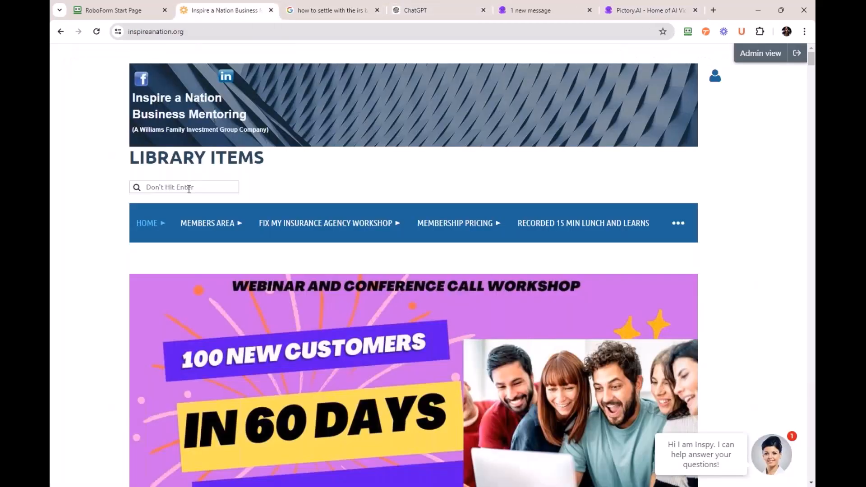
pyautogui.write('vi')
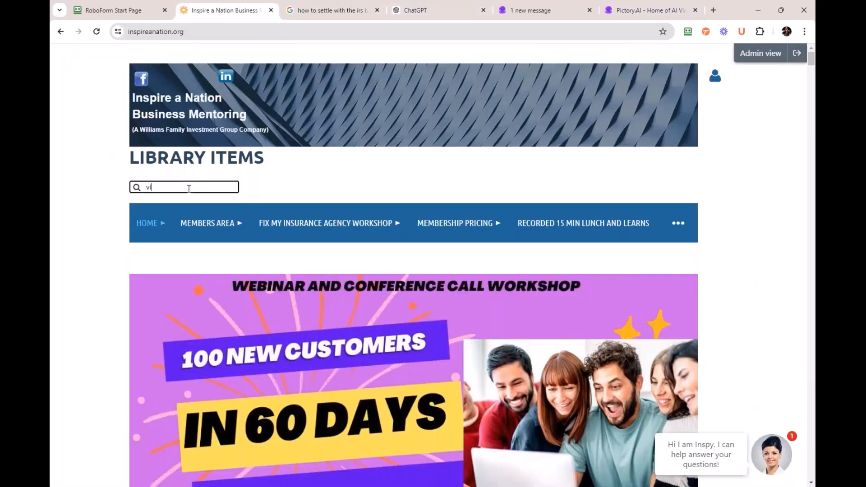
pyautogui.write('deo')
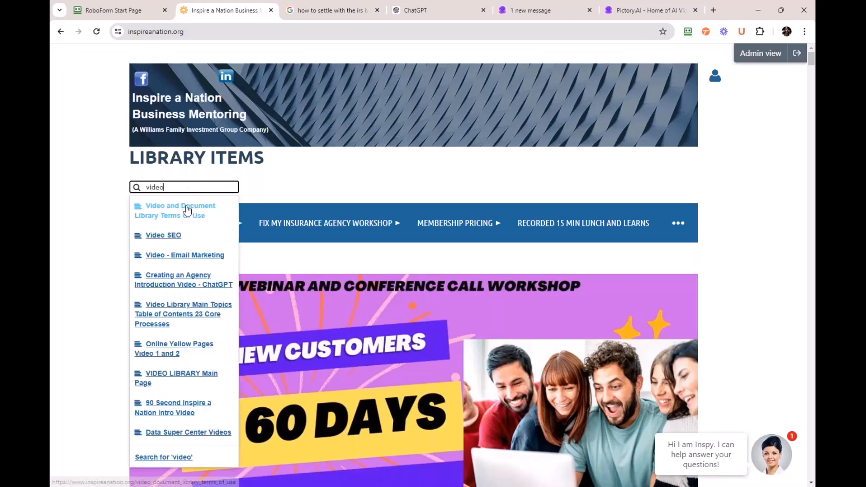
pyautogui.click(183, 280)
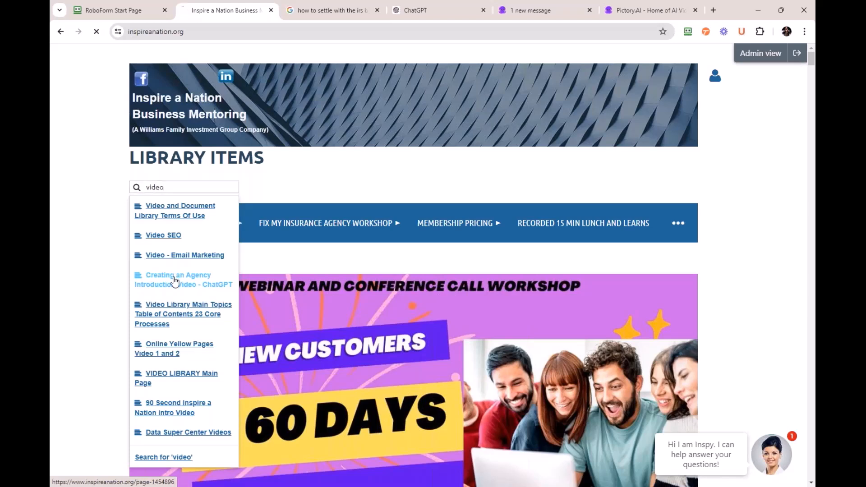
pyautogui.click(178, 279)
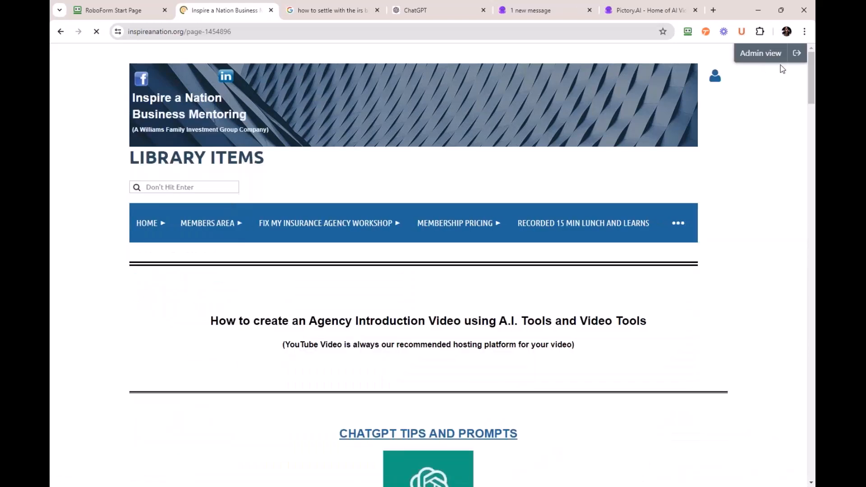
pyautogui.scroll(-3)
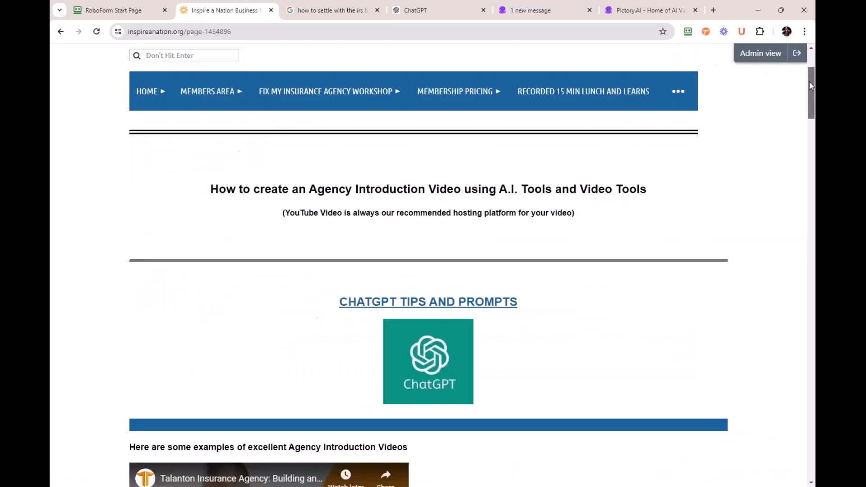
pyautogui.scroll(-3)
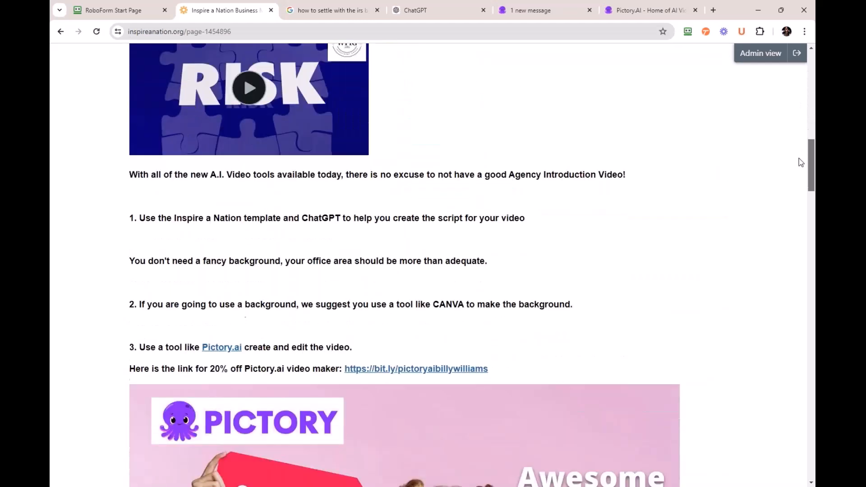
pyautogui.scroll(-3)
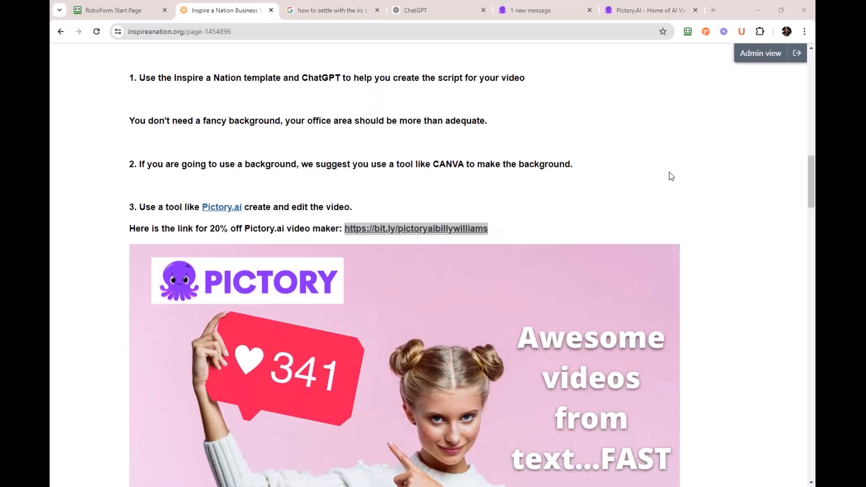
pyautogui.moveTo(774, 213)
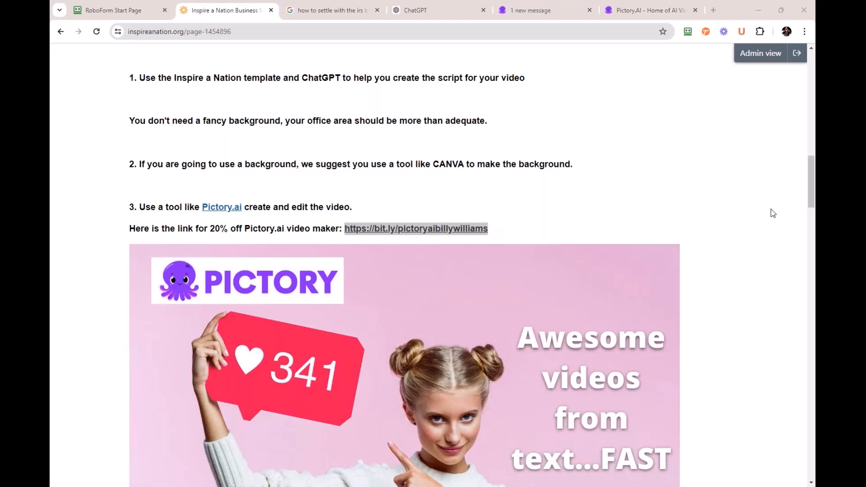
pyautogui.moveTo(806, 215)
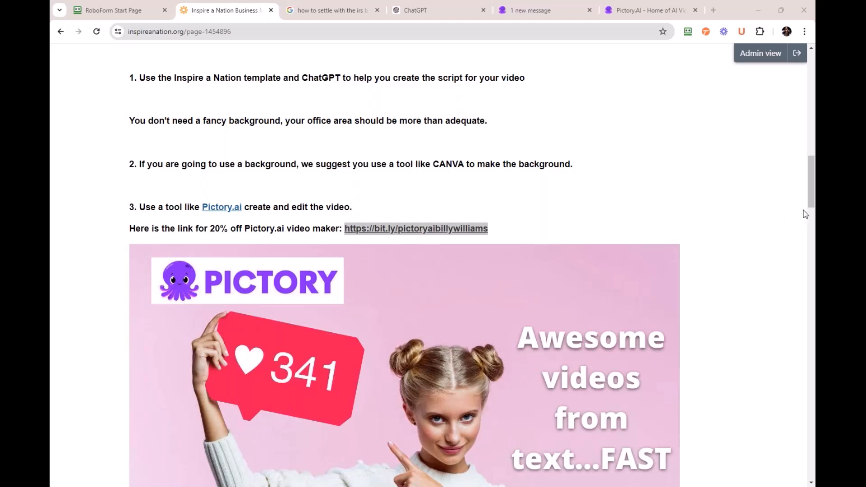
pyautogui.moveTo(621, 151)
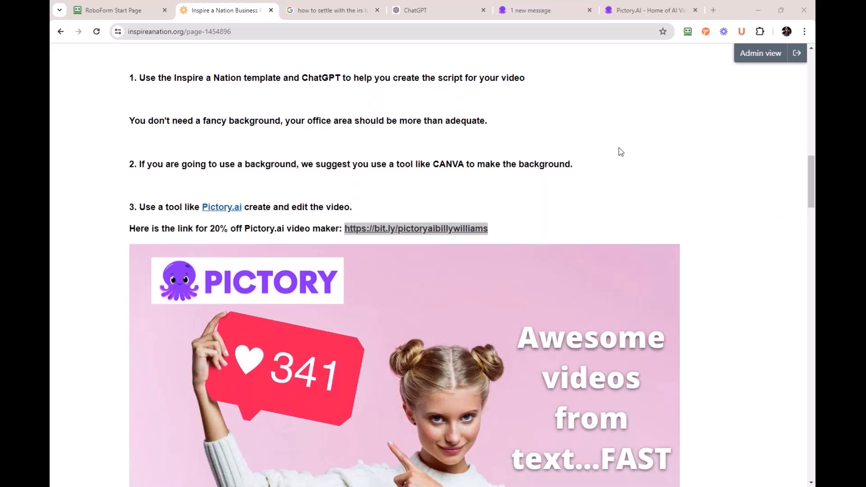
pyautogui.click(651, 10)
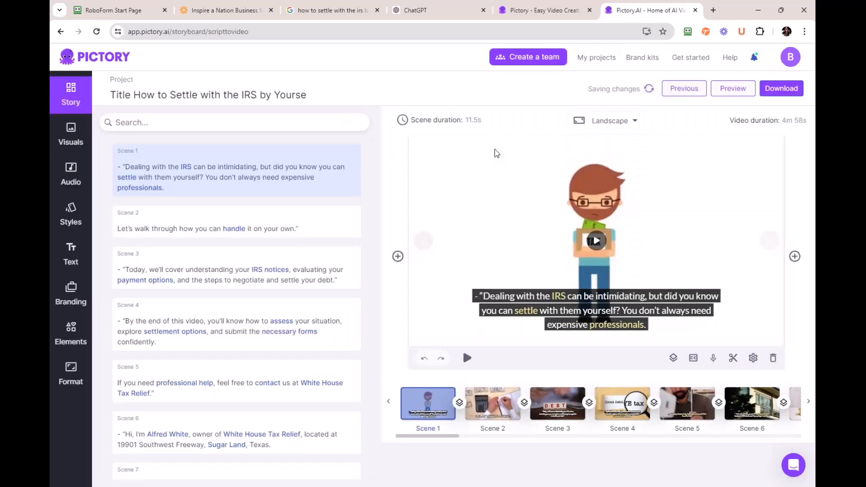
pyautogui.moveTo(380, 190)
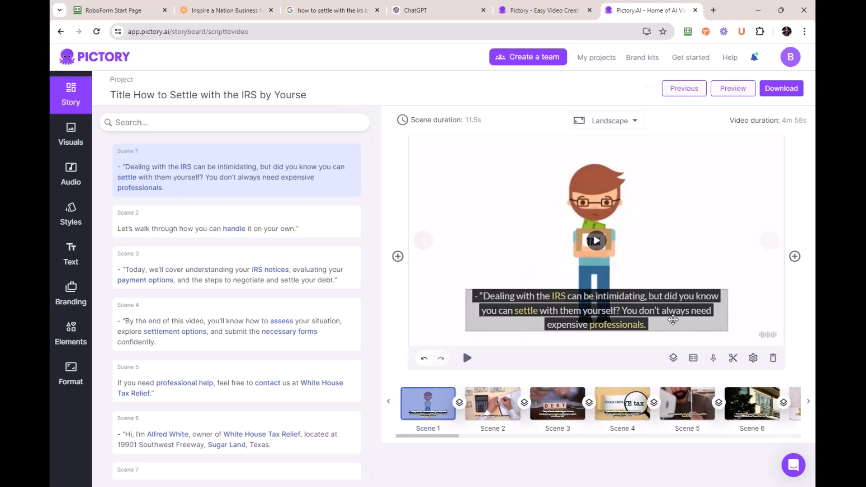
pyautogui.moveTo(624, 322)
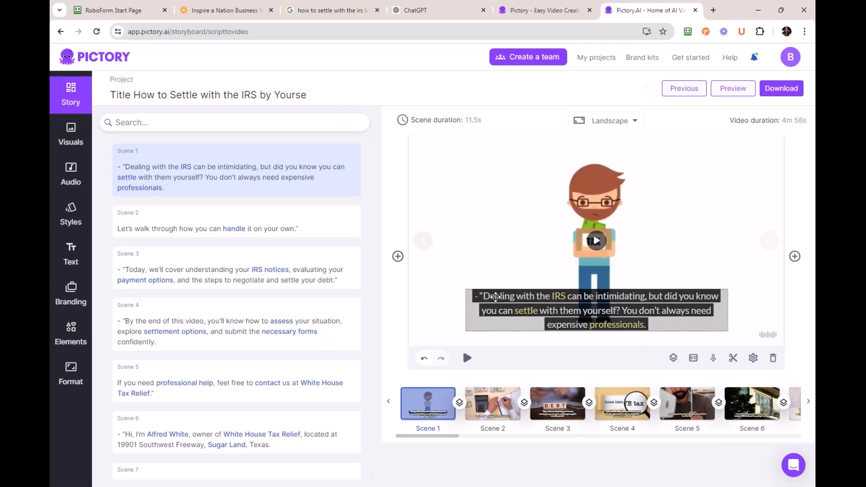
pyautogui.click(492, 404)
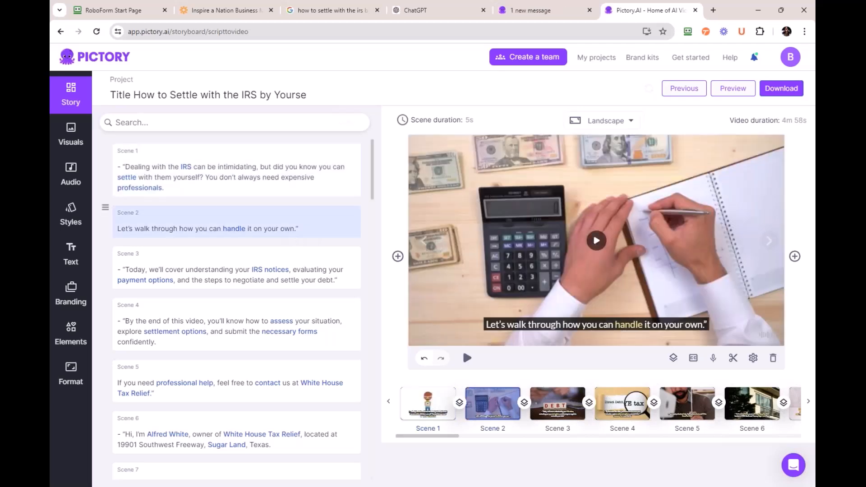
pyautogui.click(235, 269)
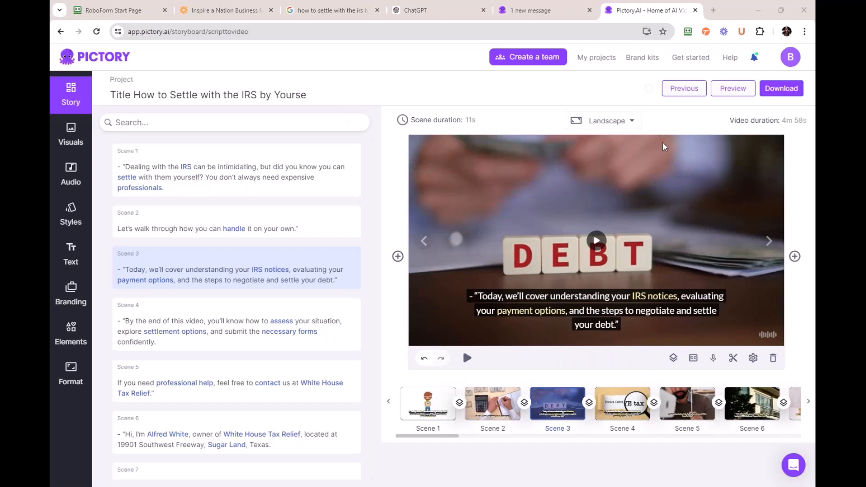
pyautogui.click(596, 240)
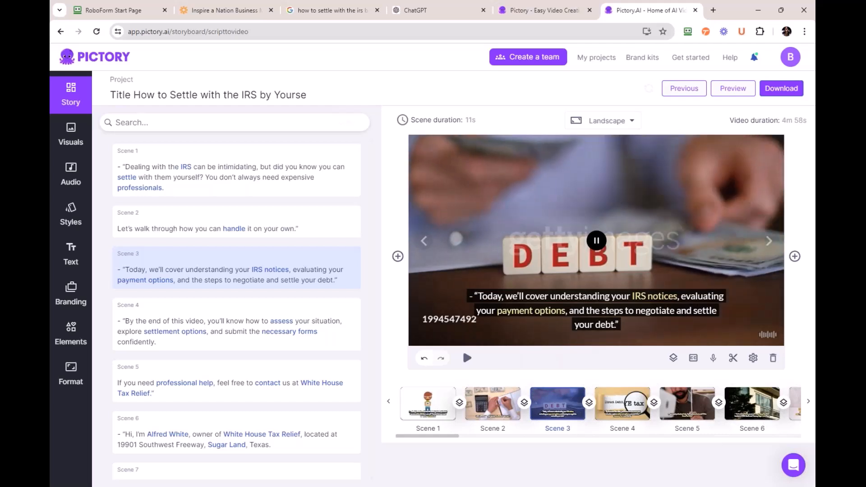
pyautogui.click(596, 240)
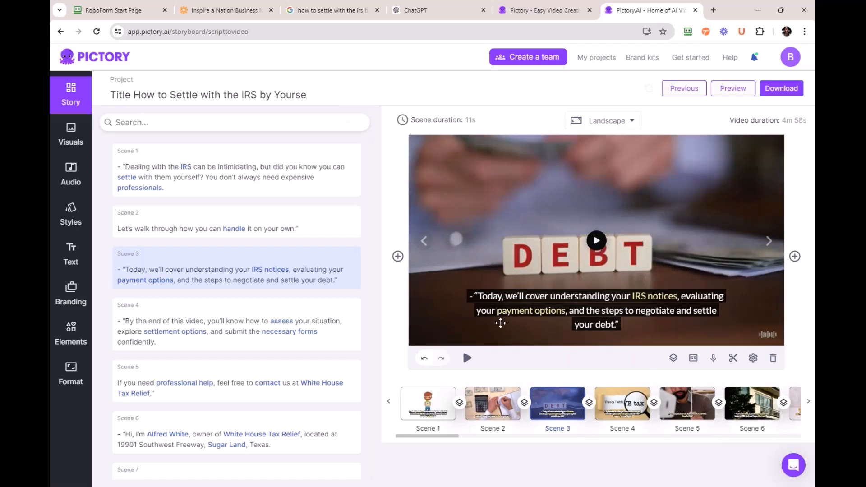
pyautogui.click(427, 404)
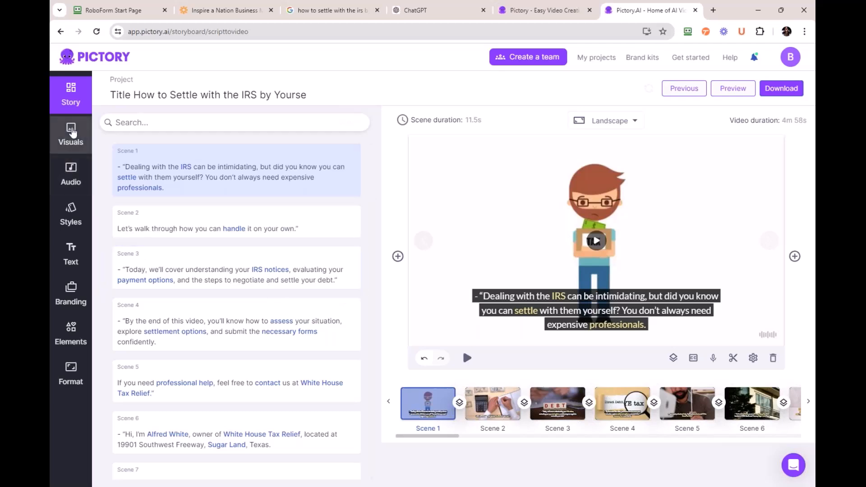
# Swap scene 1's cartoon for the stock clip of a woman holding a tax form
pyautogui.click(70, 135)
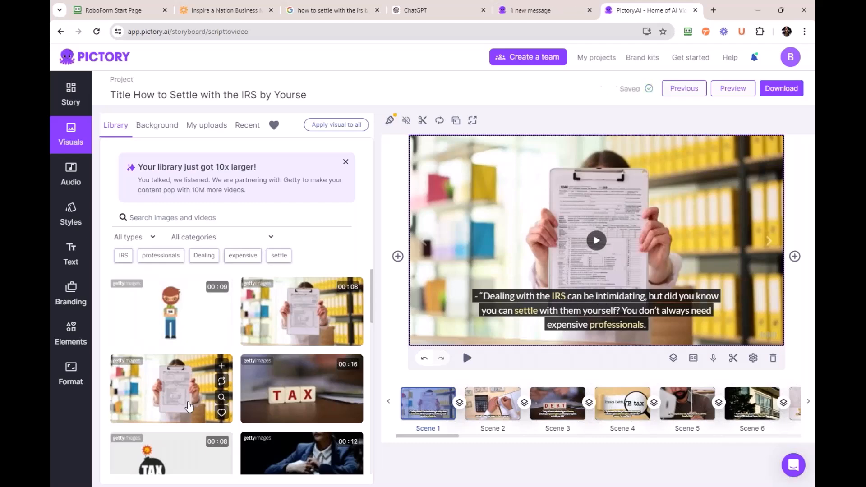
pyautogui.moveTo(539, 250)
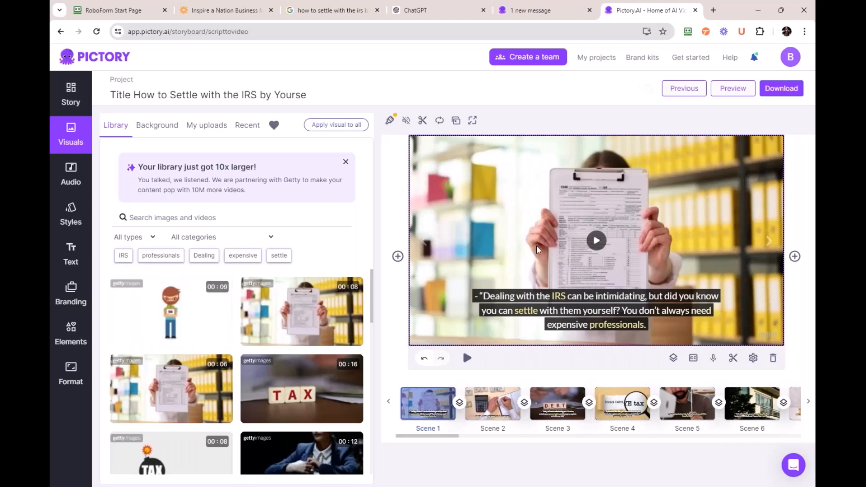
pyautogui.click(491, 404)
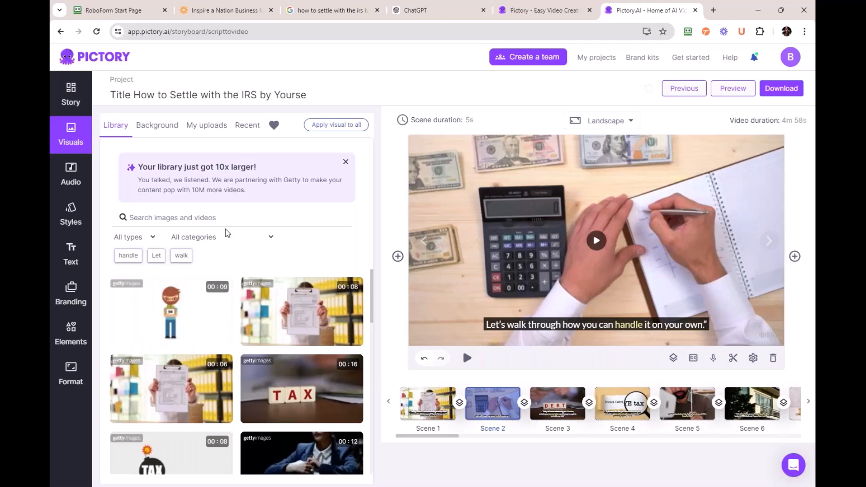
pyautogui.moveTo(198, 169)
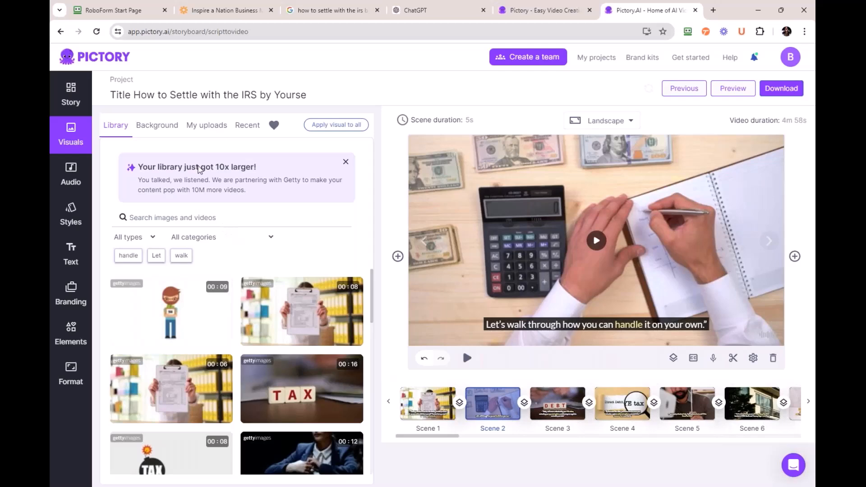
pyautogui.moveTo(206, 128)
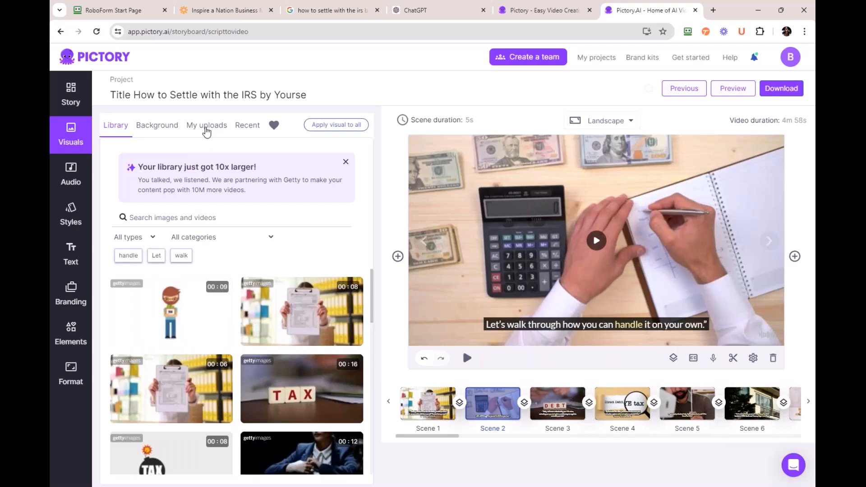
# Apply the uploaded Fix My Insurance Agency clip to scene 2 and preview it
pyautogui.click(206, 124)
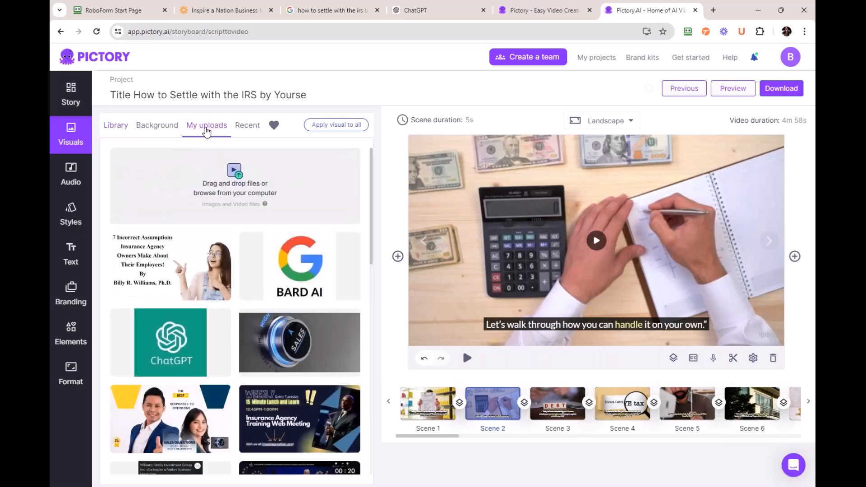
pyautogui.scroll(-3)
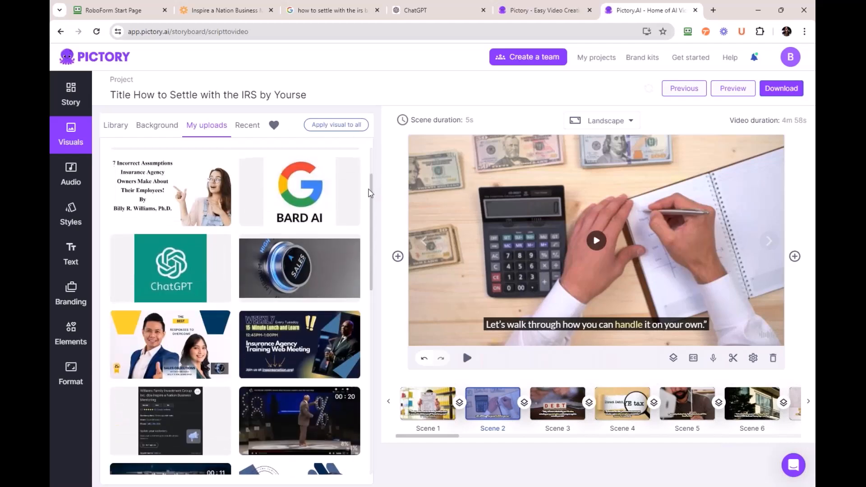
pyautogui.scroll(-3)
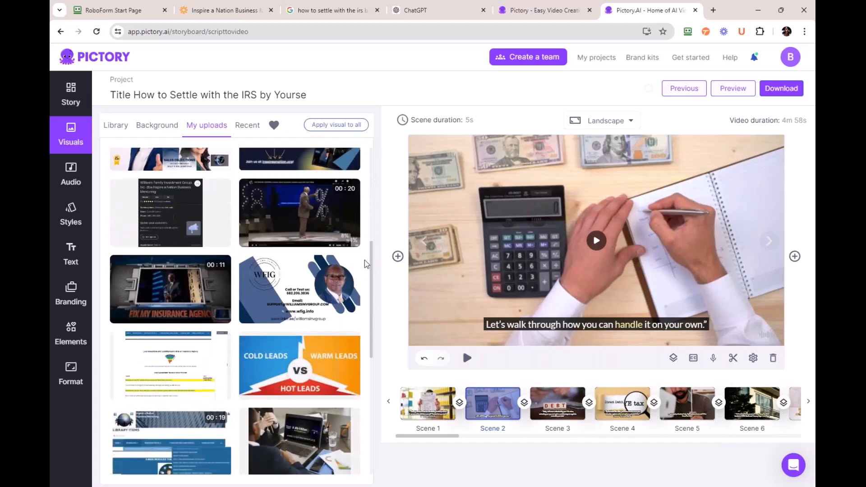
pyautogui.scroll(-3)
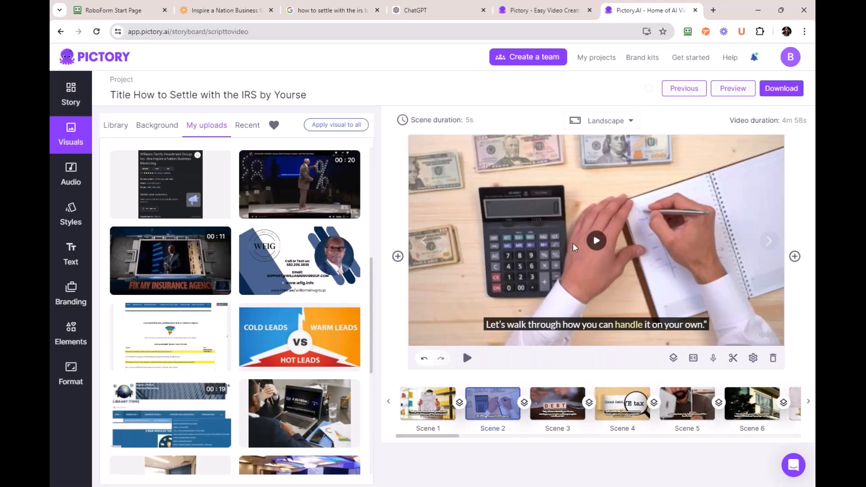
pyautogui.moveTo(188, 263)
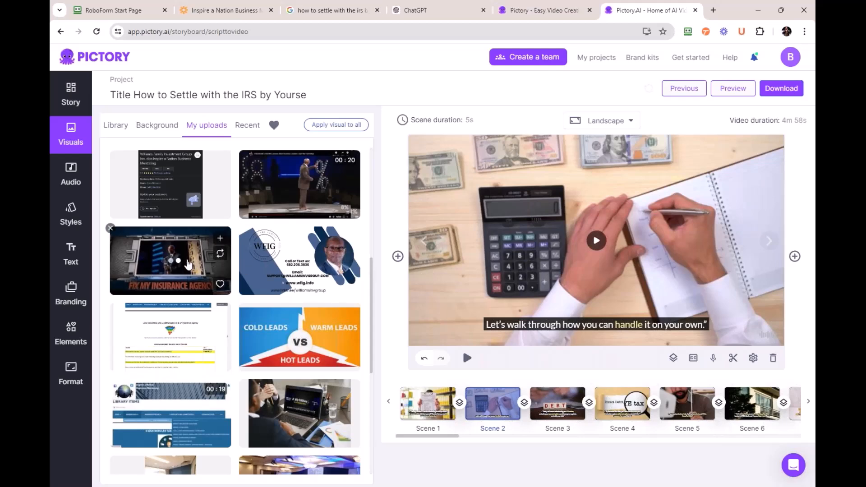
pyautogui.click(170, 260)
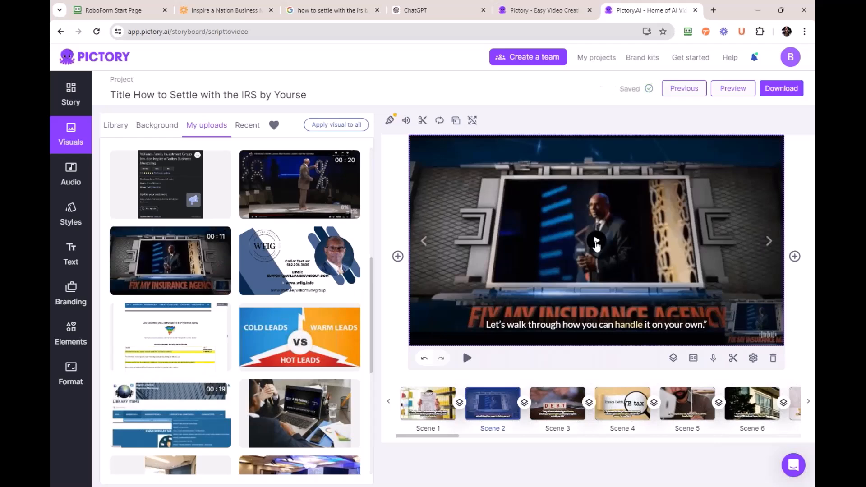
pyautogui.click(596, 241)
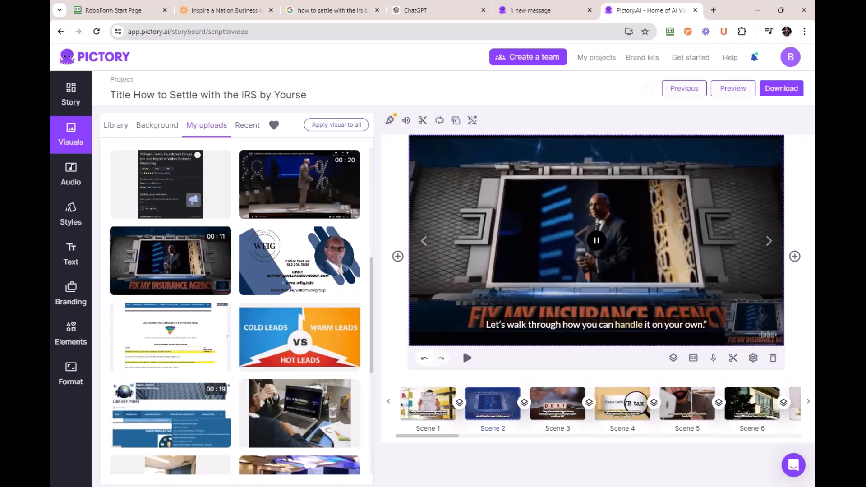